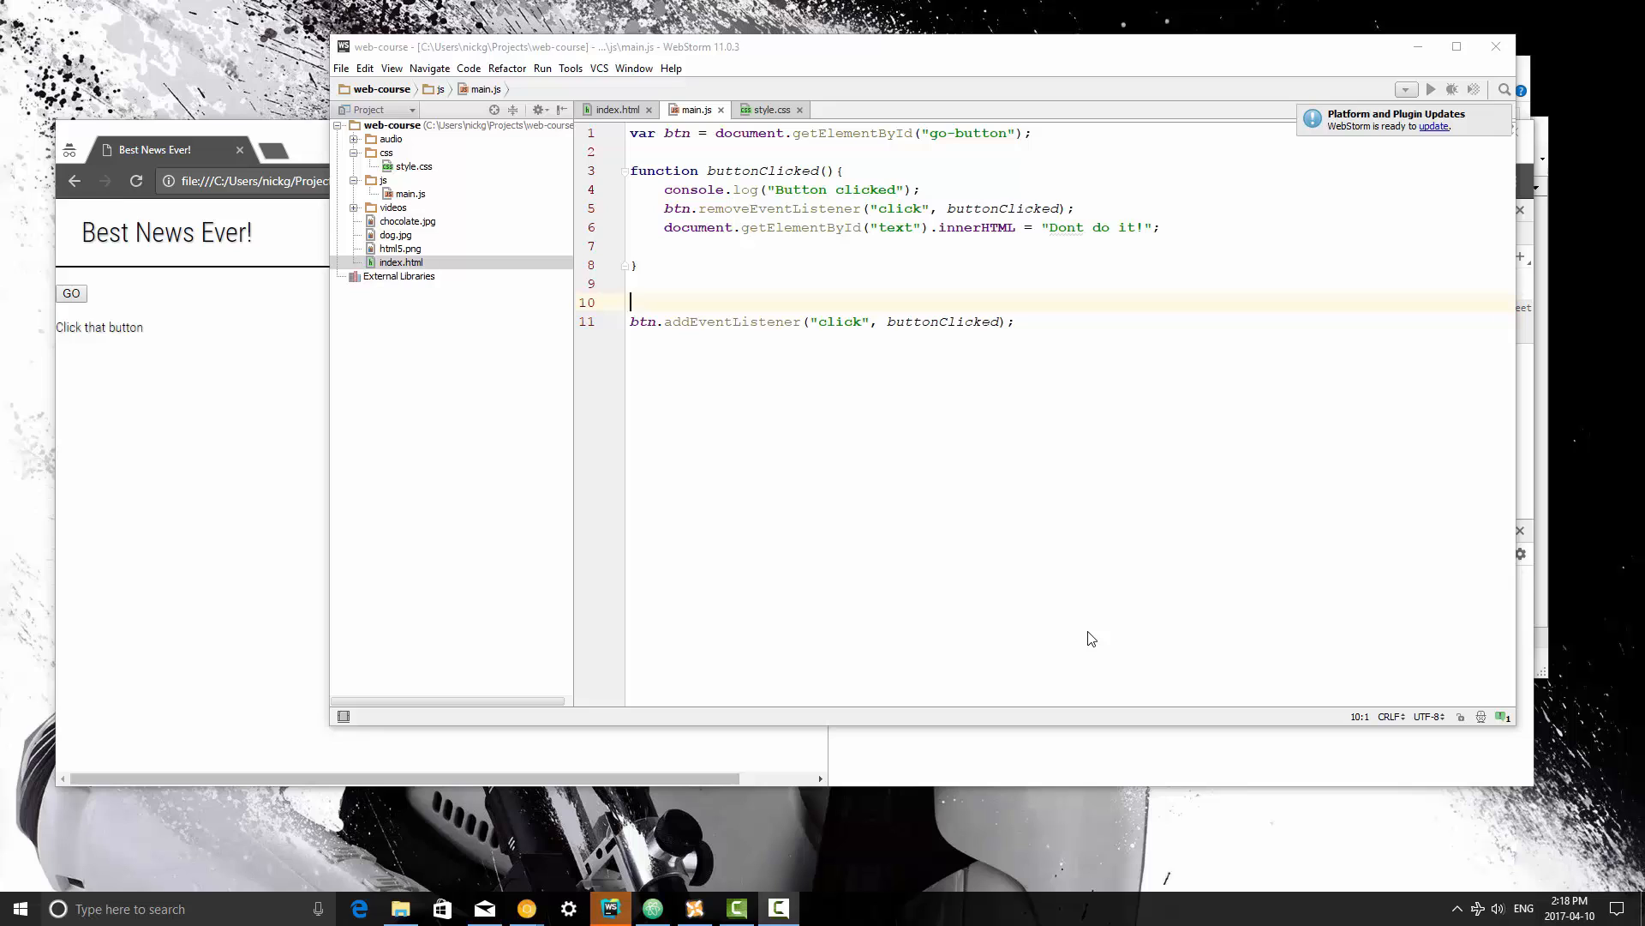
Declare var hobbies = []; on line 10 of main.js after glancing at the HTML file
{"action": "left_click", "coordinate": [619, 109]}
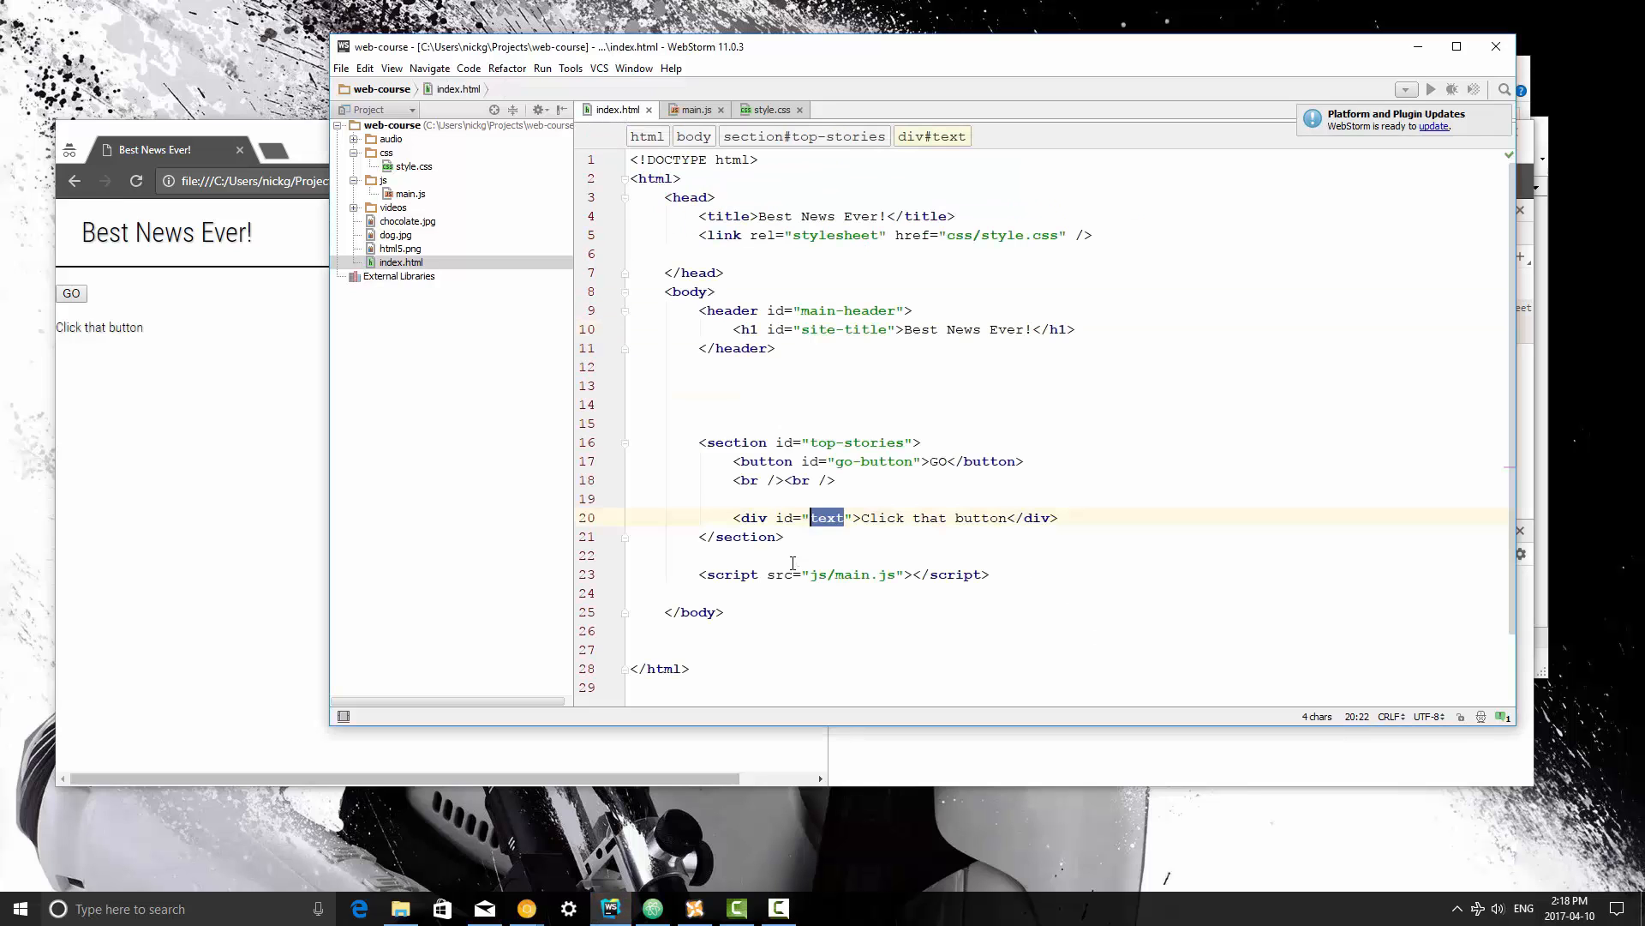
{"action": "left_click", "coordinate": [694, 110]}
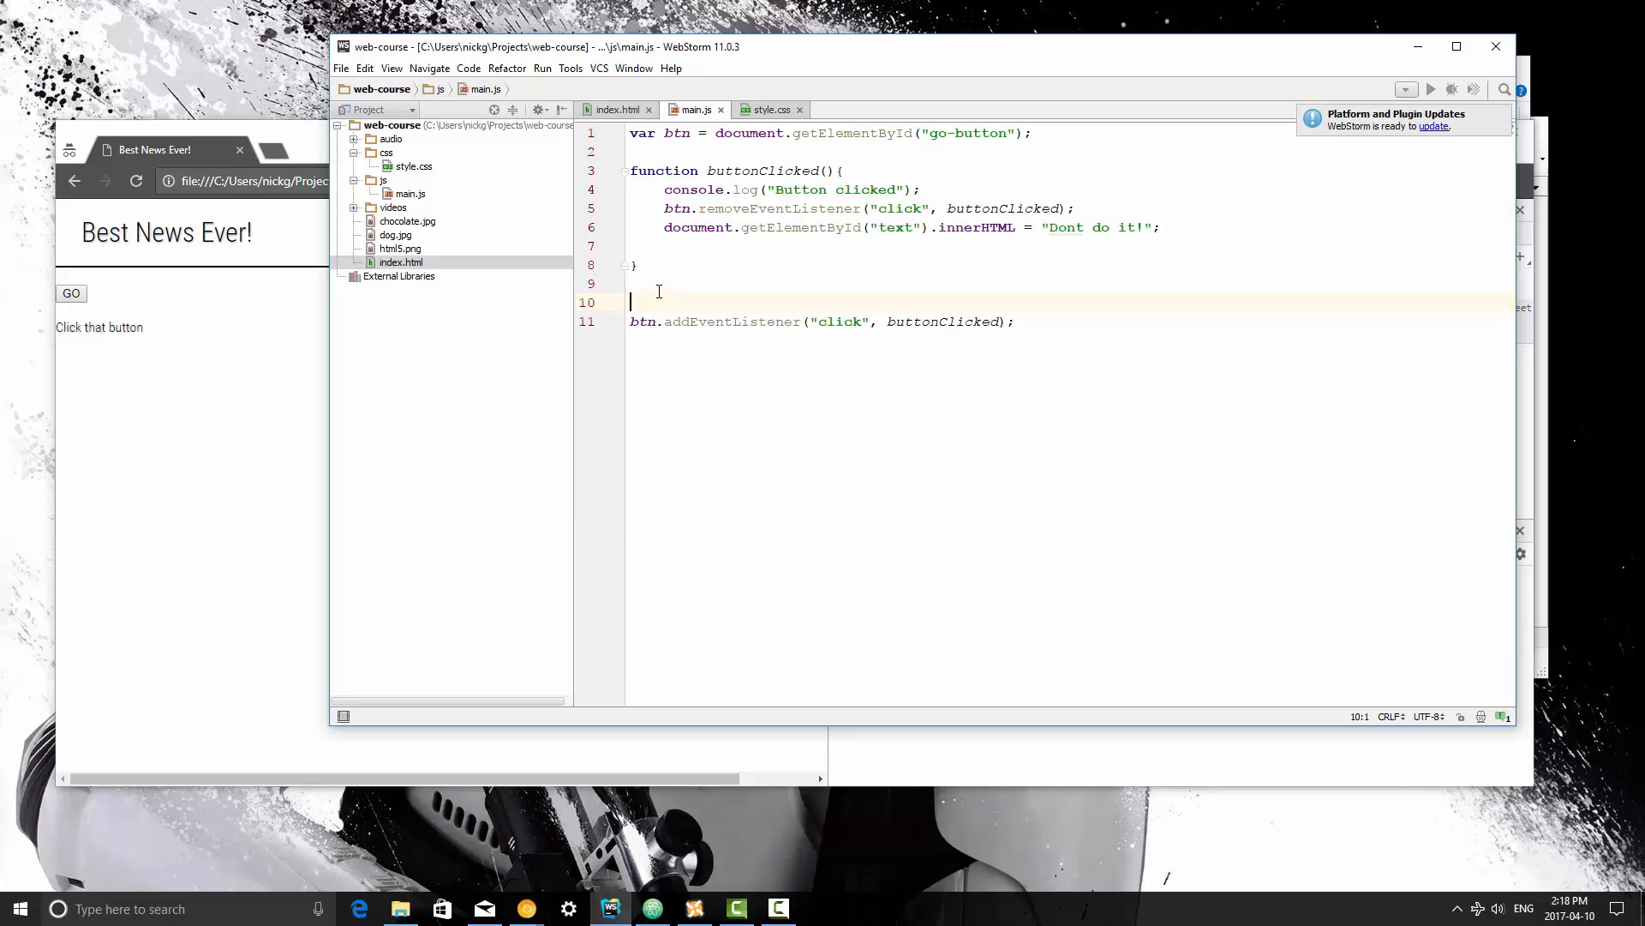
{"action": "type", "text": "var hobb"}
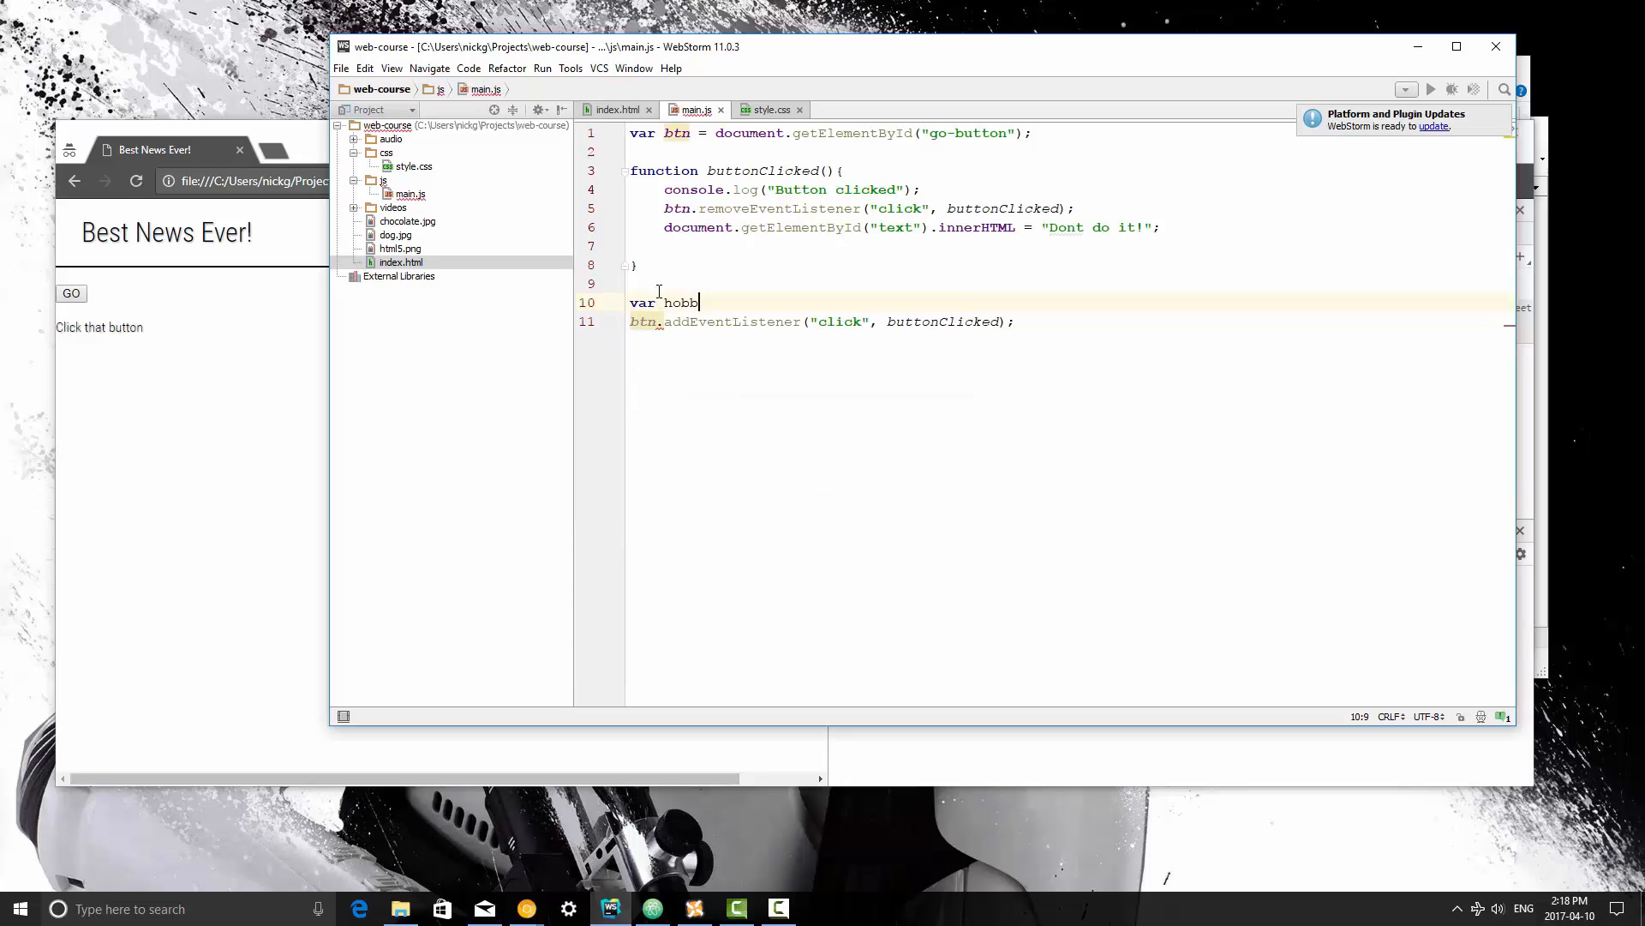
{"action": "type", "text": "ies ="}
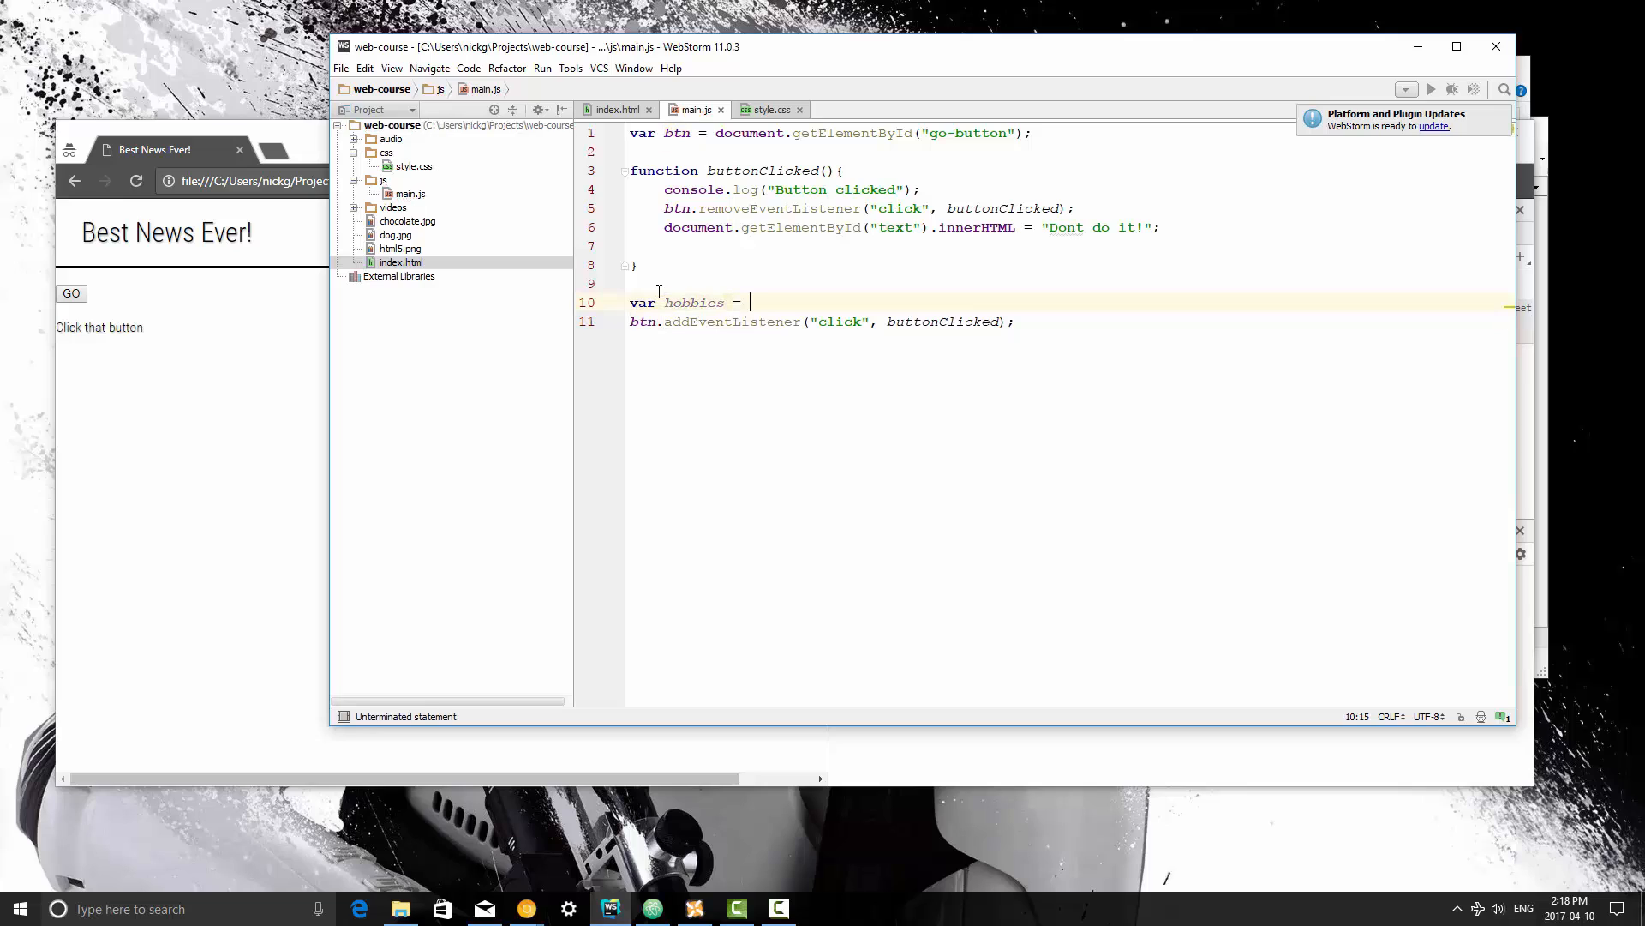
{"action": "type", "text": "[]"}
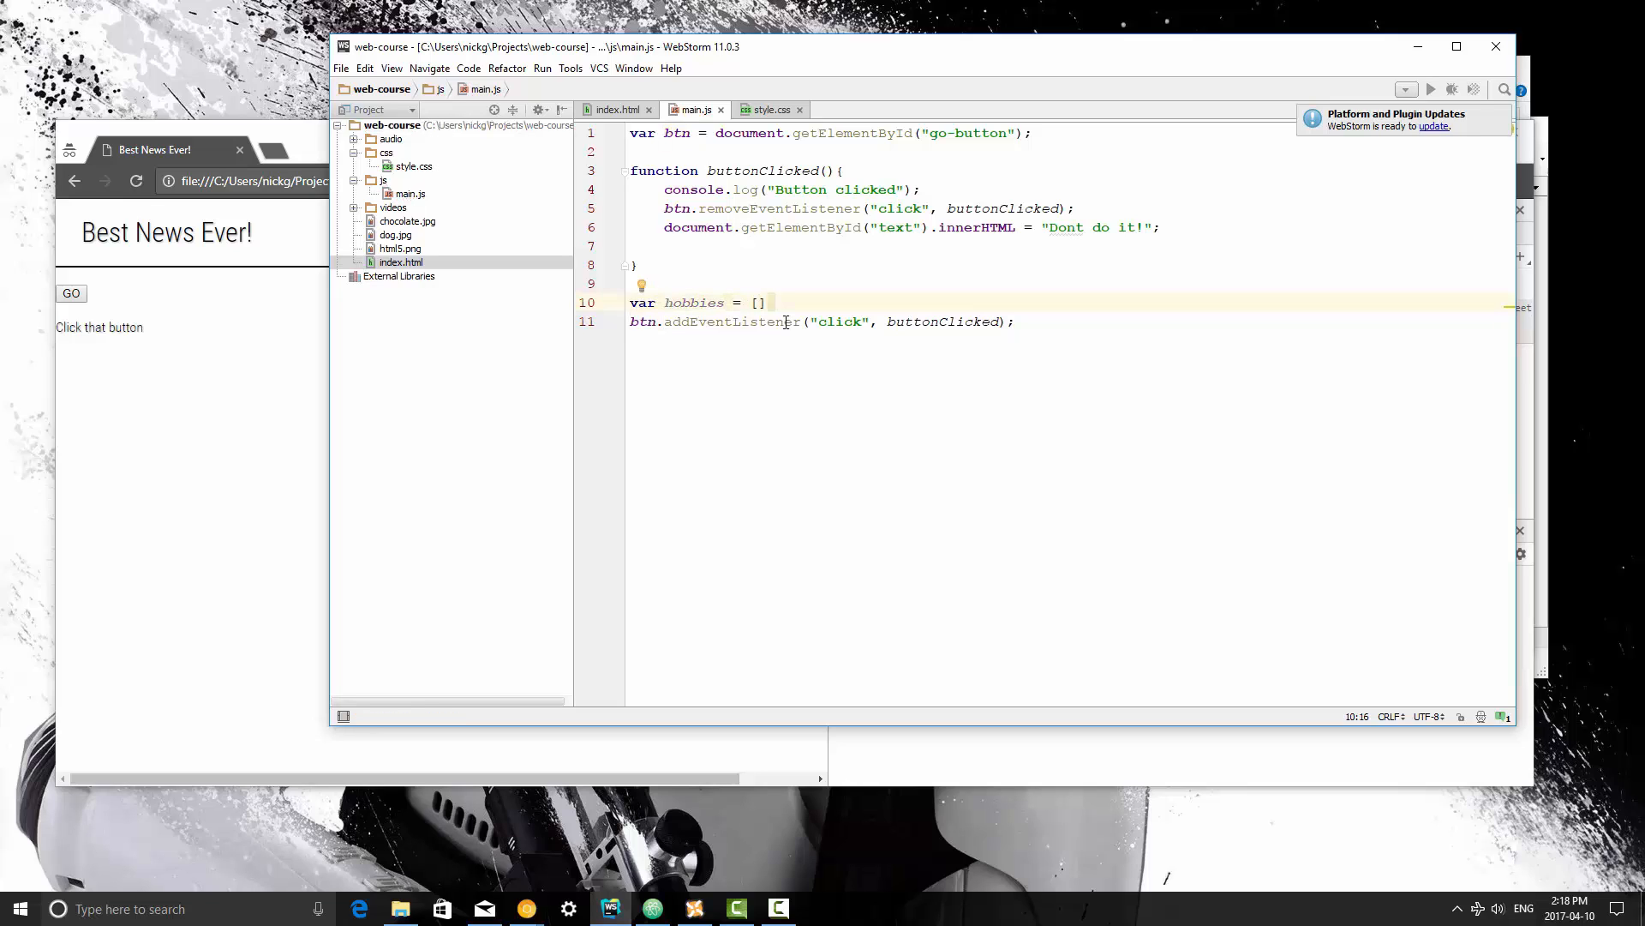
{"action": "left_click", "coordinate": [767, 301]}
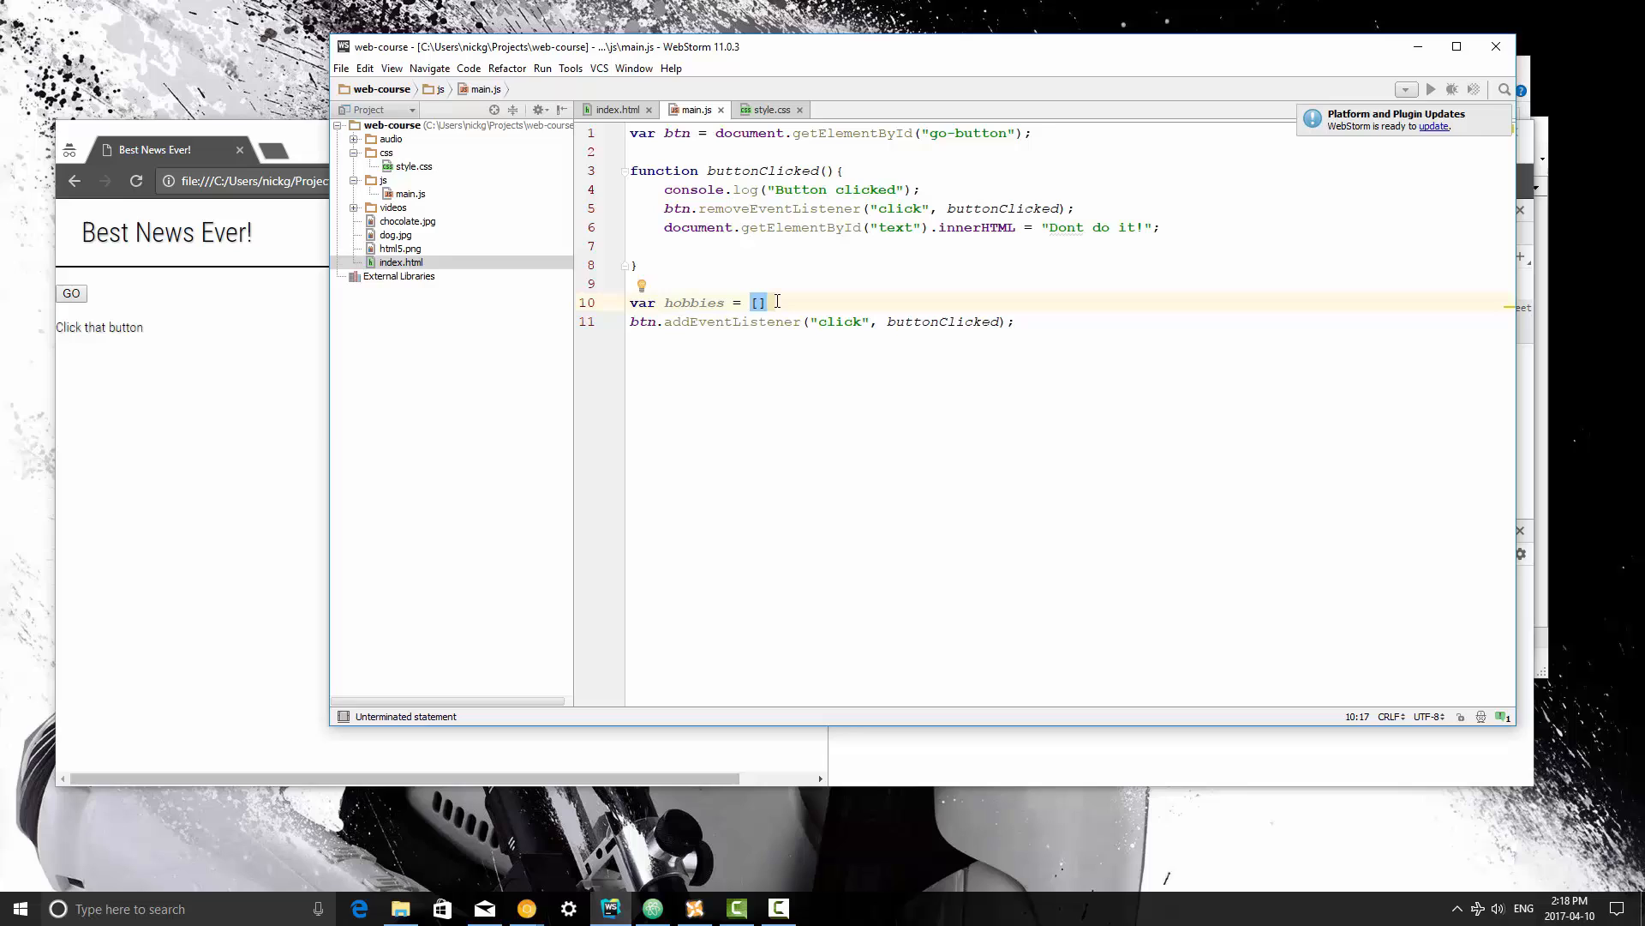
{"action": "type", "text": ";"}
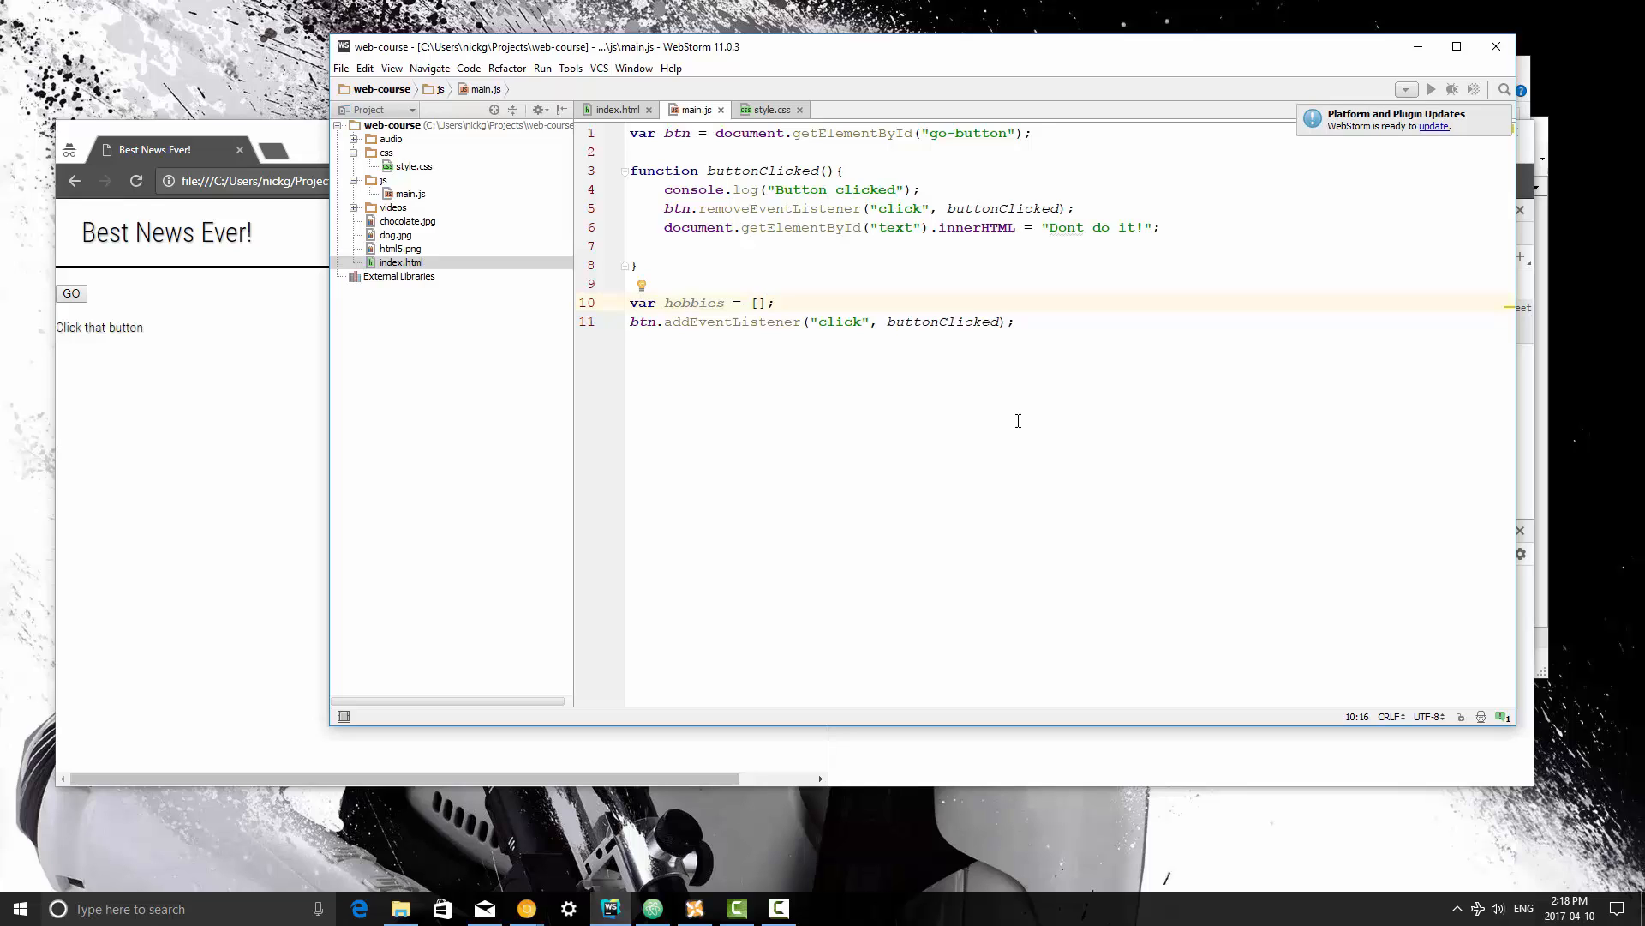
Fill the array with "pizza", "gaming", "reading", "programming" and "music"
{"action": "type", "text": "\""}
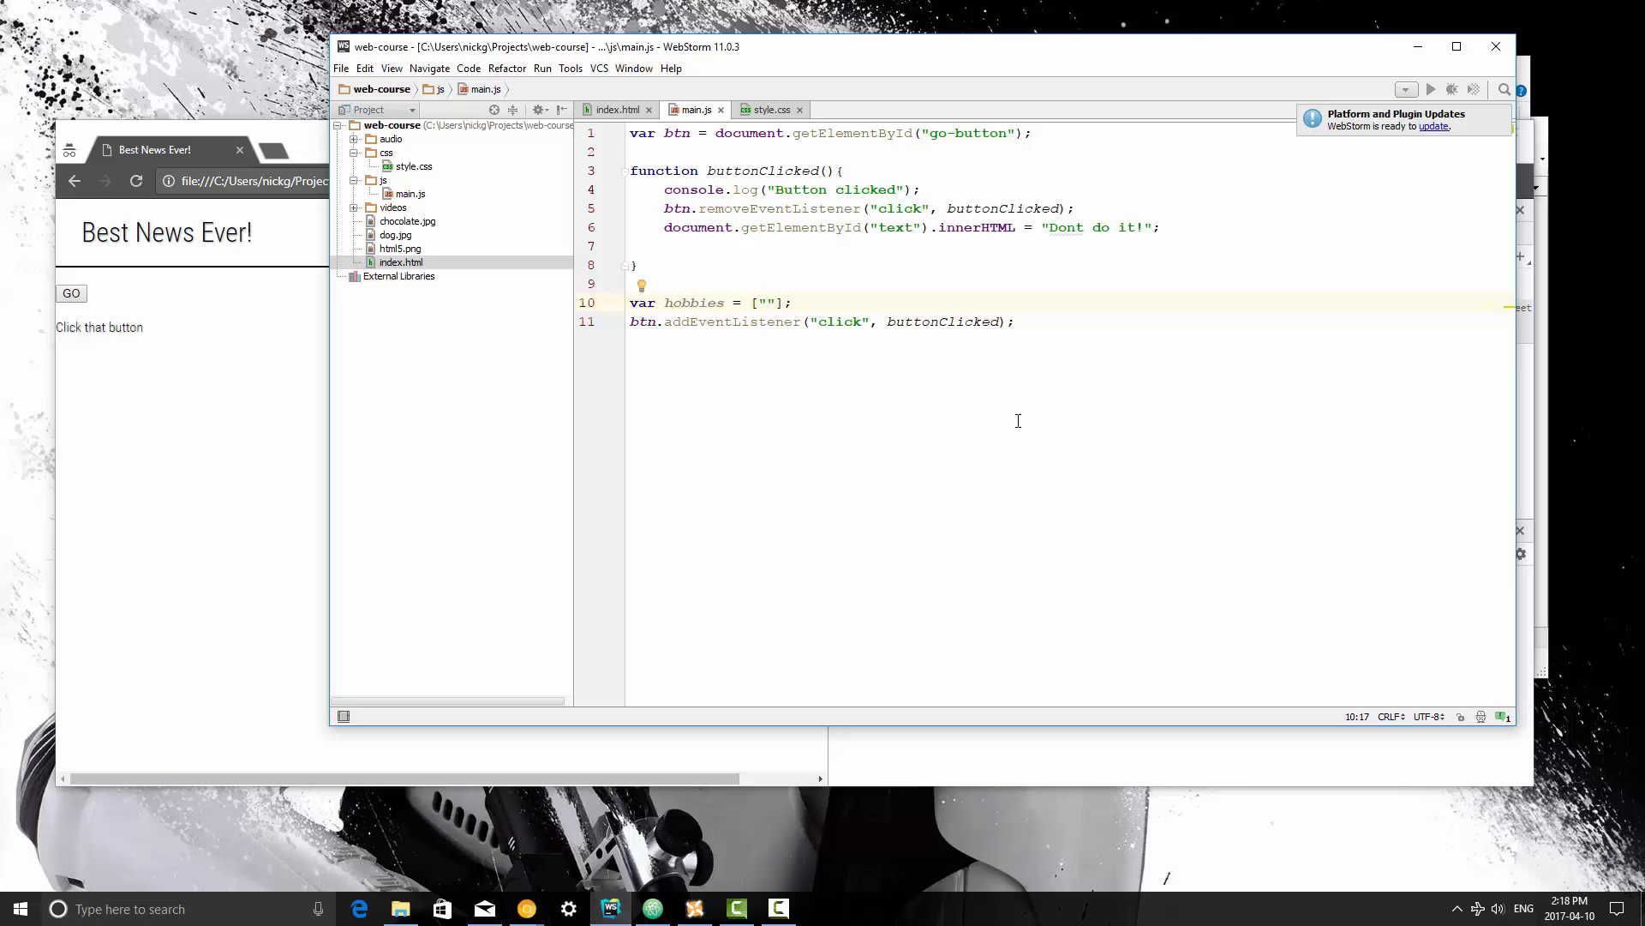
{"action": "type", "text": "pizza\", \""}
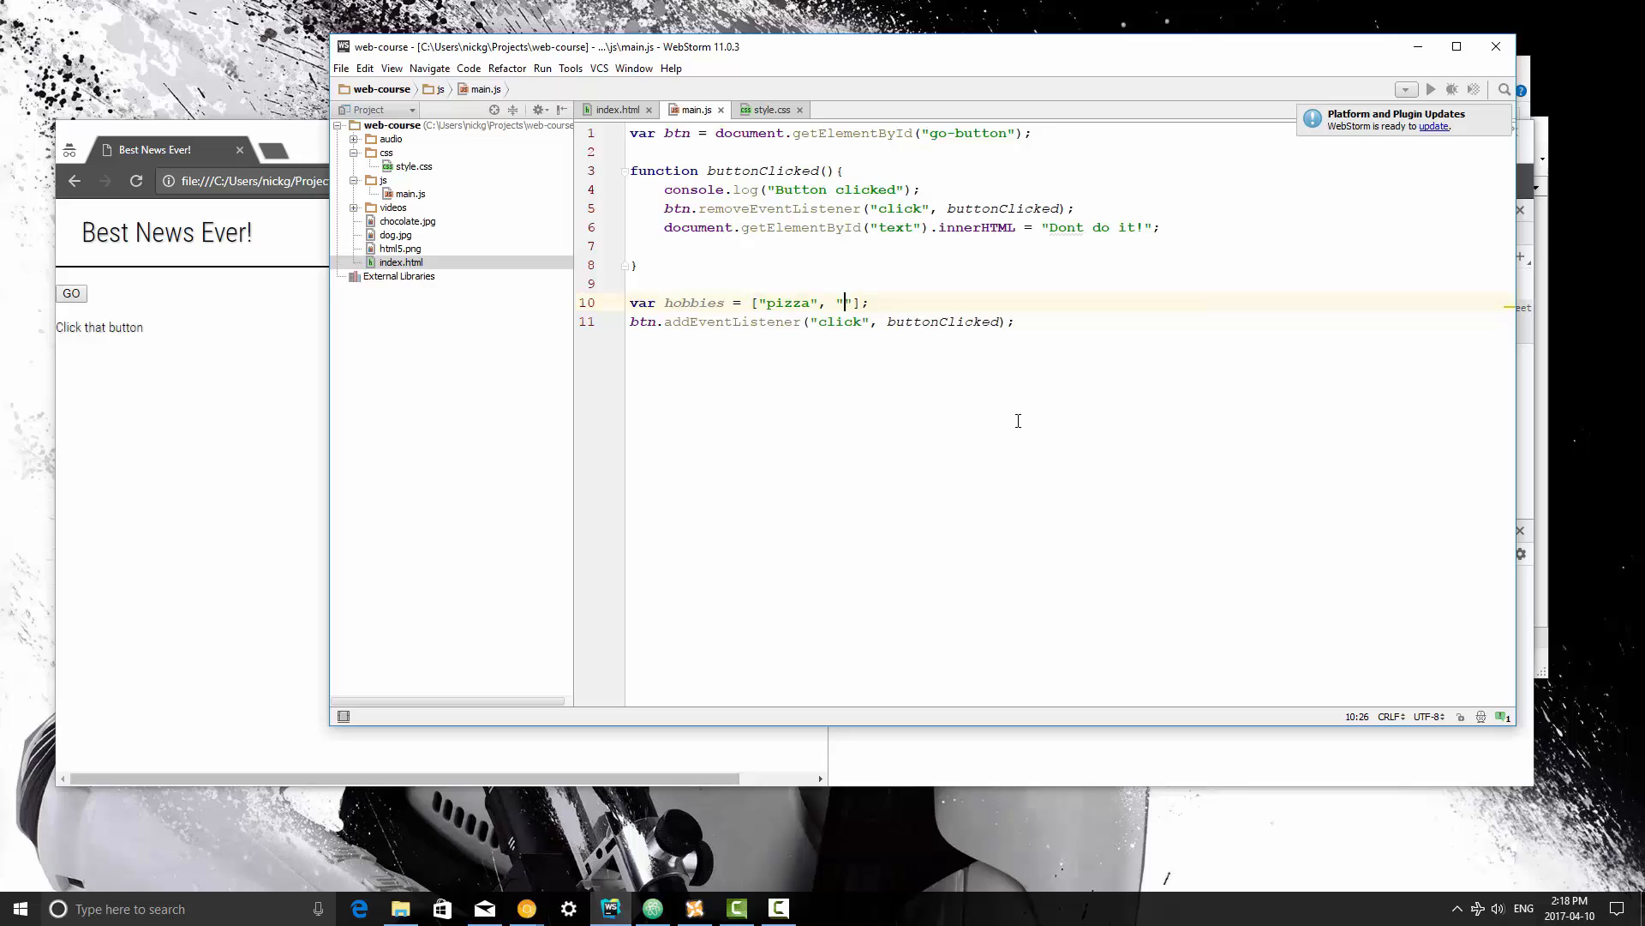
{"action": "type", "text": "gaming\", \"reading\", \"programming"}
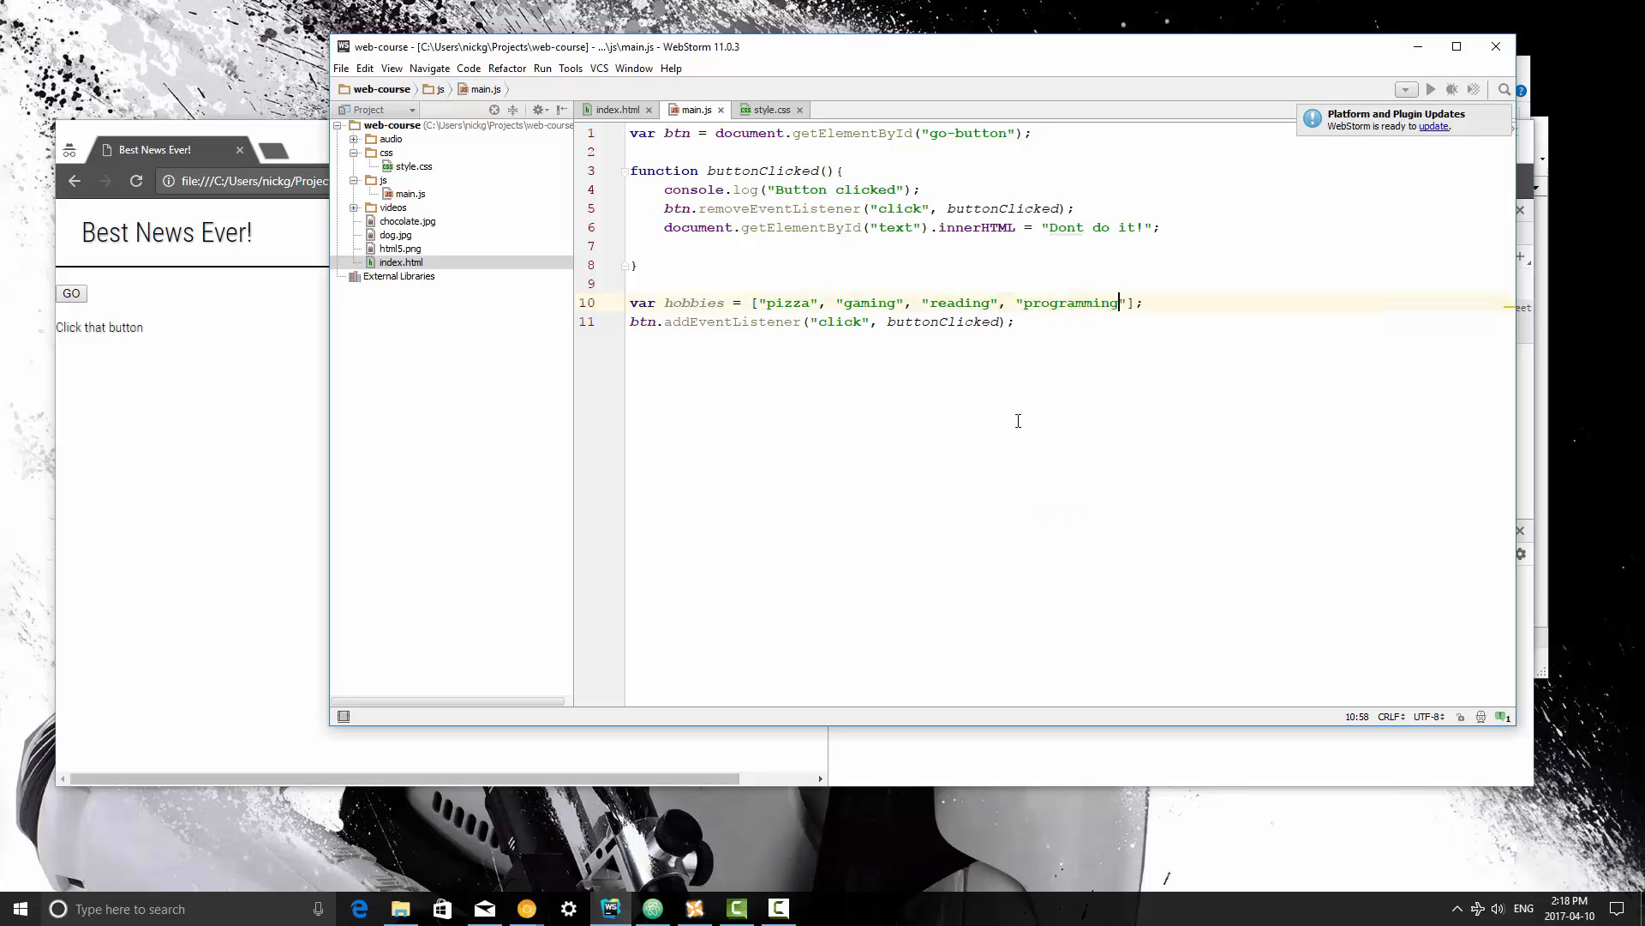
{"action": "type", "text": ", \"mu\""}
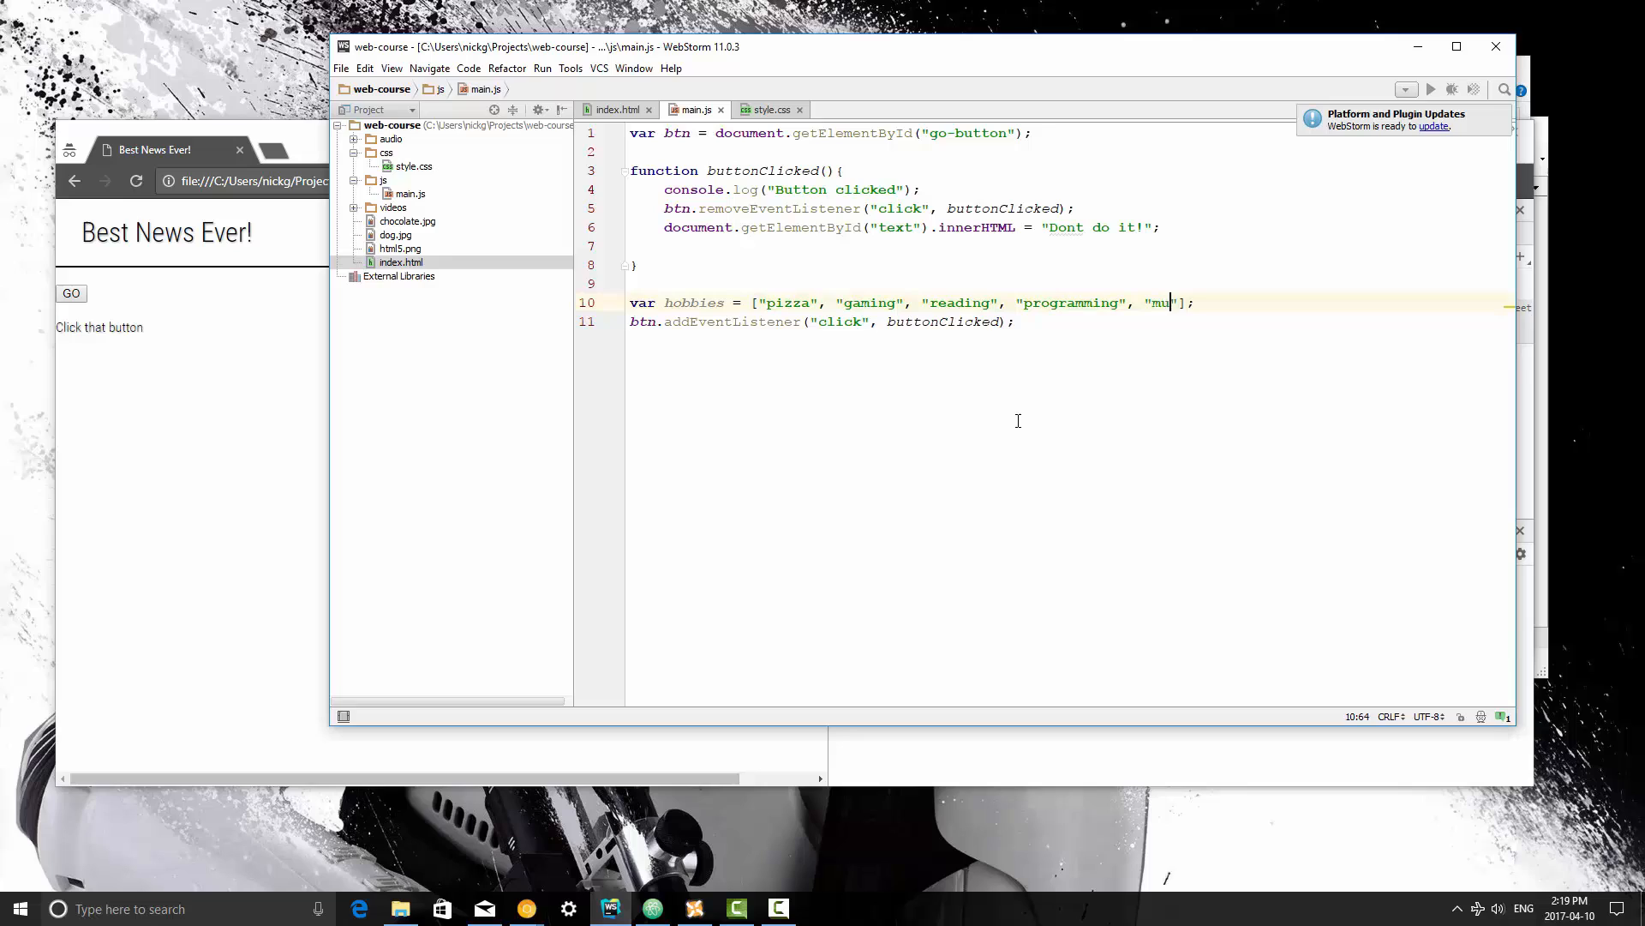
{"action": "type", "text": "sic"}
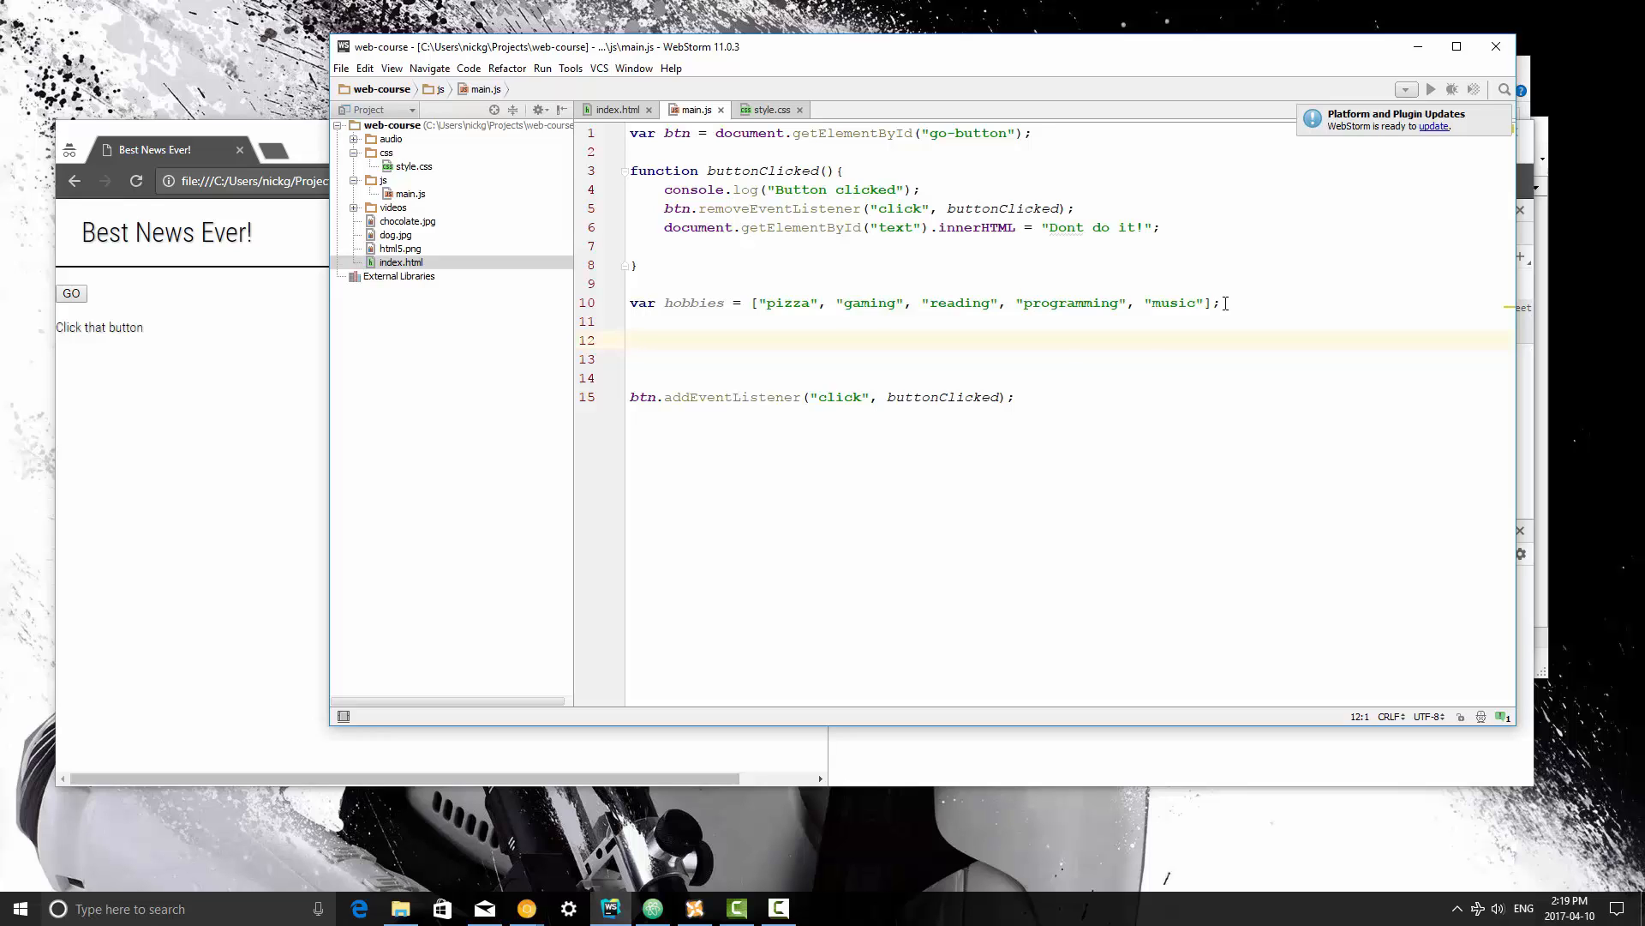
Add console.log(hobbies); on line 12 to print the array
{"action": "type", "text": "console.log(h"}
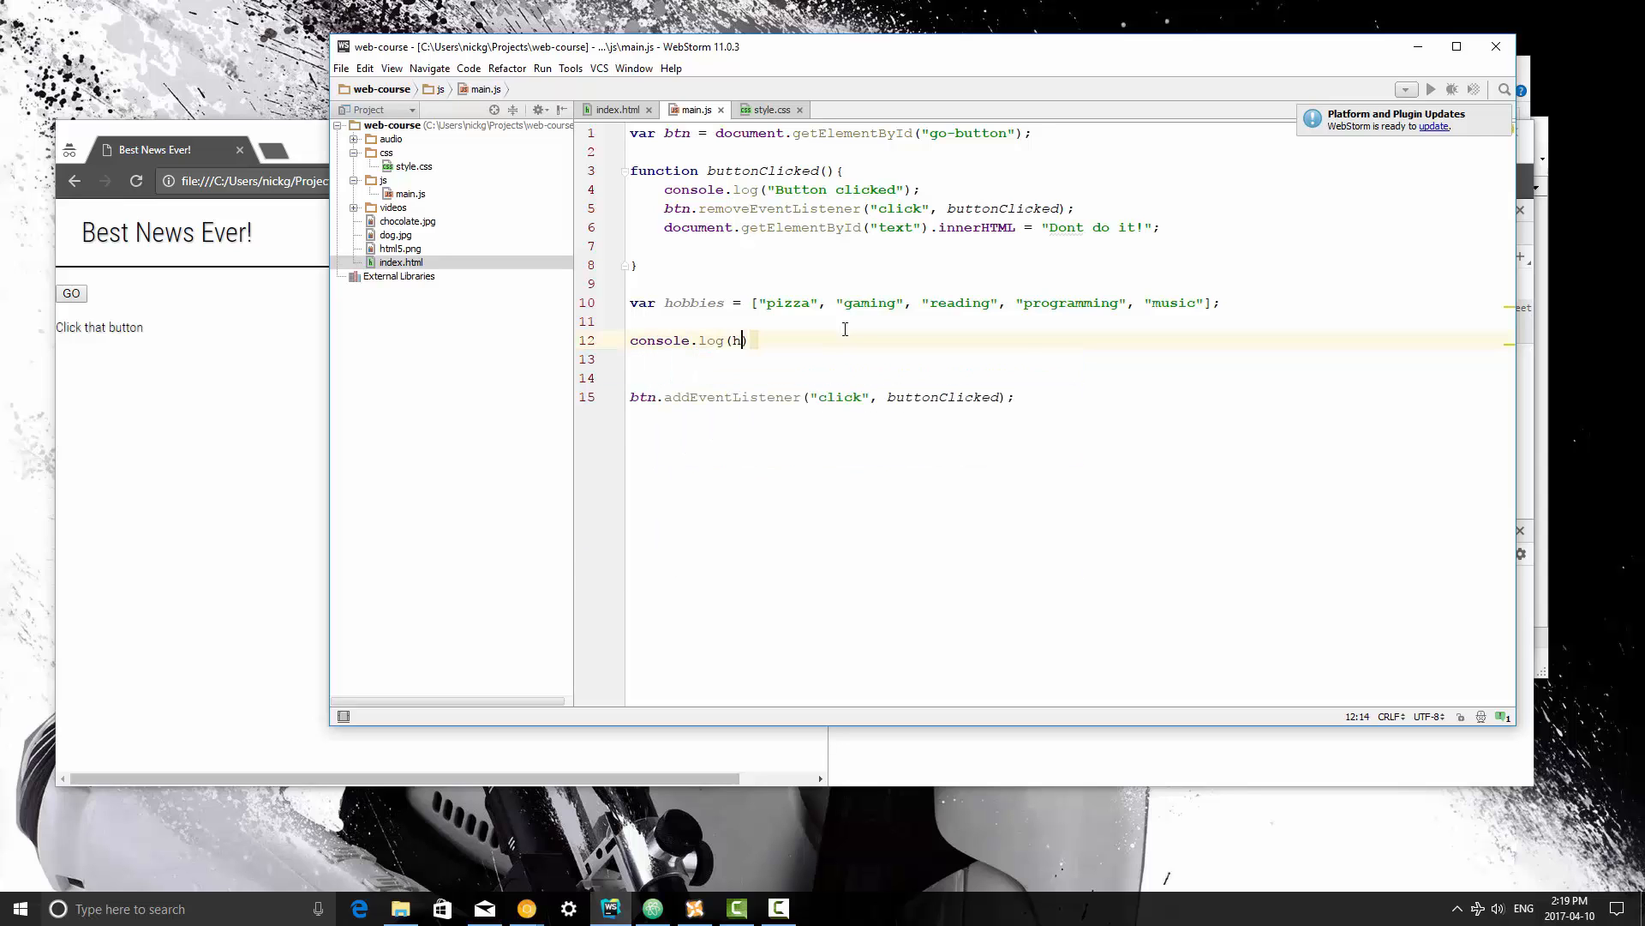
{"action": "type", "text": "obbies);"}
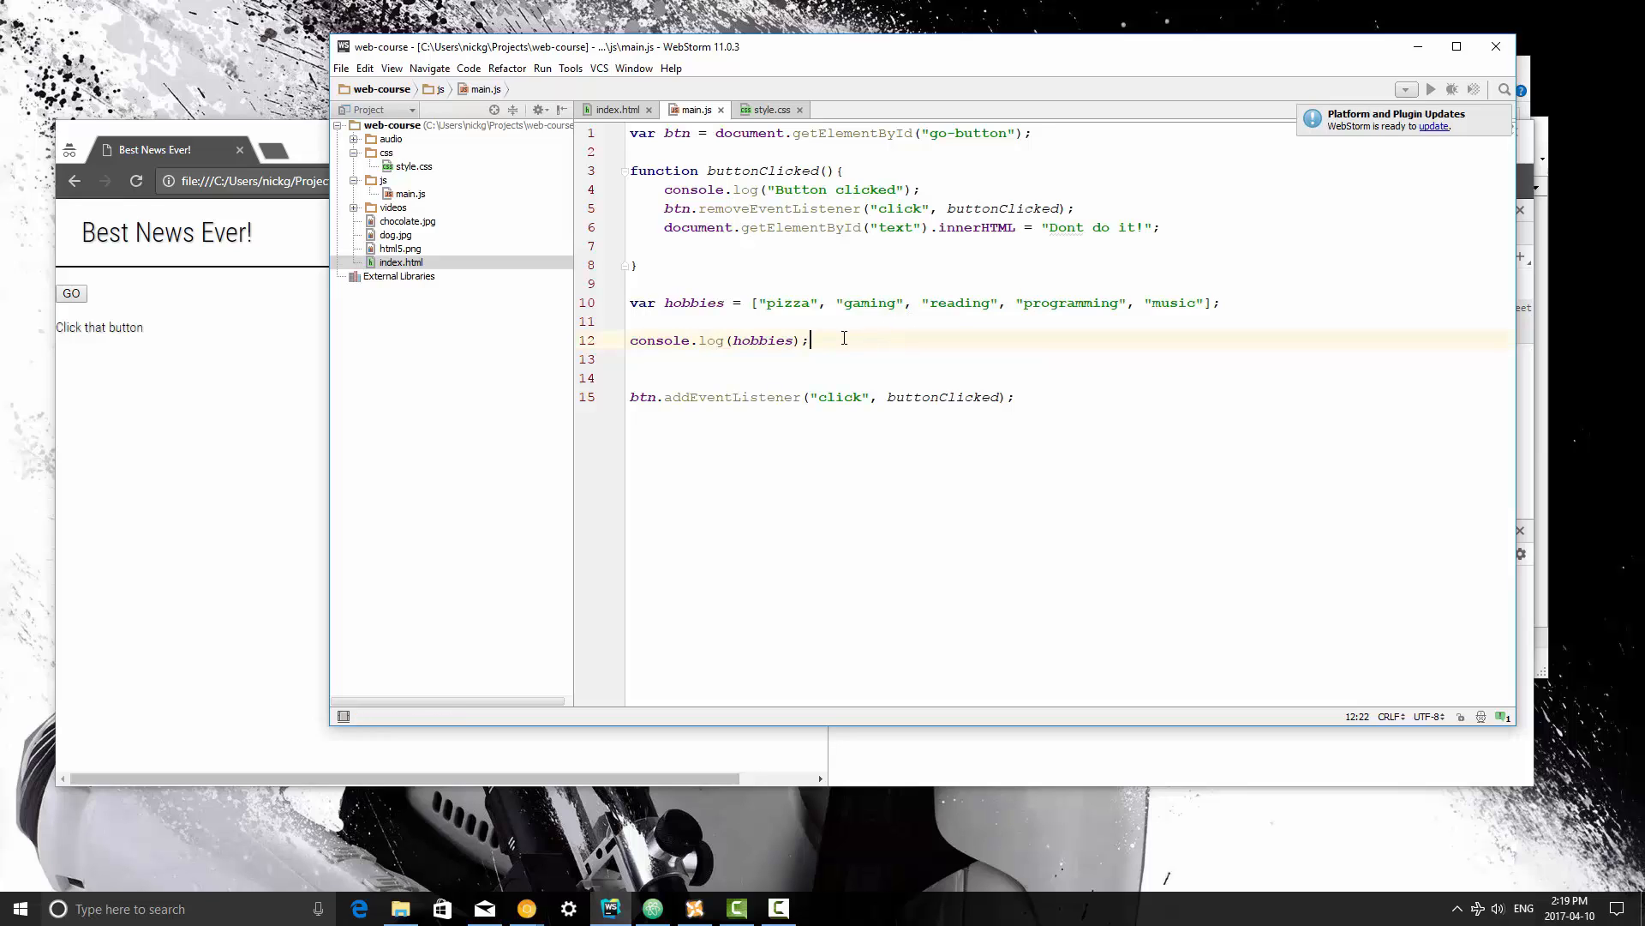
View the logged array in Chrome's console and expand it to list its five items
{"action": "left_click", "coordinate": [167, 149]}
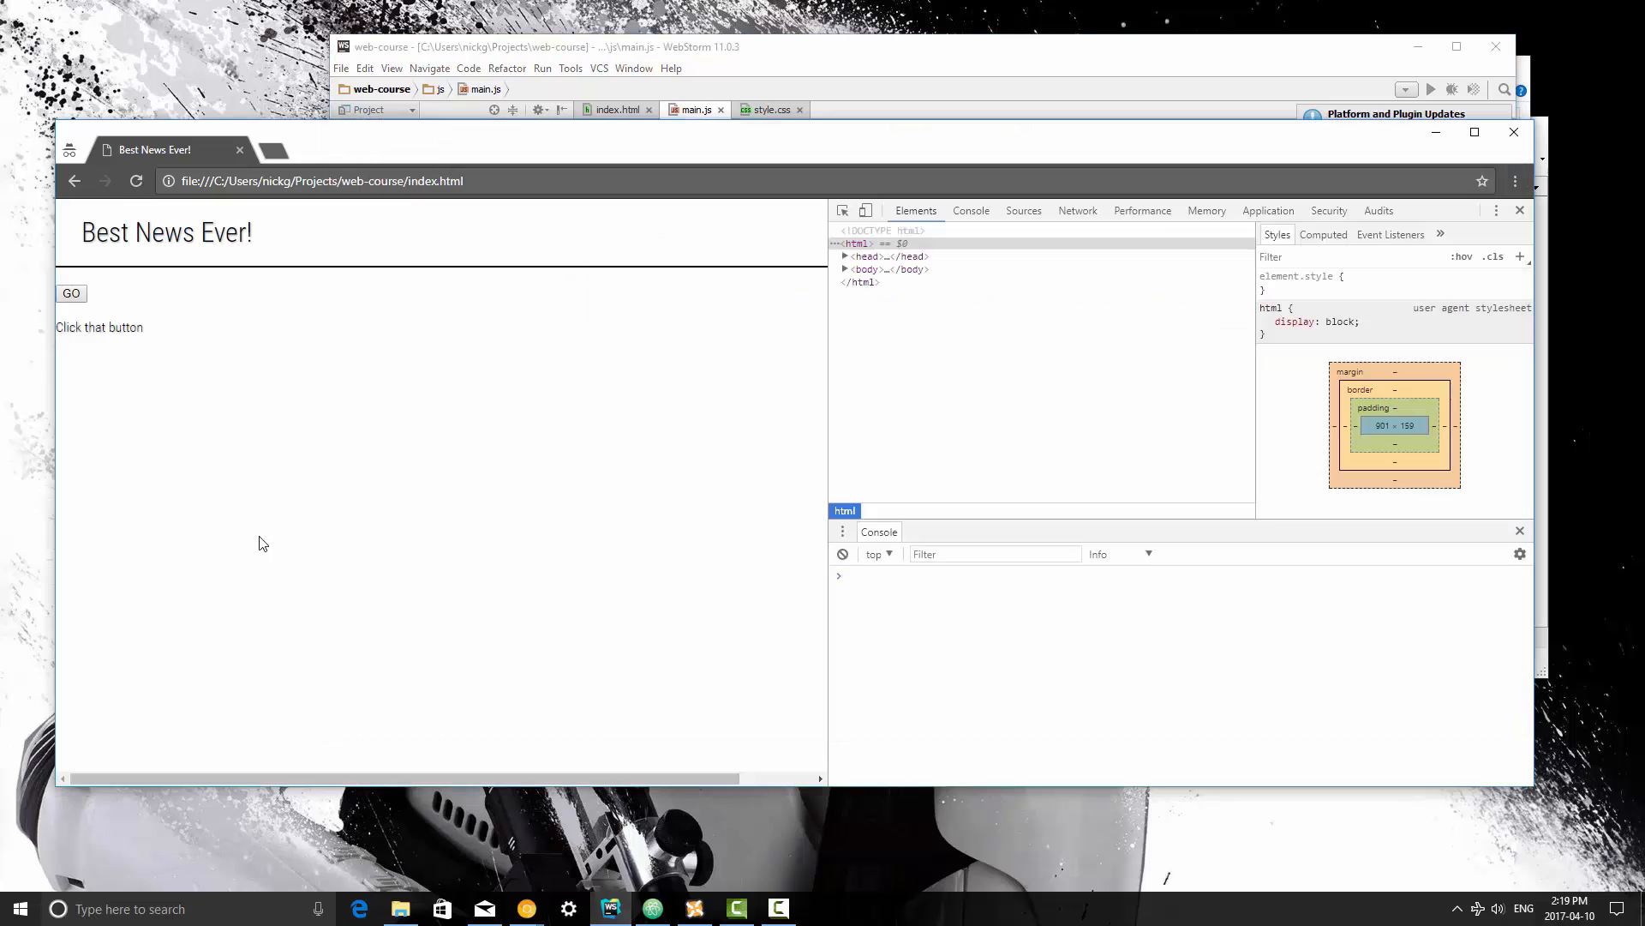
{"action": "mouse_move", "coordinate": [1003, 646]}
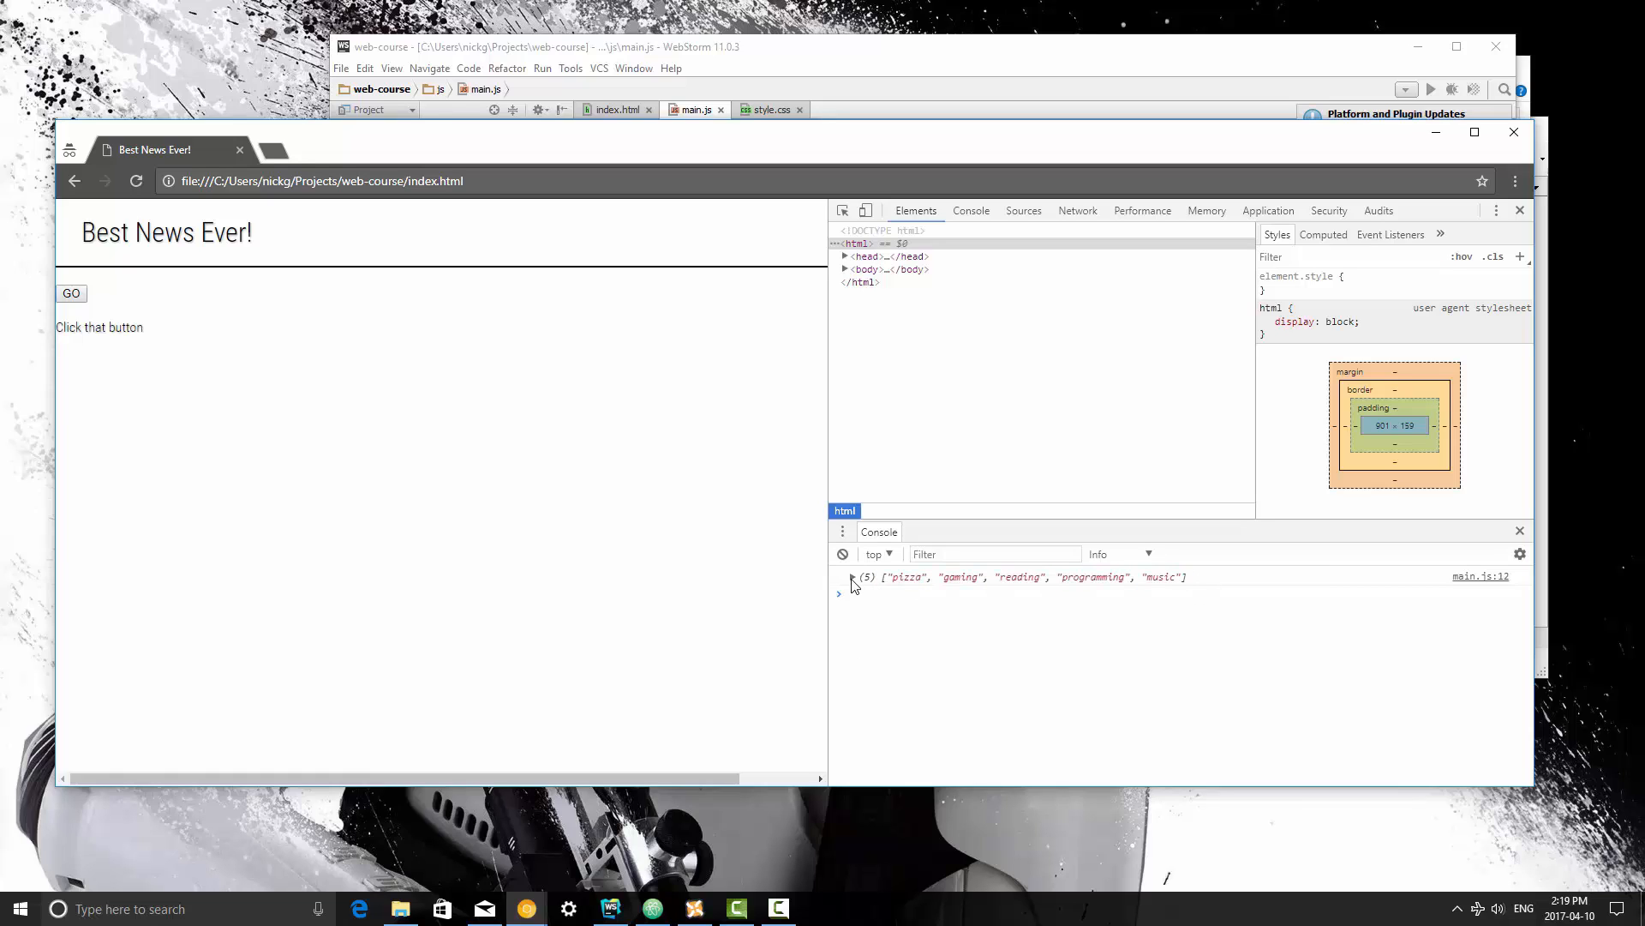
{"action": "left_click", "coordinate": [852, 576]}
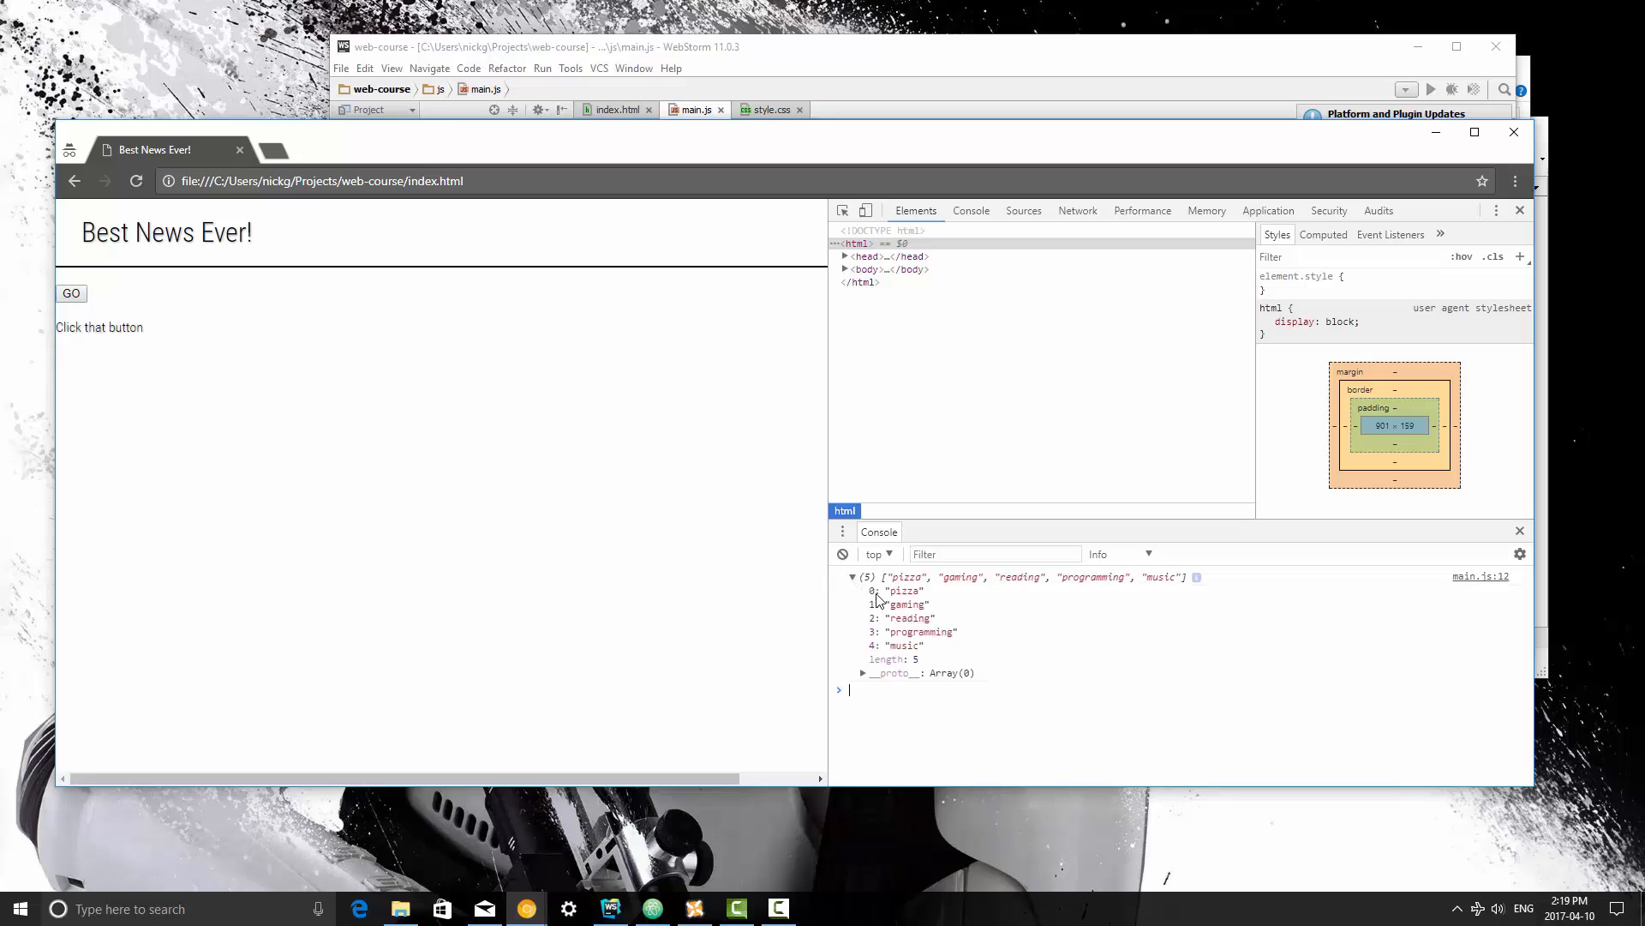
{"action": "mouse_move", "coordinate": [938, 658]}
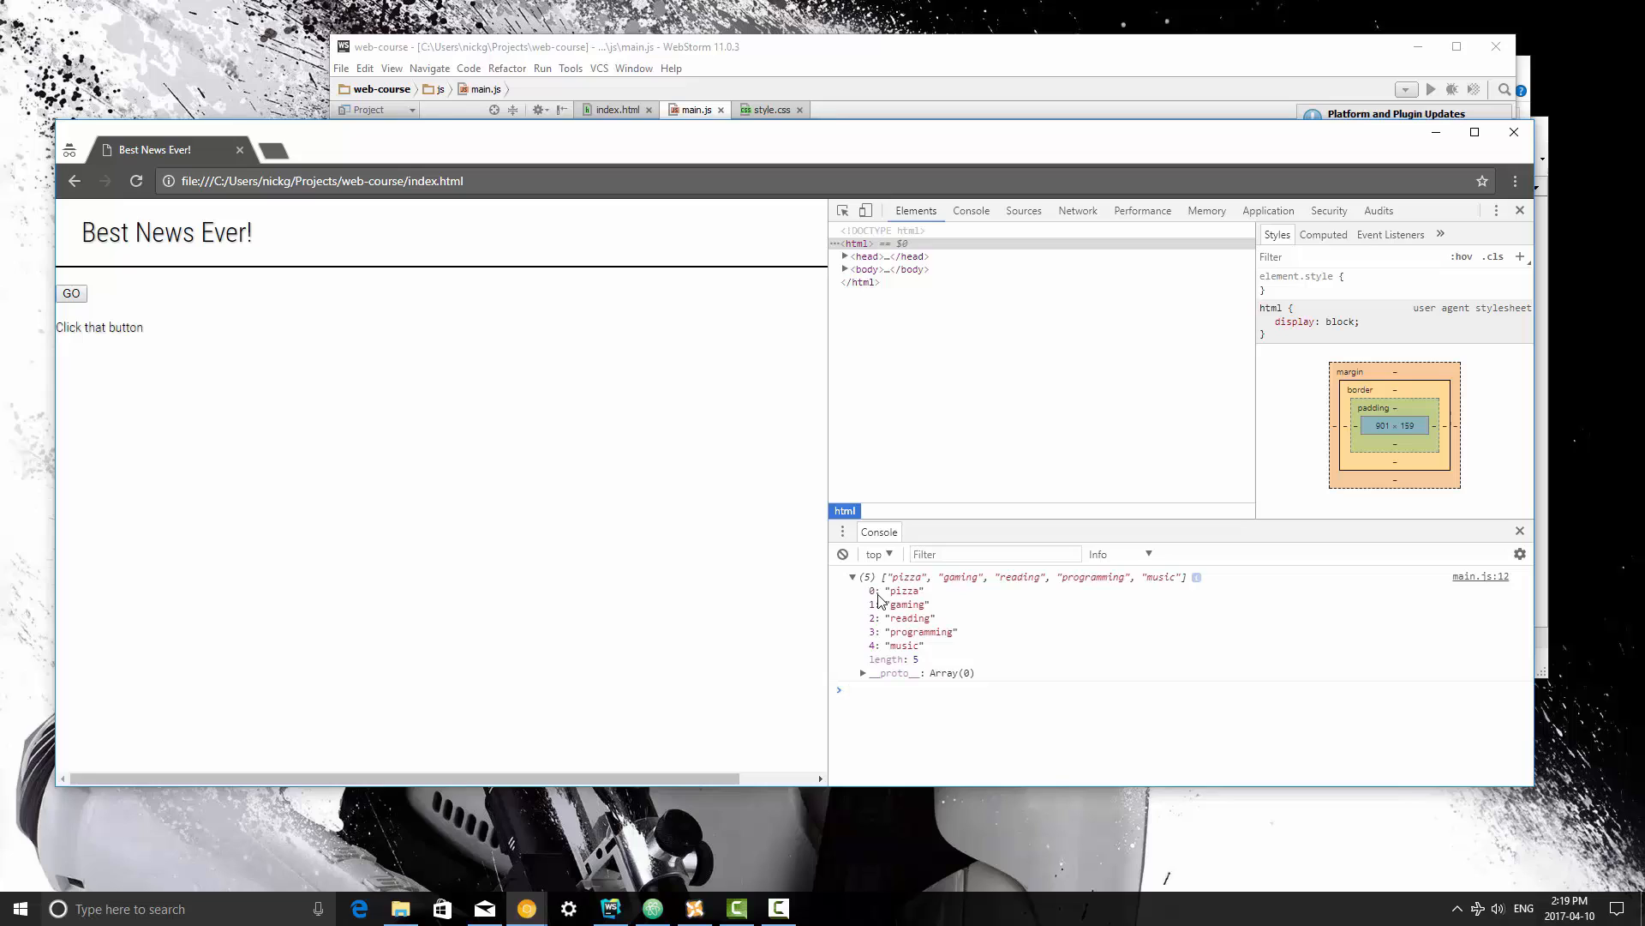
{"action": "mouse_move", "coordinate": [879, 653]}
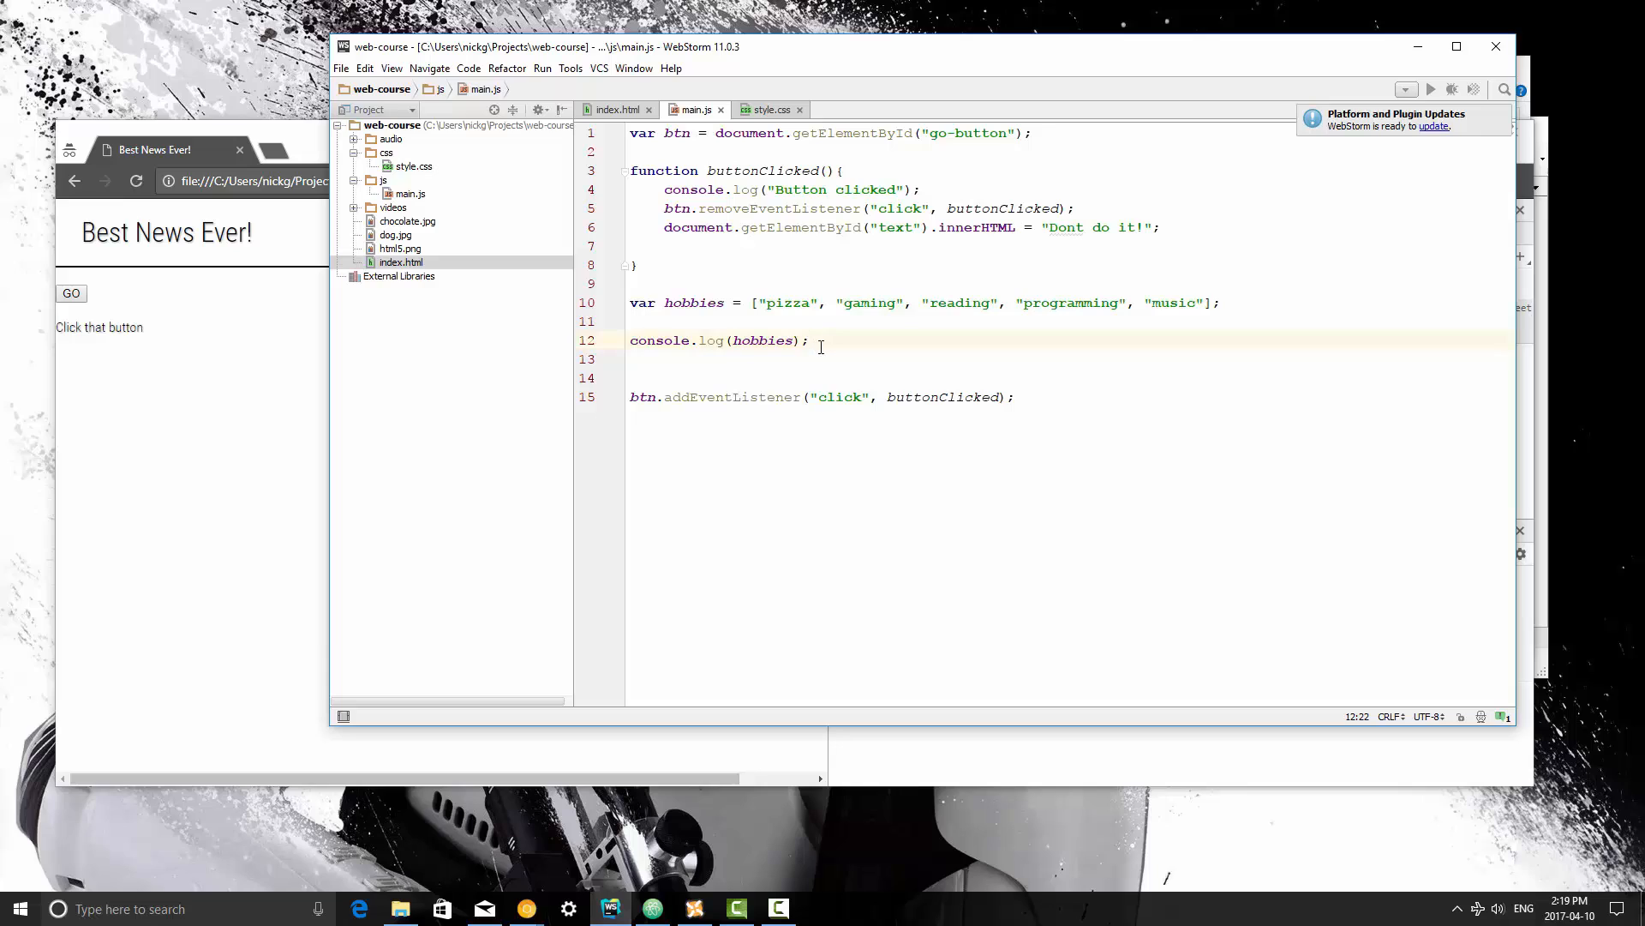
{"action": "mouse_move", "coordinate": [821, 320]}
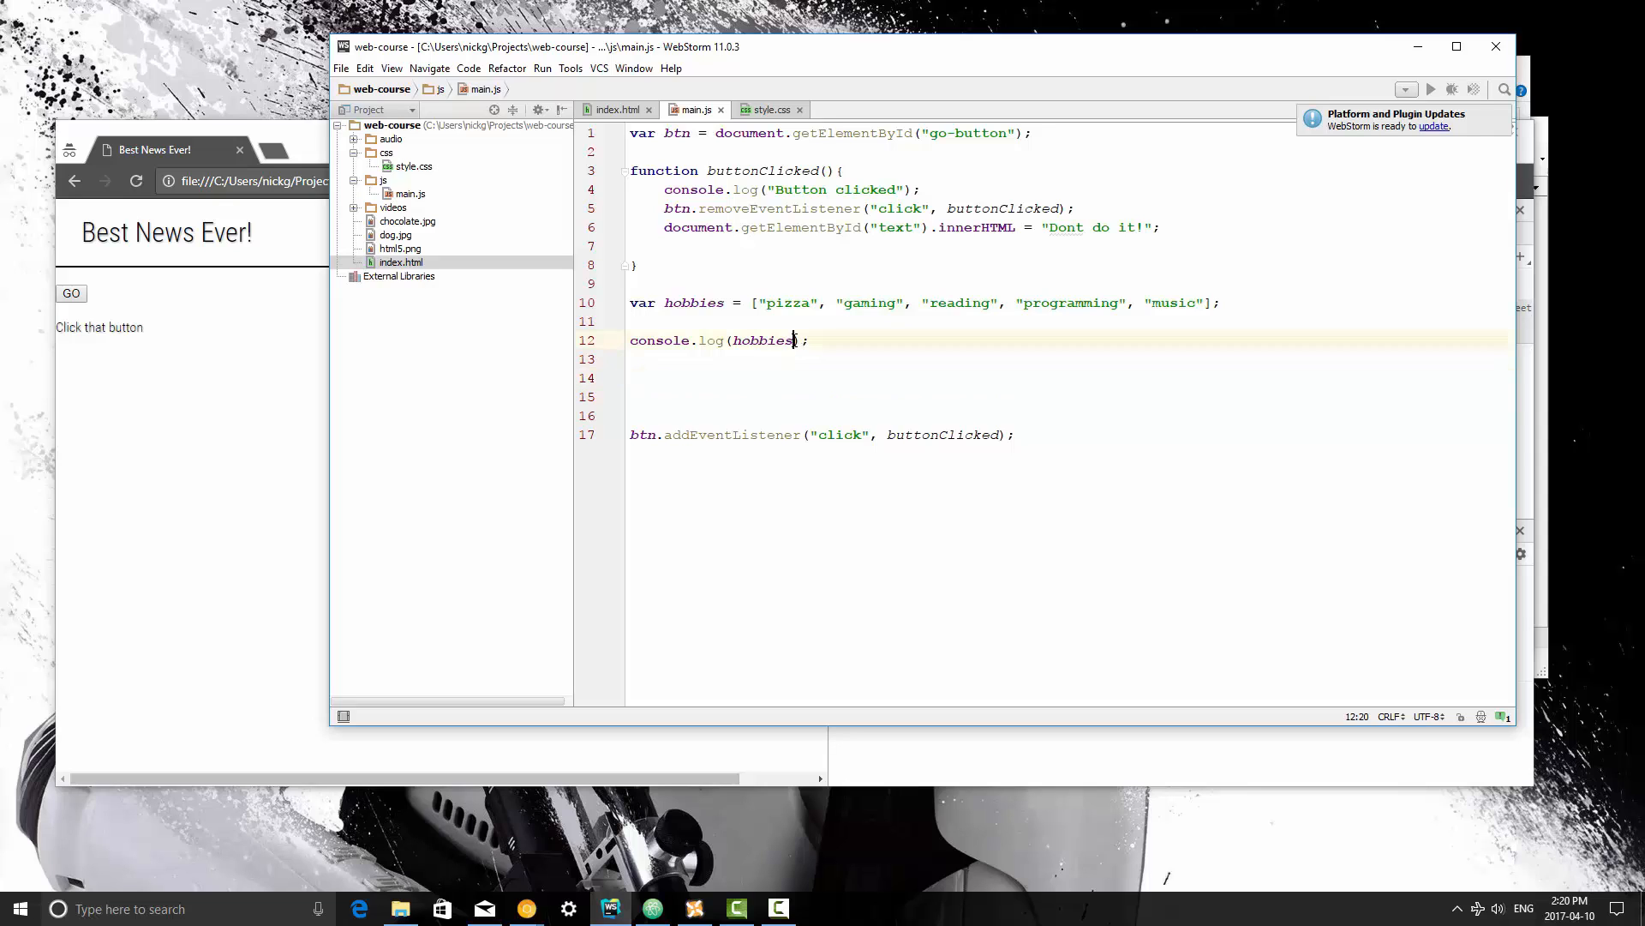
Change line 12 to console.log(hobbies.pop()); and select the word pop
{"action": "type", "text": ".pop("}
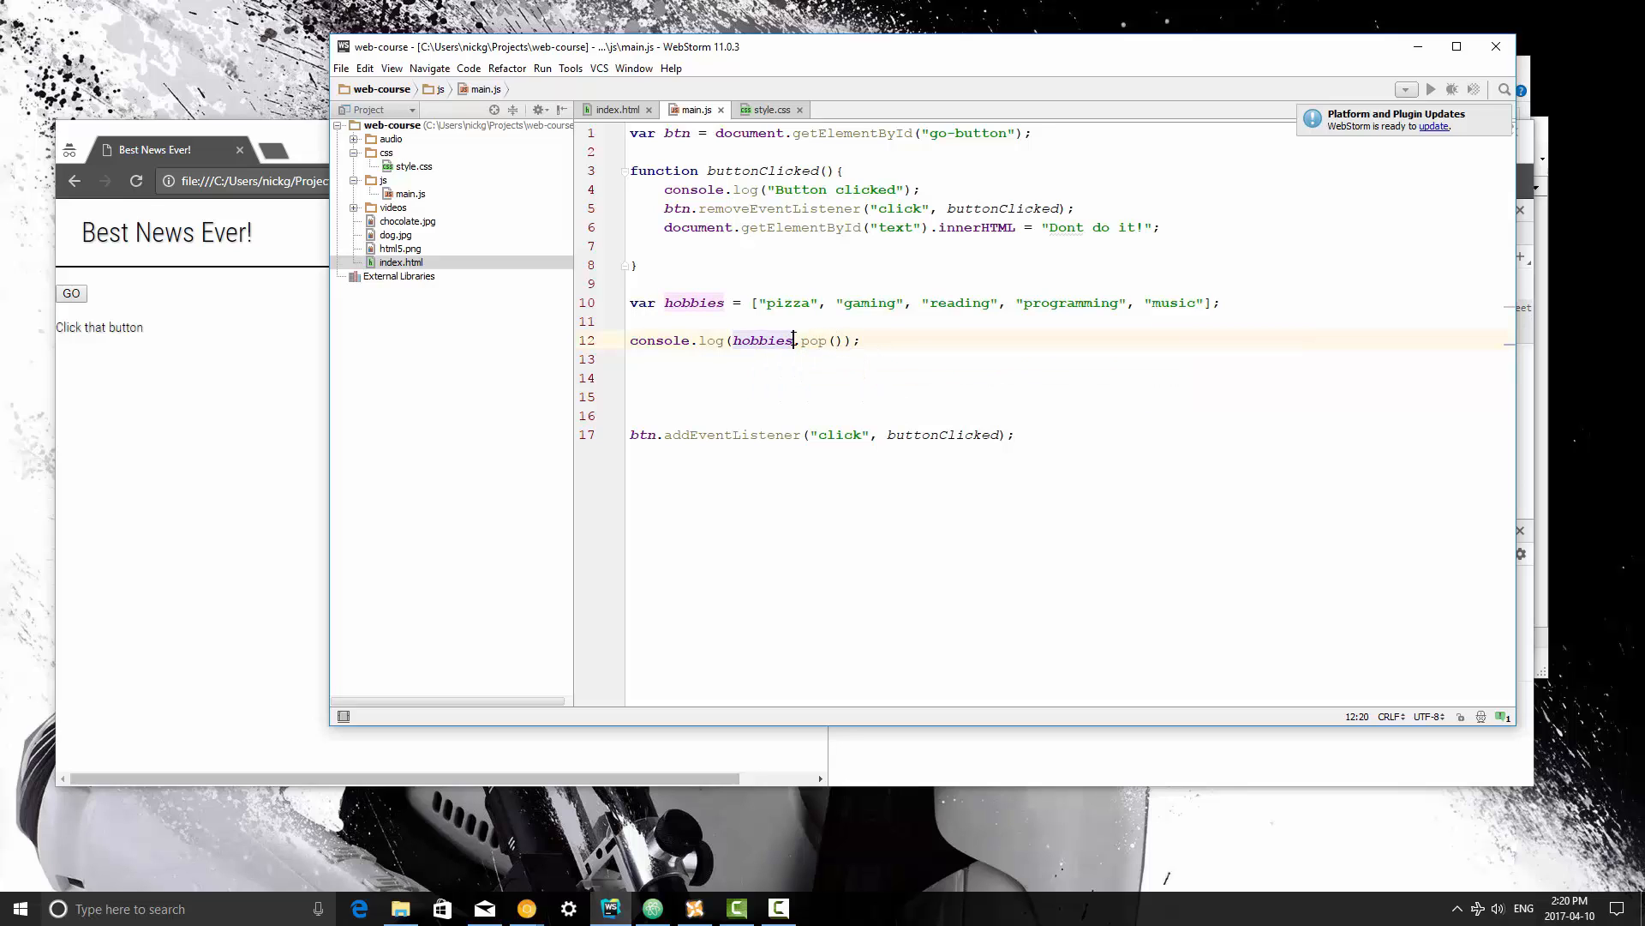
{"action": "double_click", "coordinate": [762, 340]}
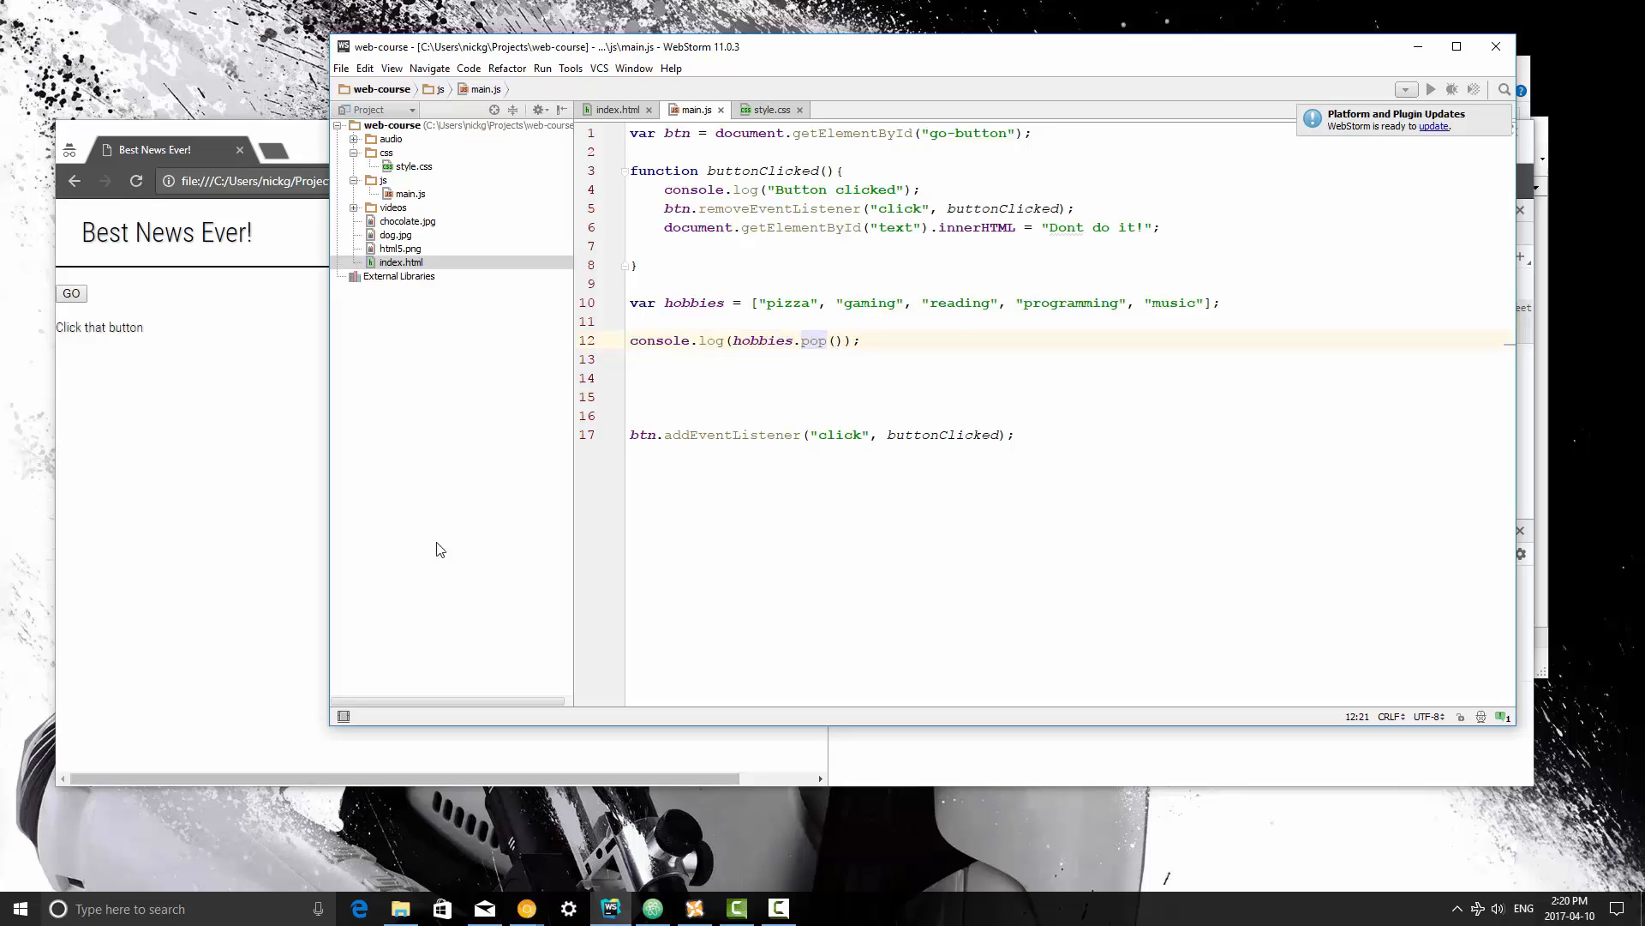
{"action": "mouse_move", "coordinate": [296, 556]}
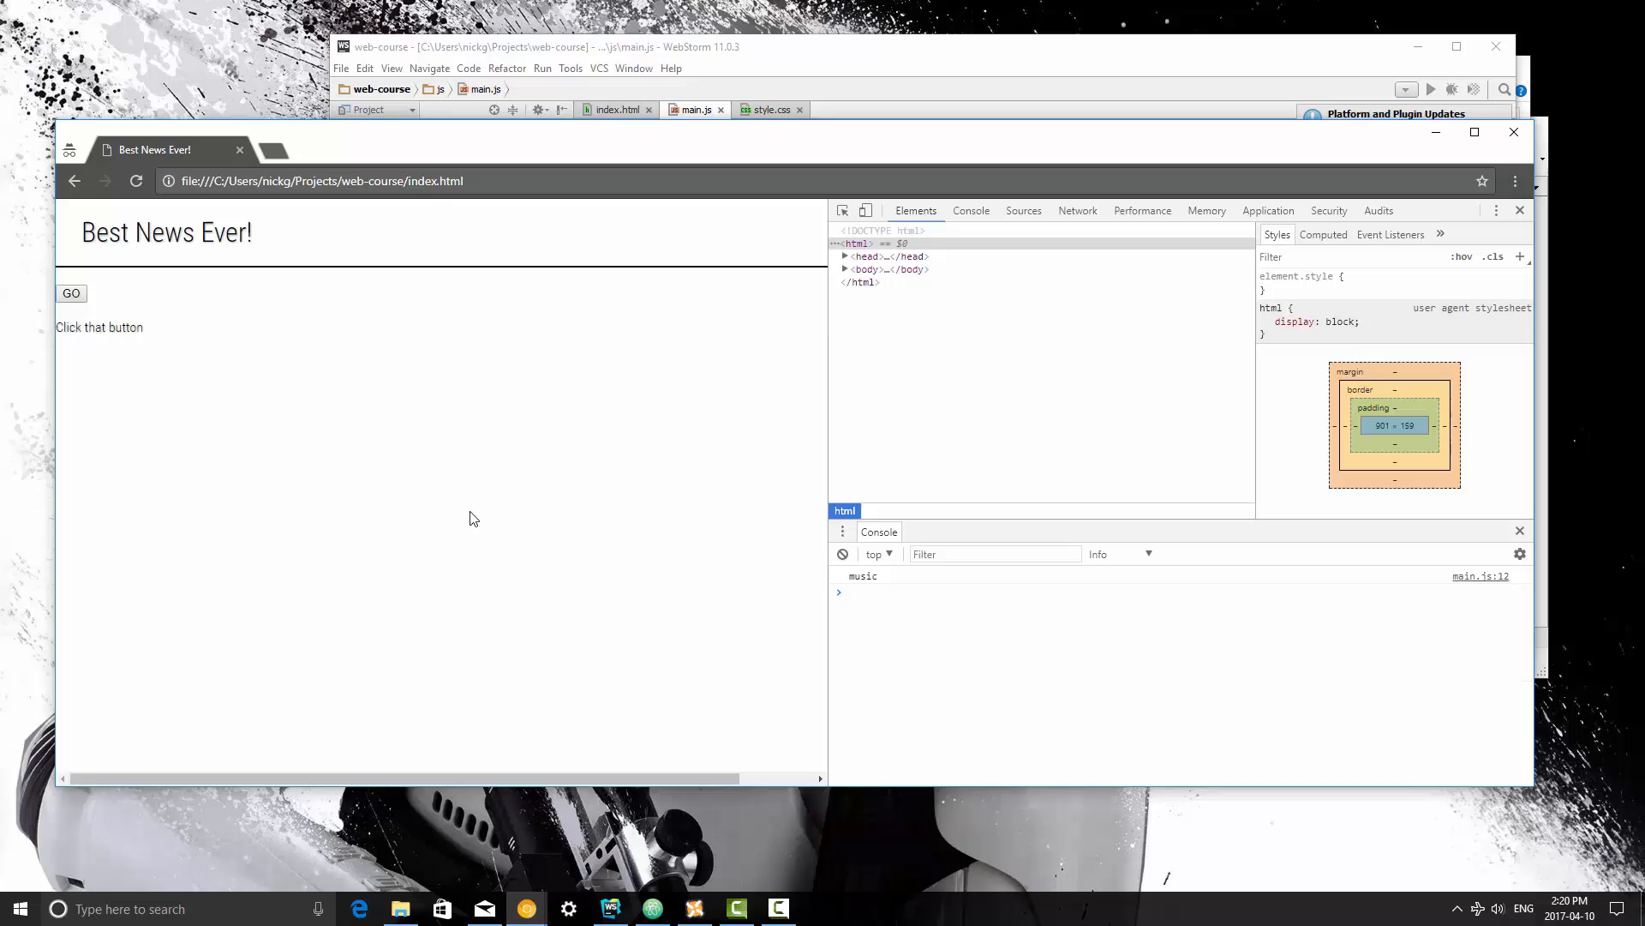
{"action": "mouse_move", "coordinate": [848, 597]}
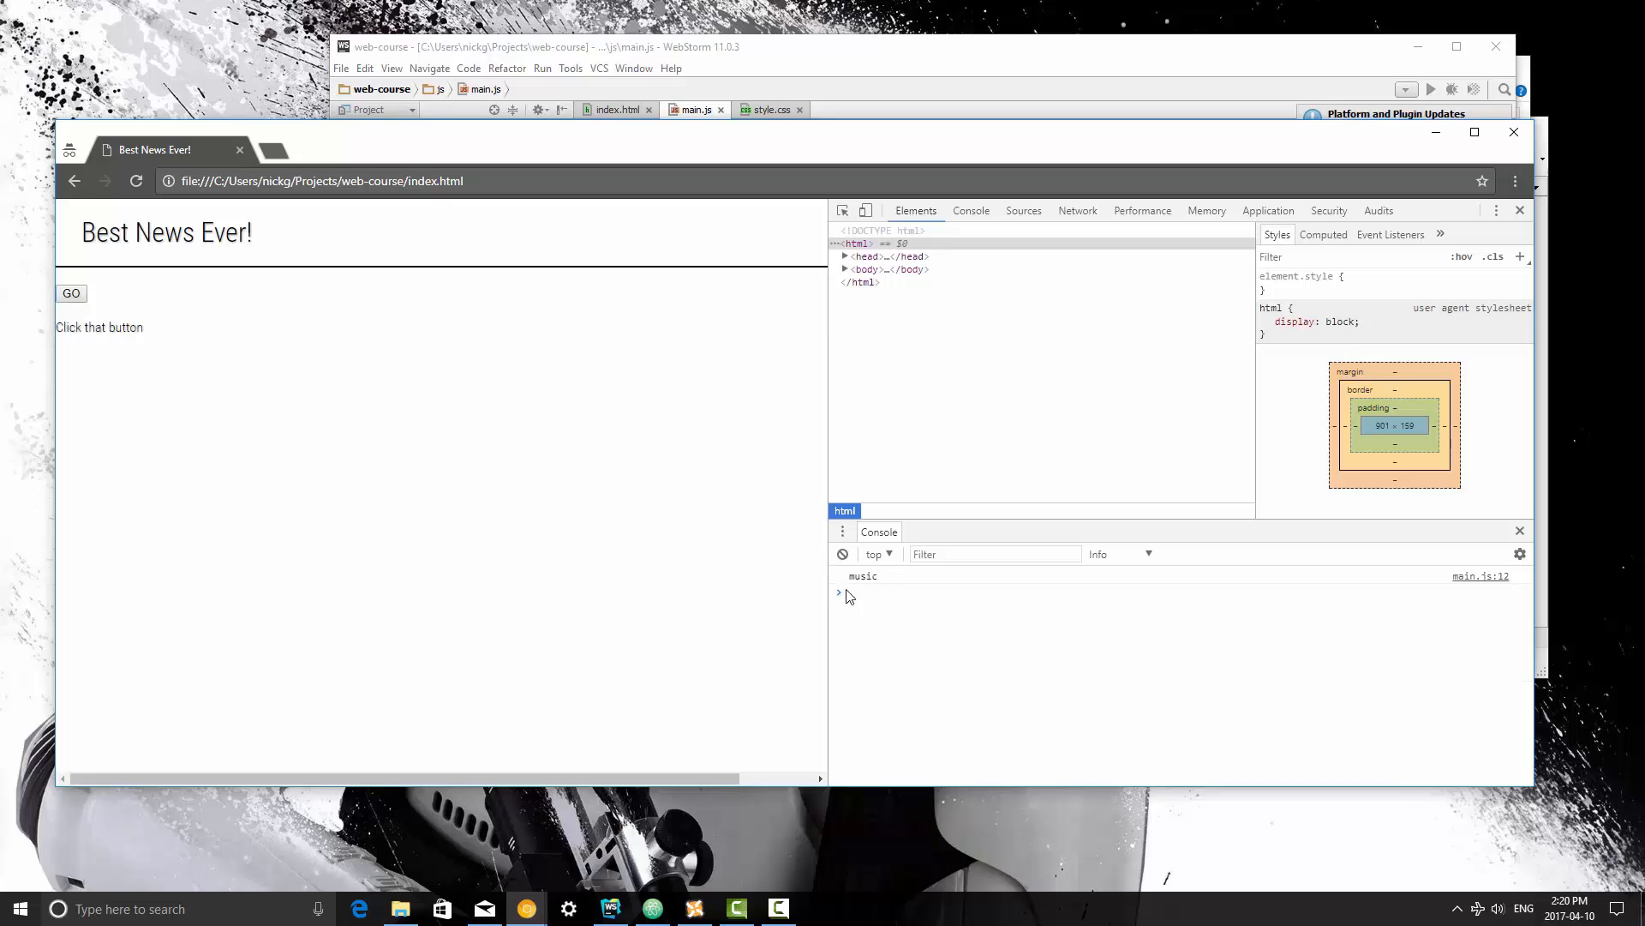
Enter hobbies in the Chrome console to see the four items left after popping music
{"action": "type", "text": "hobbies"}
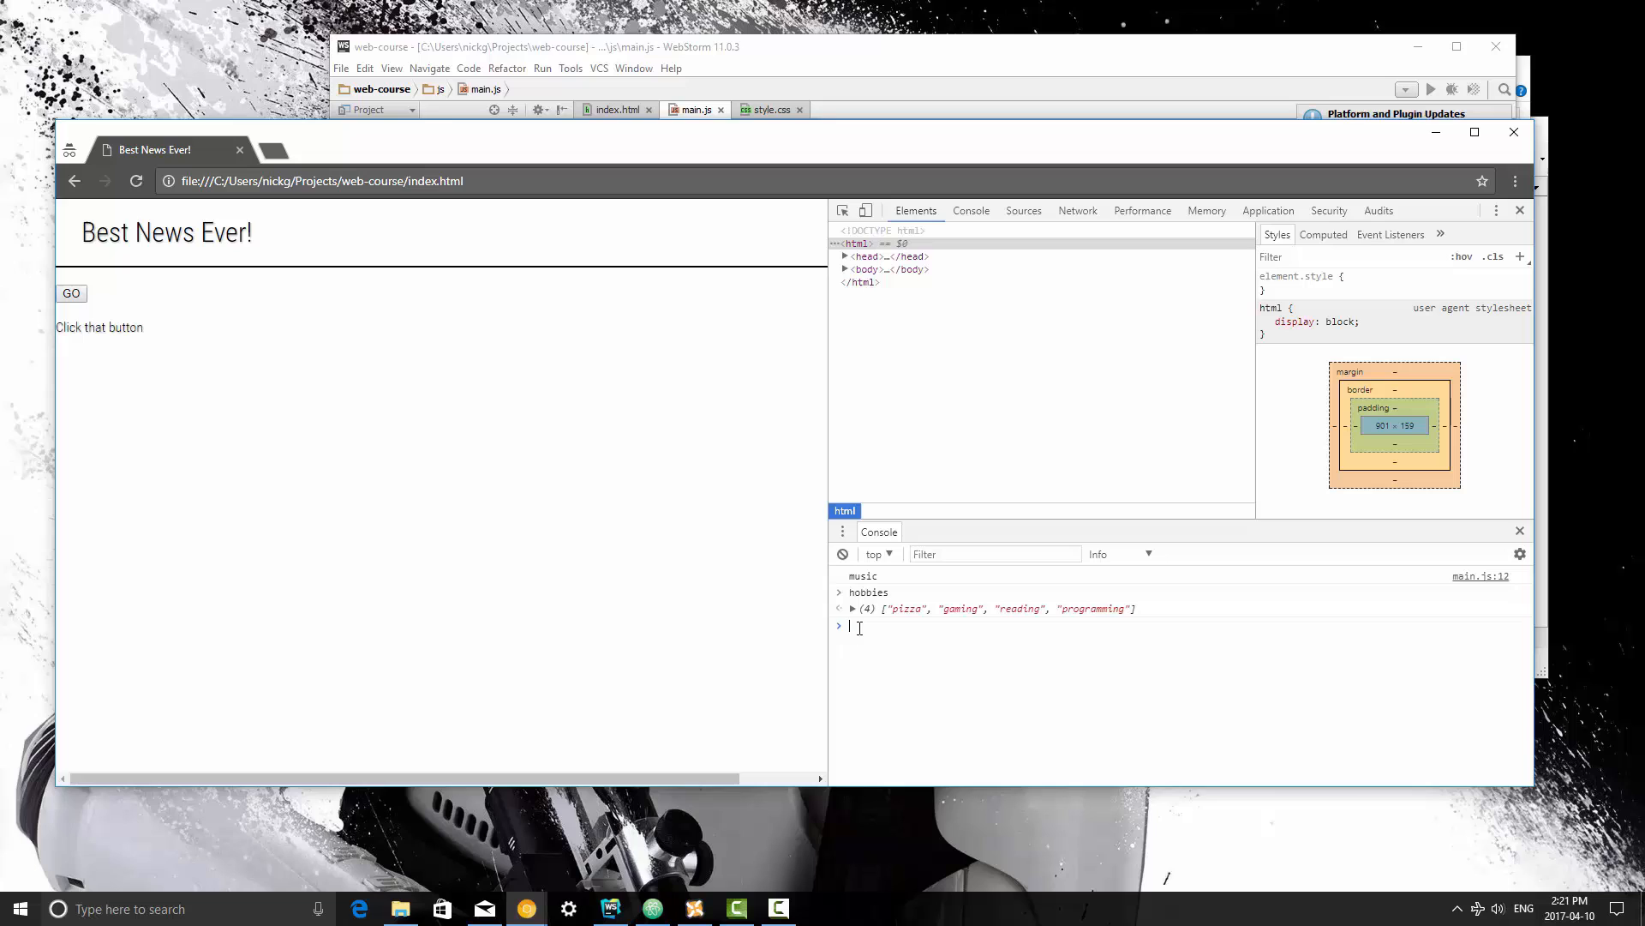
{"action": "mouse_move", "coordinate": [903, 575]}
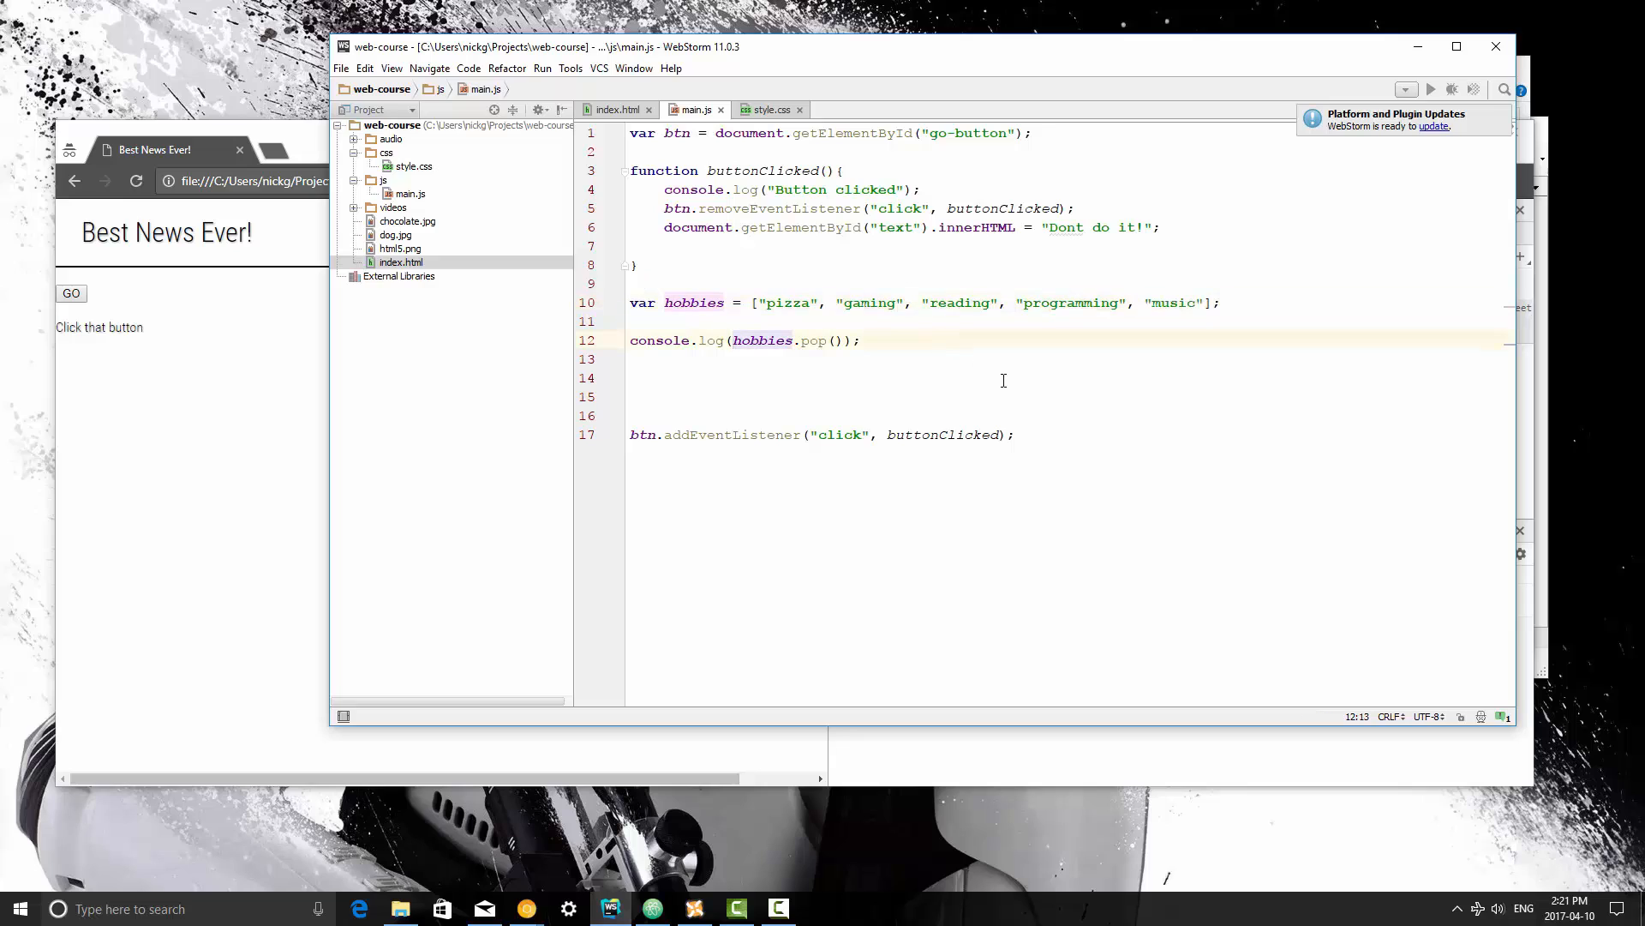
Prefix the log with the string "I no longer enjoy" before hobbies.pop()
{"action": "type", "text": "\""}
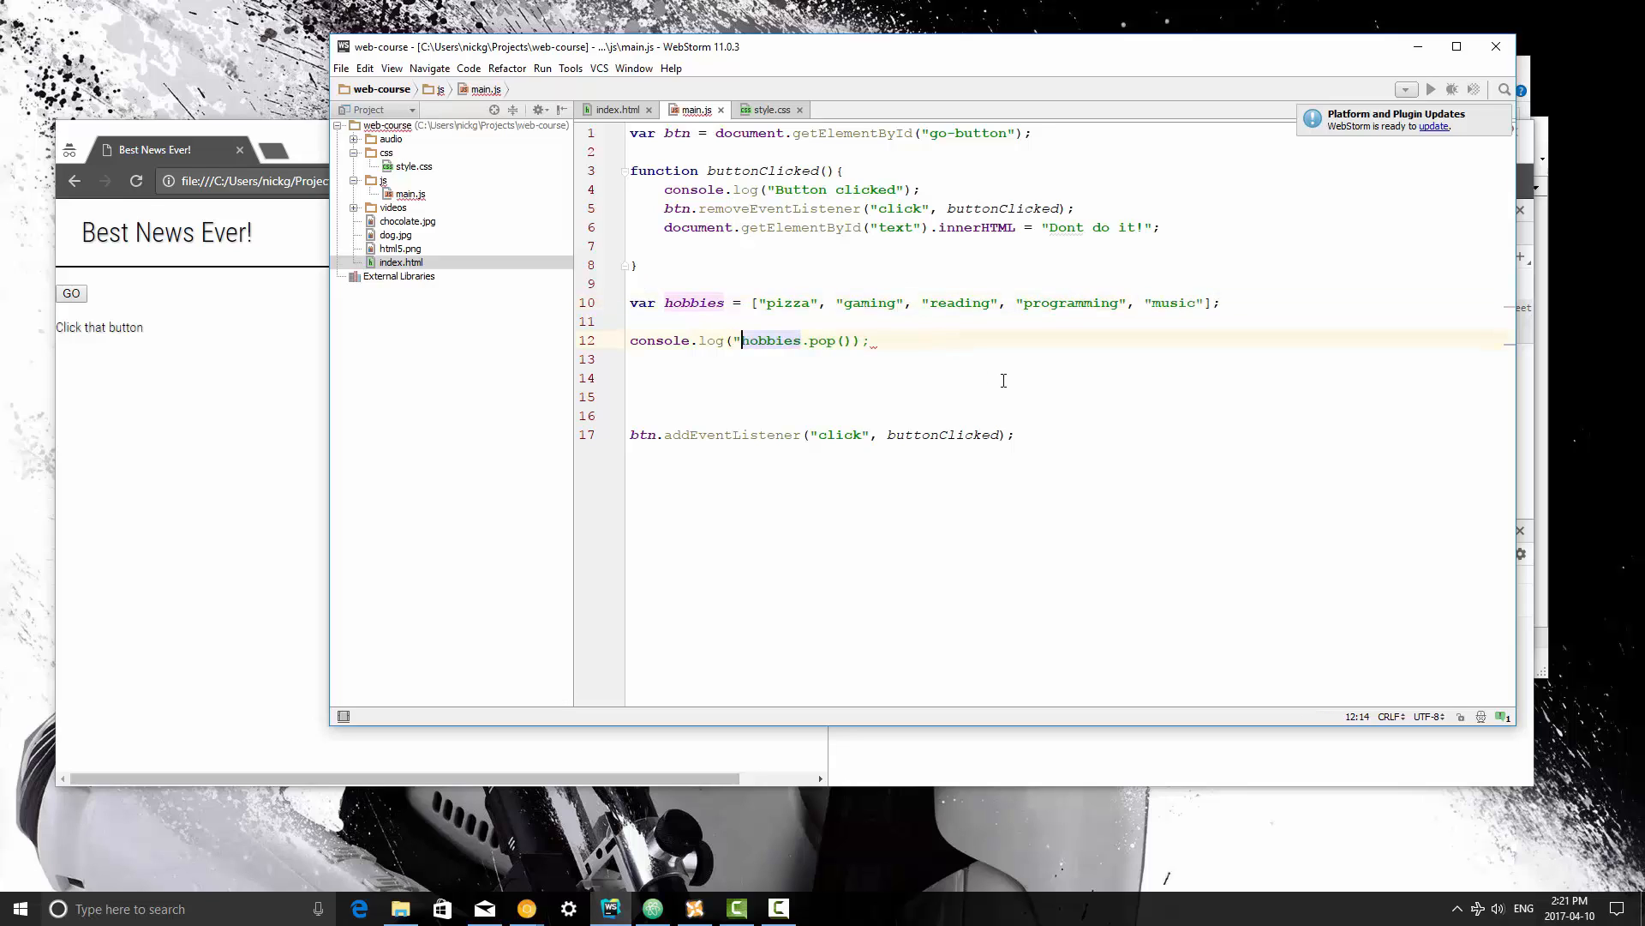
{"action": "type", "text": "I no longer"}
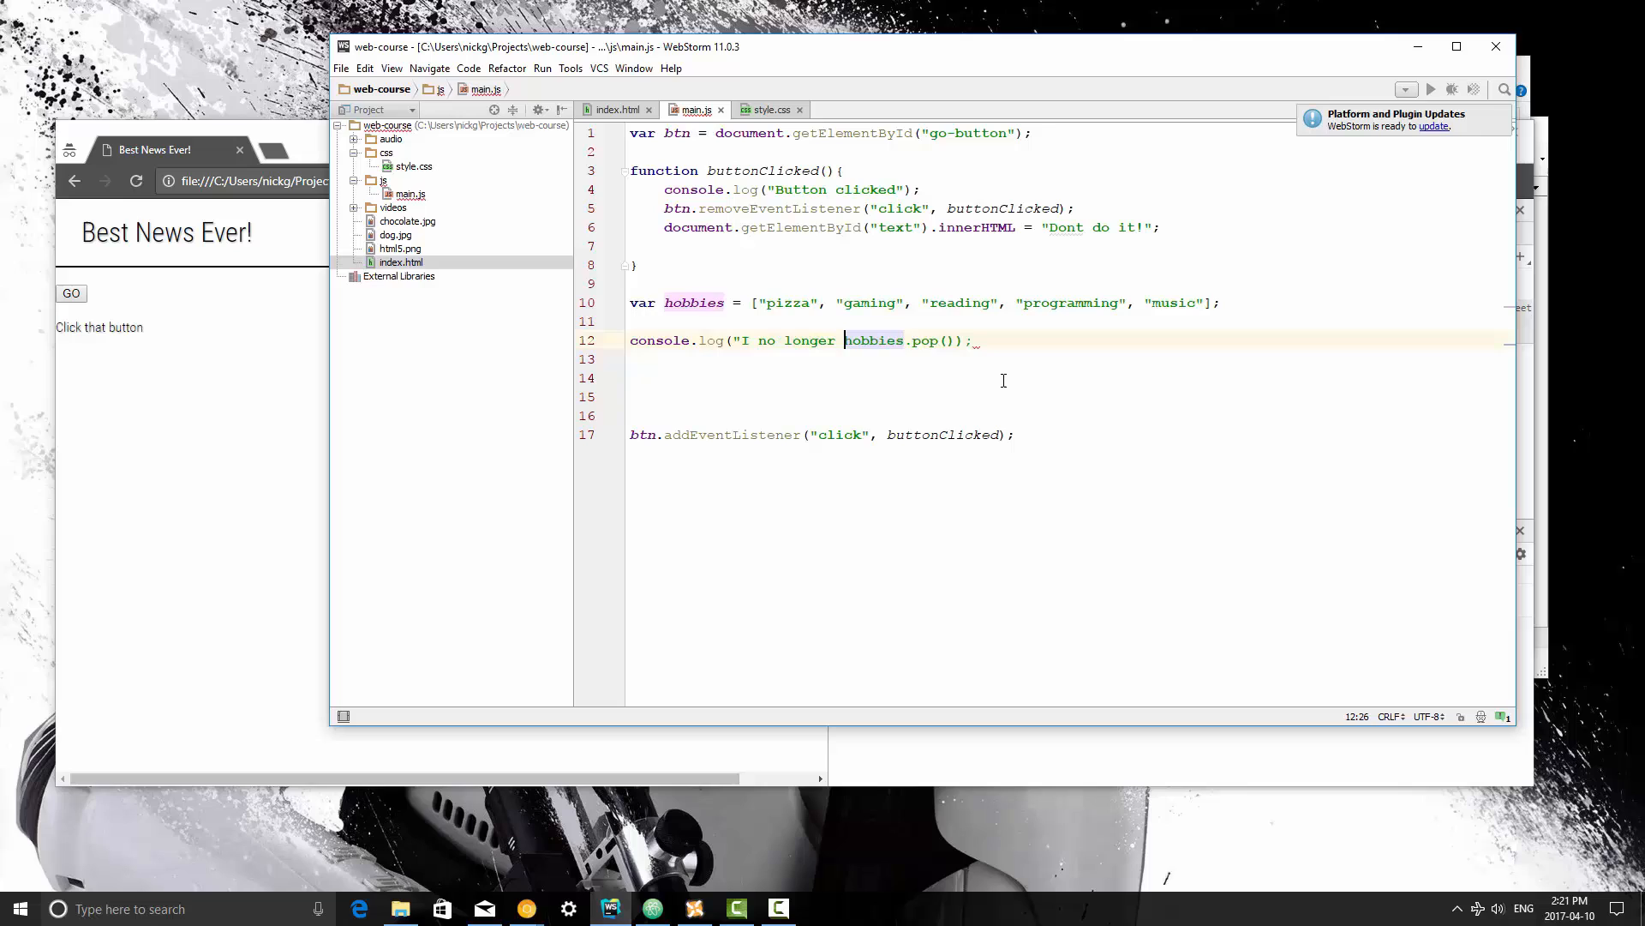
{"action": "type", "text": "en"}
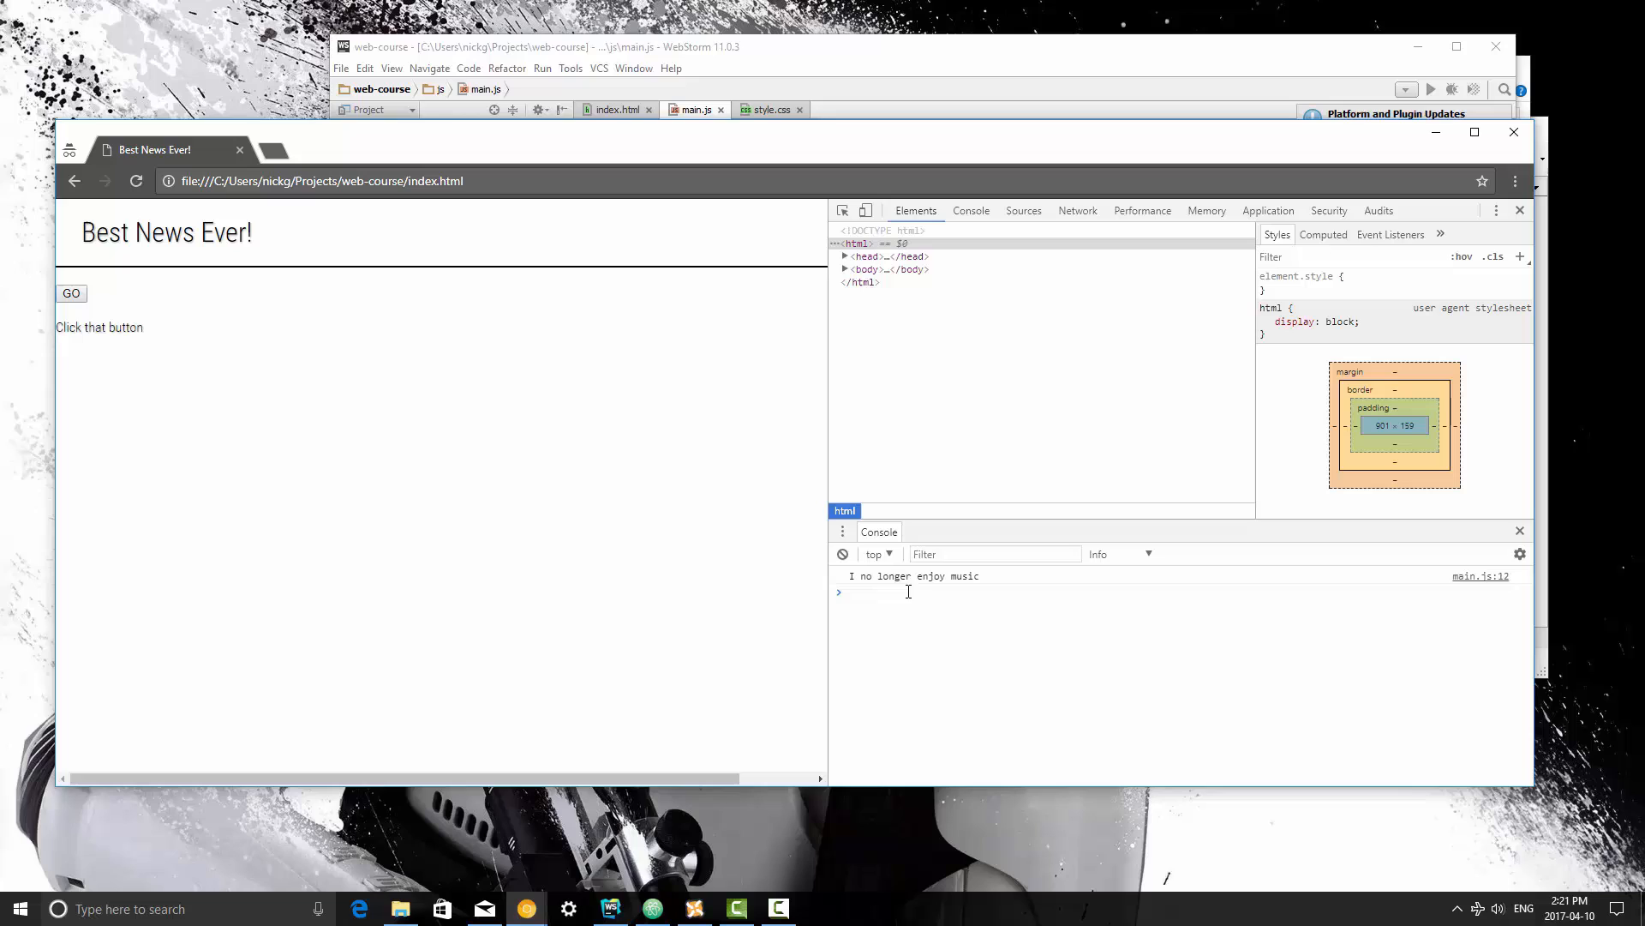
Enter hobbies in the Chrome console after the reload prints I no longer enjoy music
{"action": "type", "text": "hobbies.pop());"}
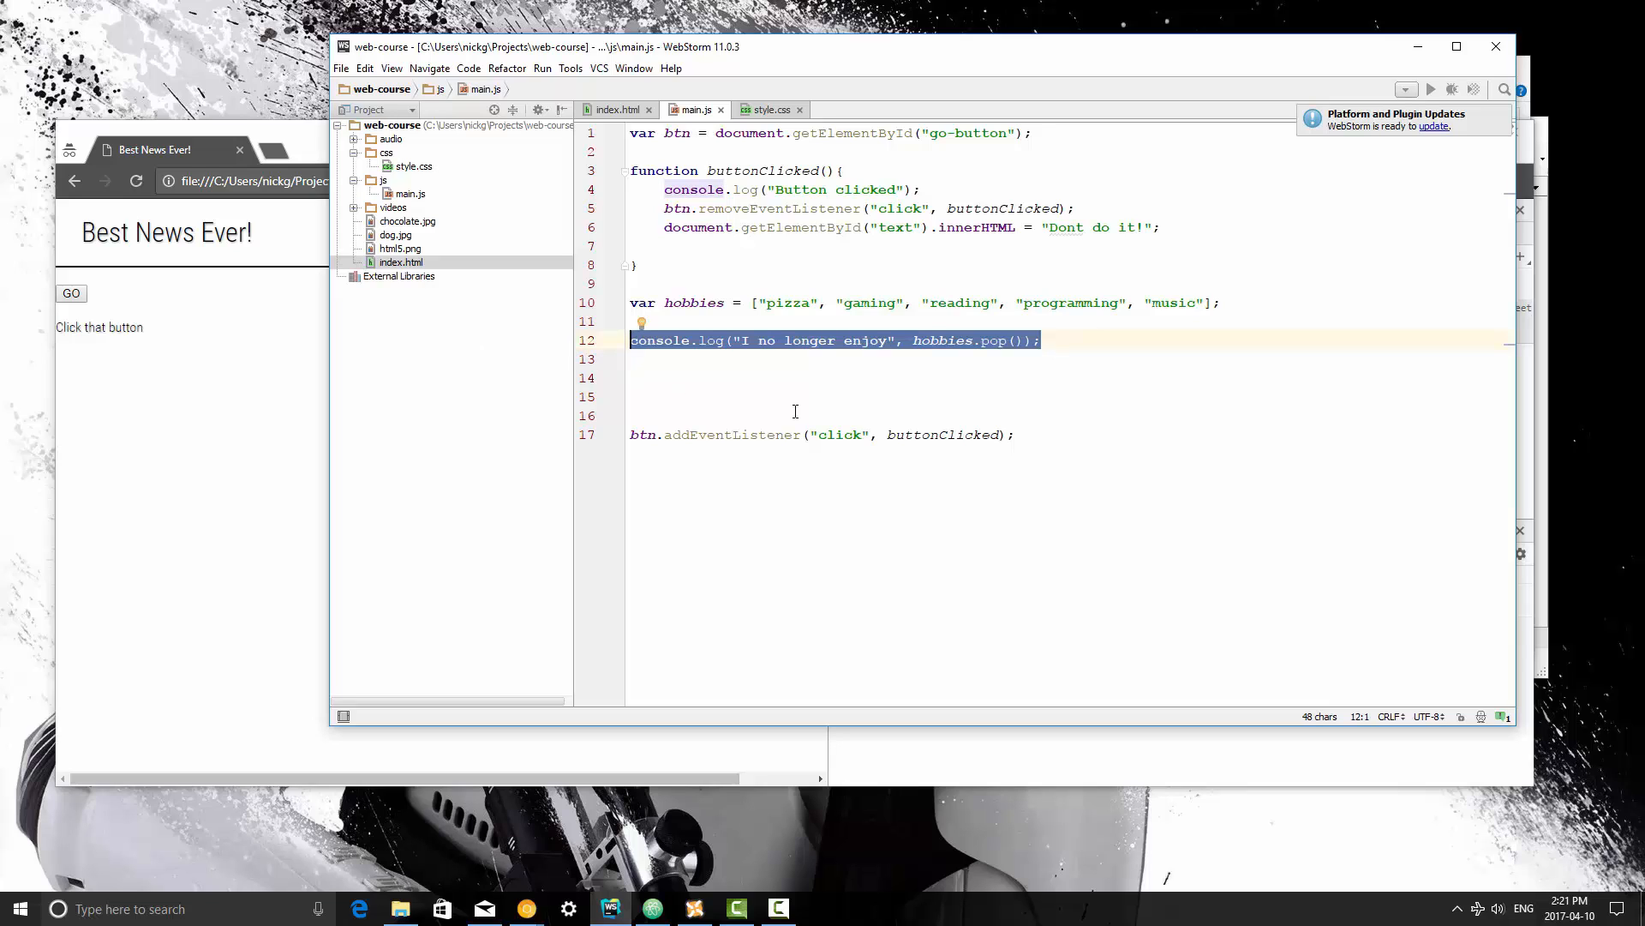
Replace line 12 with hobbies.push("archery");
{"action": "type", "text": "h"}
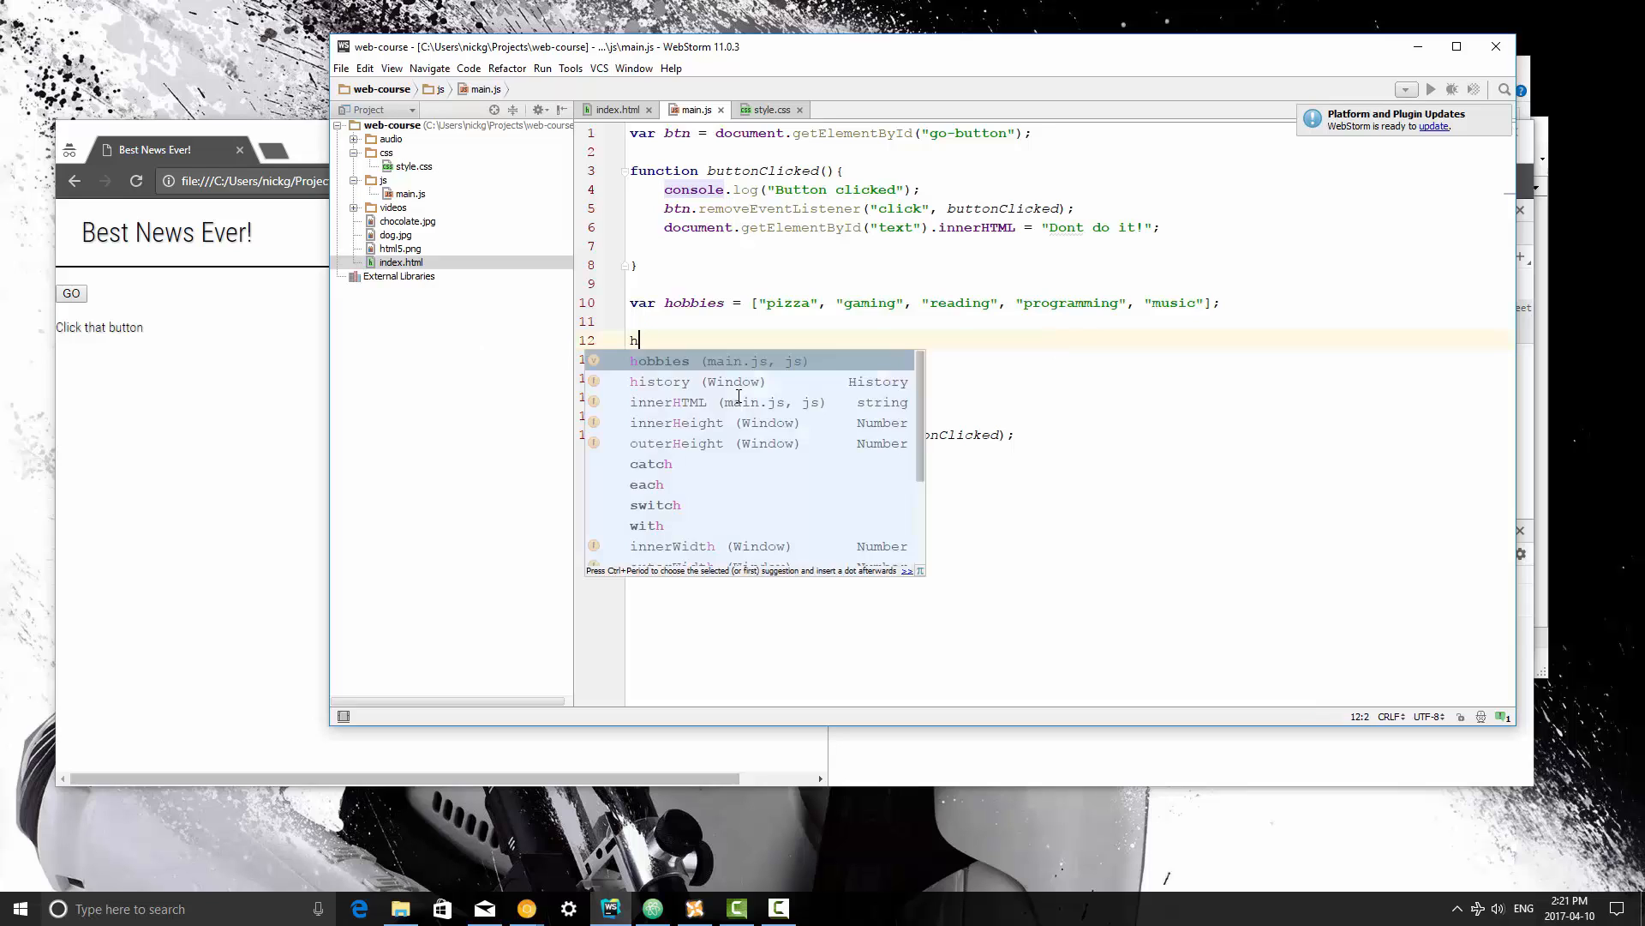
{"action": "type", "text": "obbies.push("}
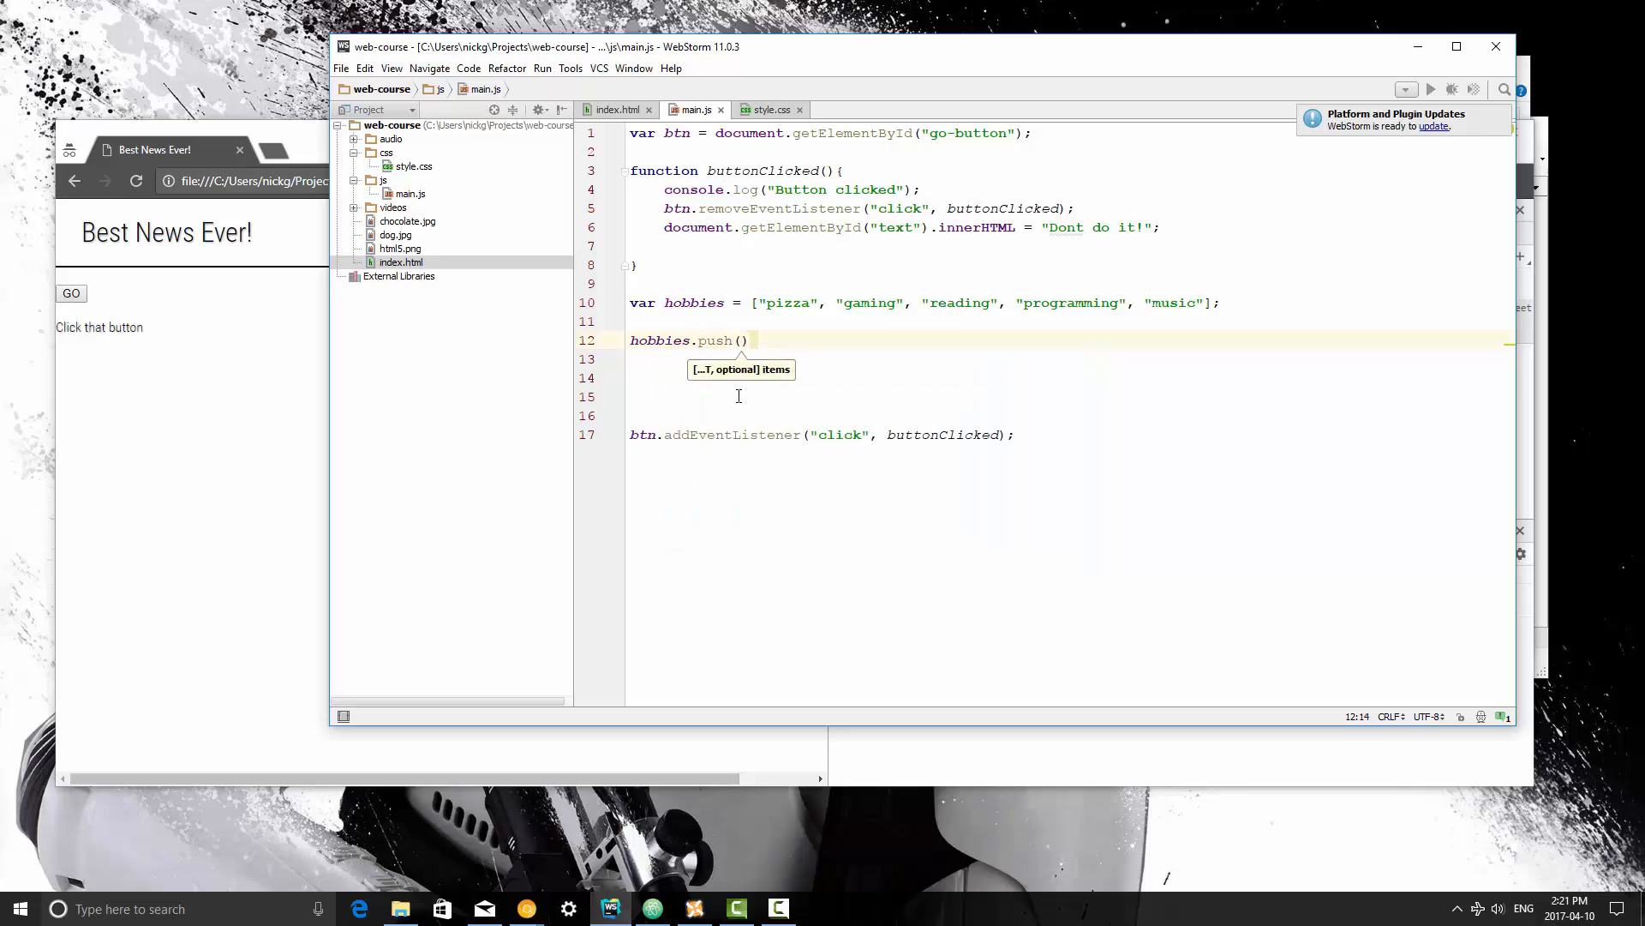
{"action": "type", "text": "\"\""}
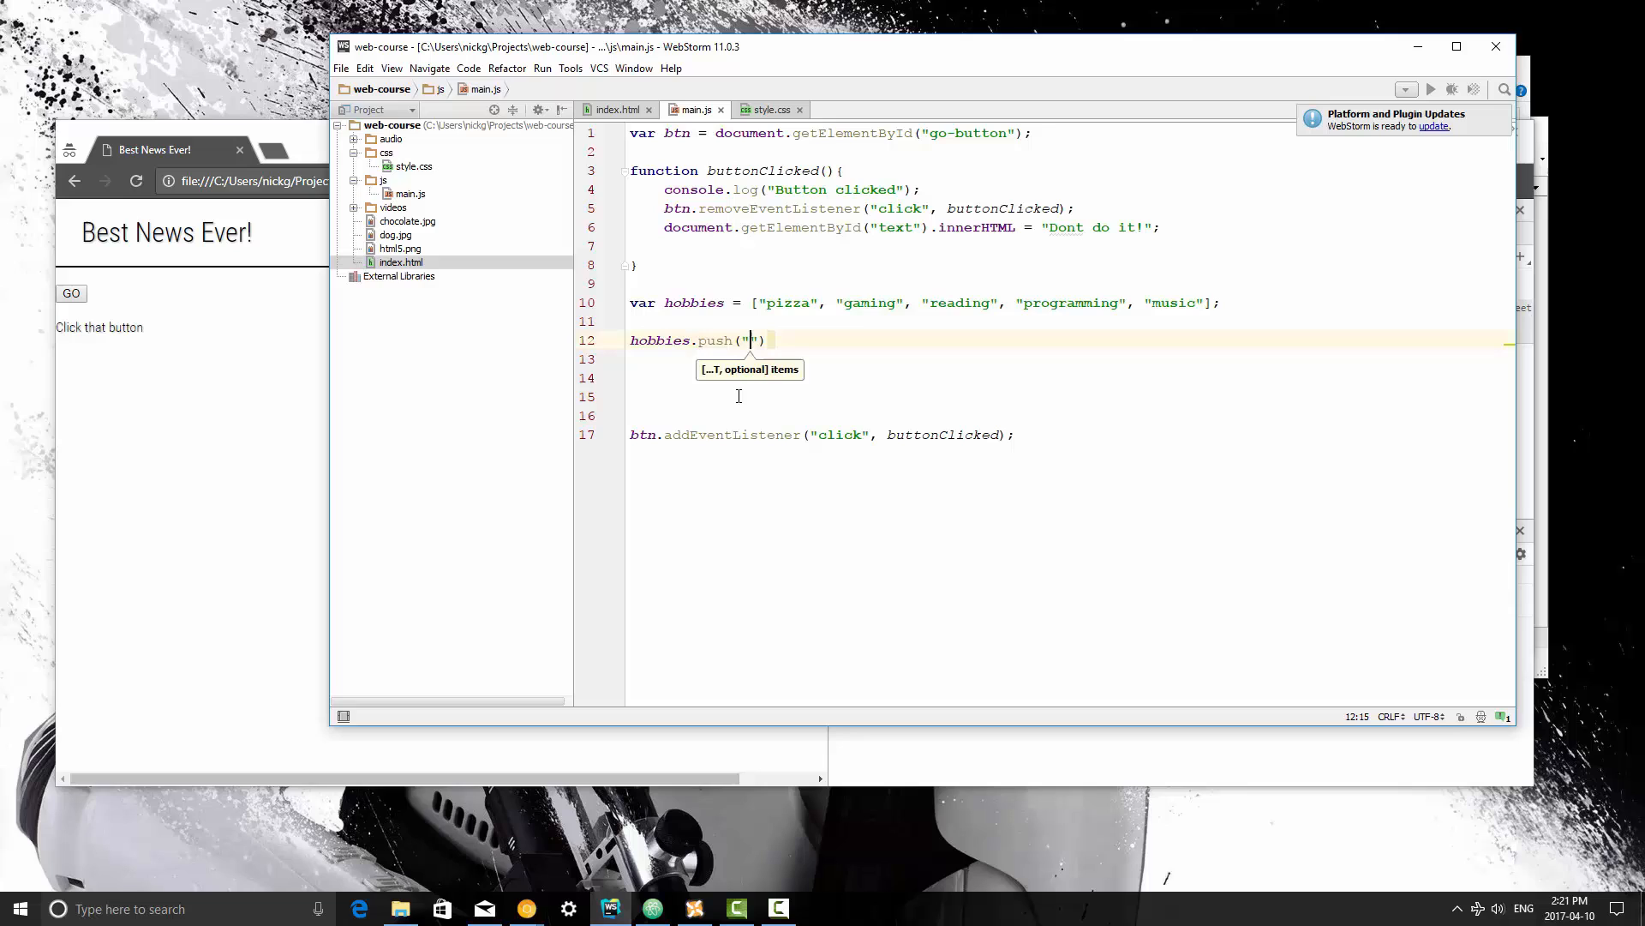
{"action": "type", "text": "archery"}
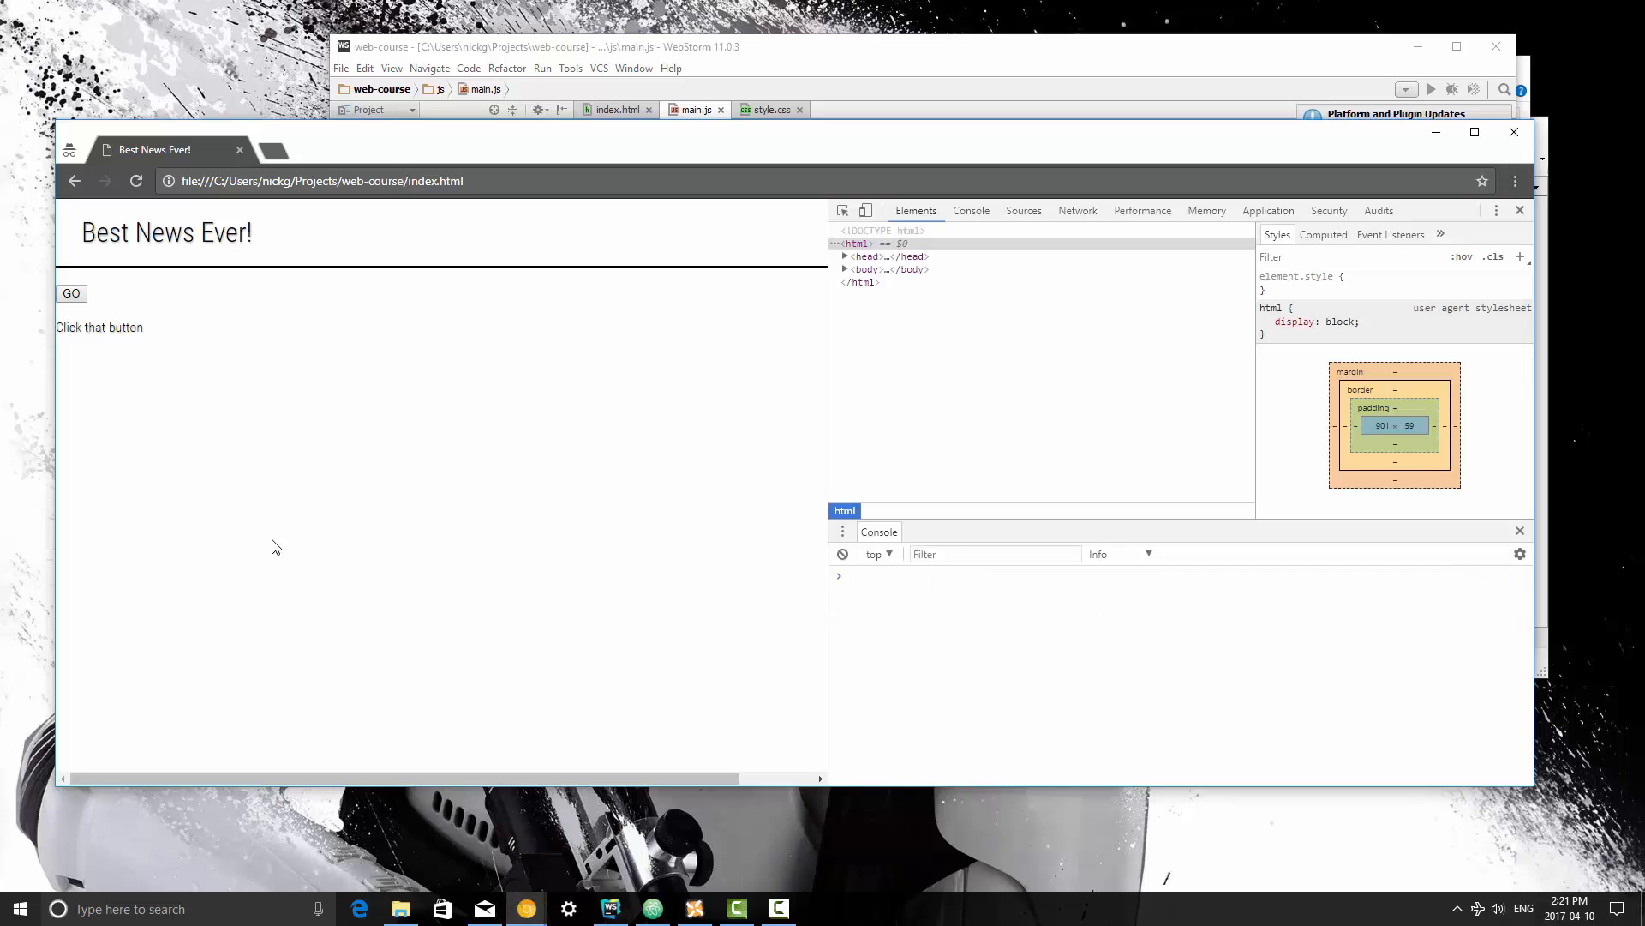
Enter hobbies in the Chrome console and expand the six-item array ending in archery
{"action": "type", "text": "hobbies"}
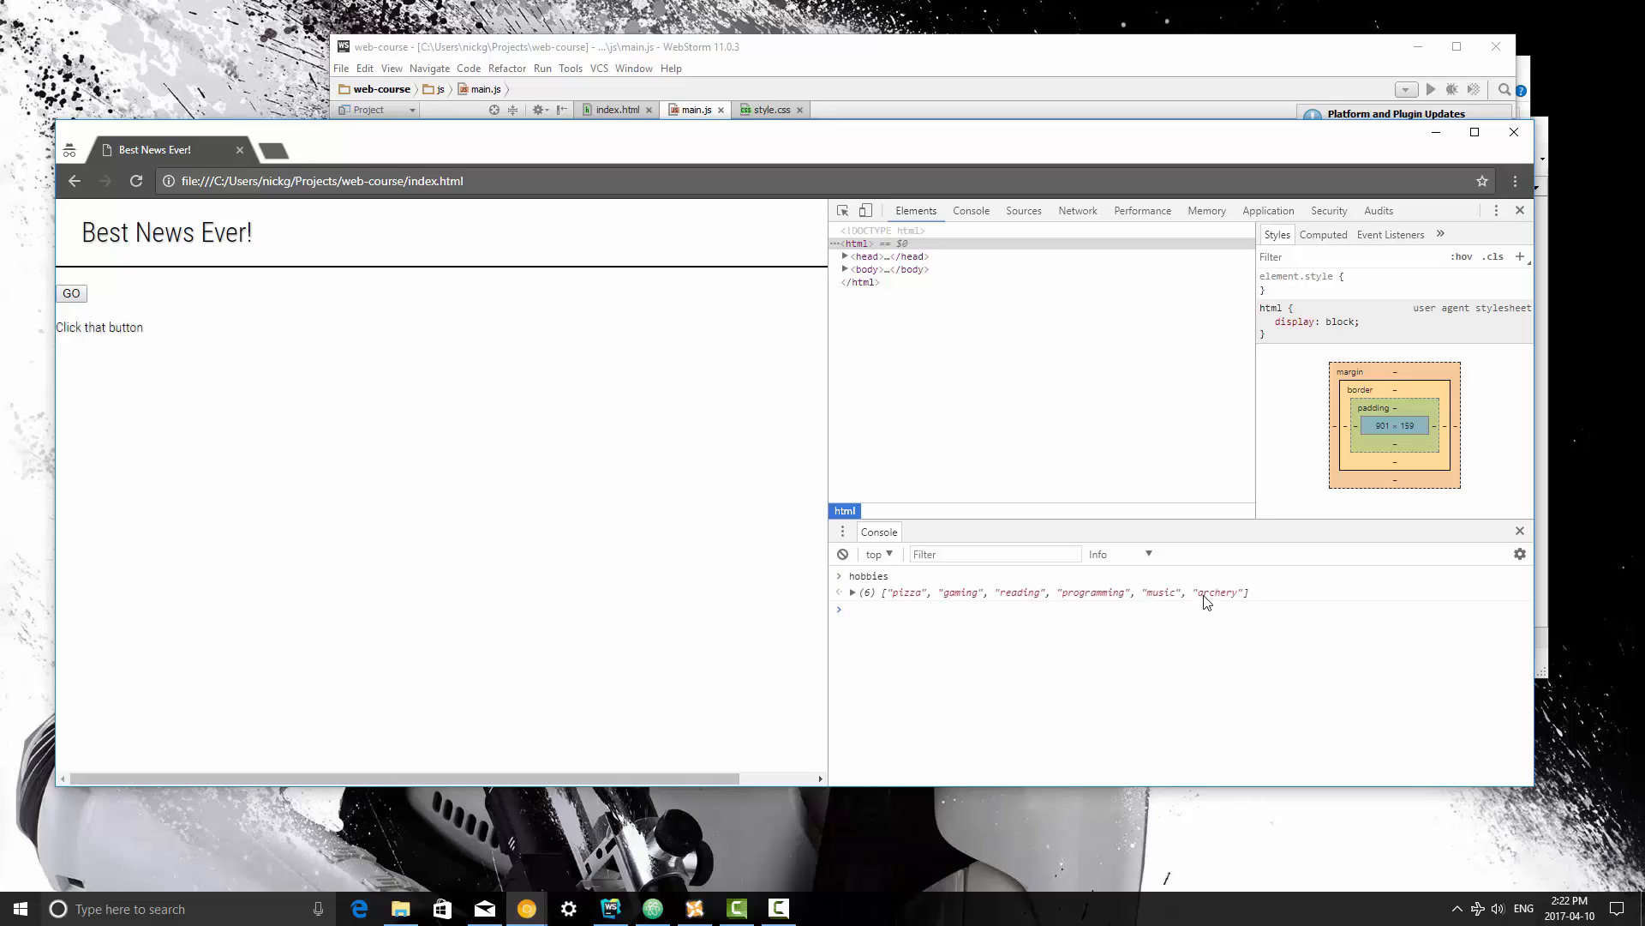
{"action": "left_click", "coordinate": [853, 591]}
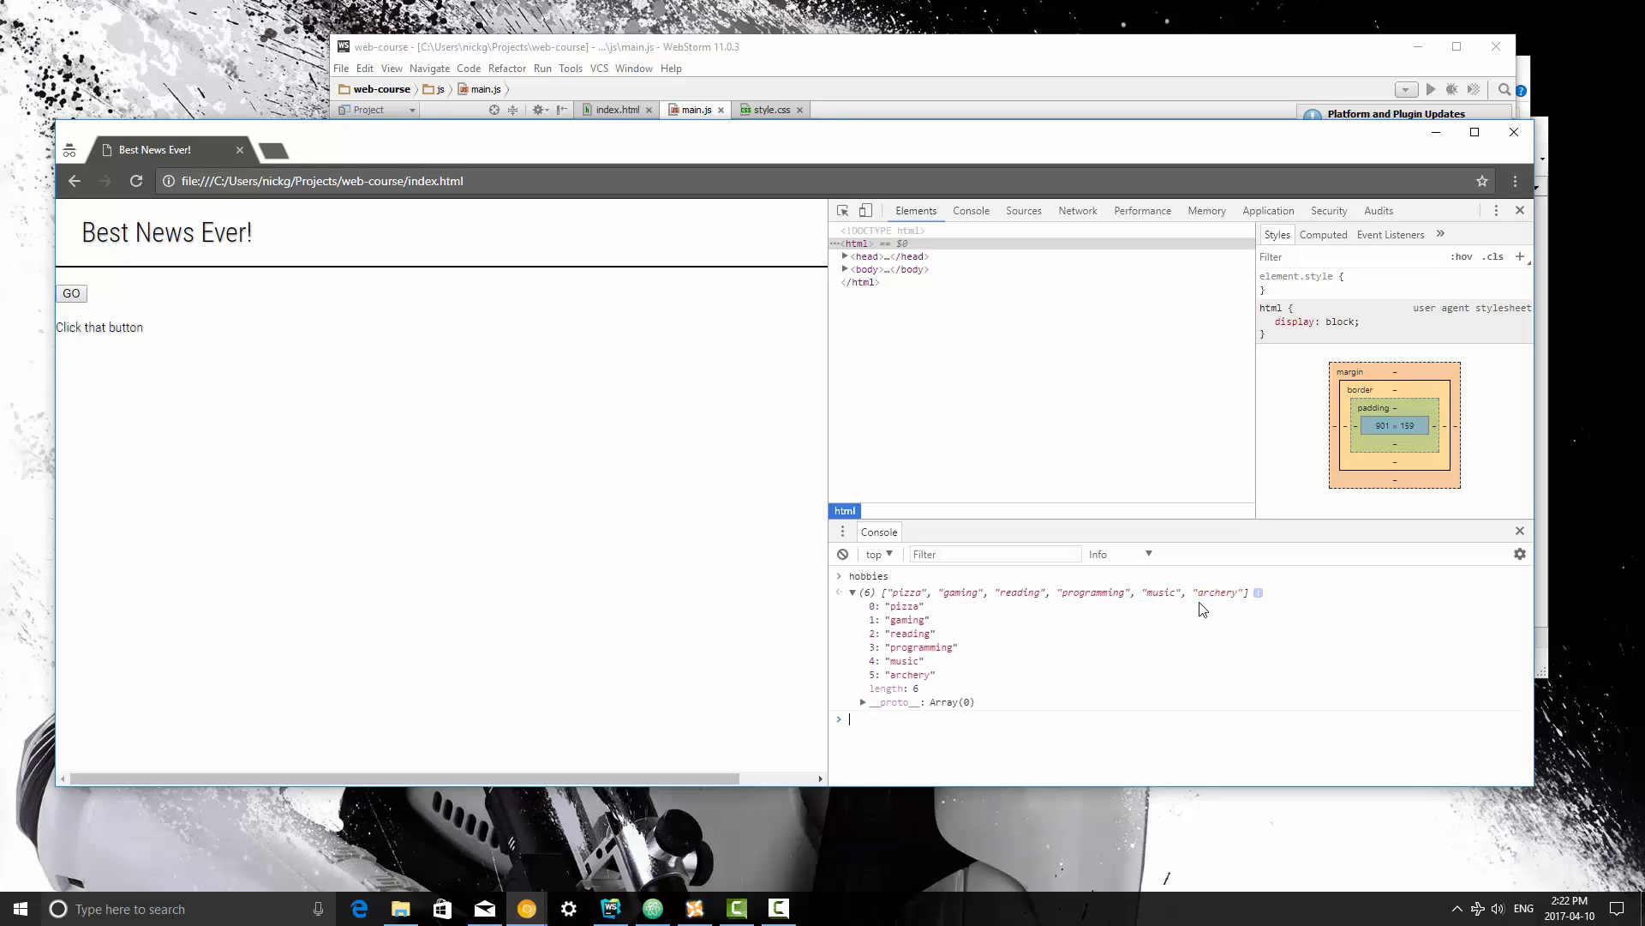
{"action": "mouse_move", "coordinate": [941, 746]}
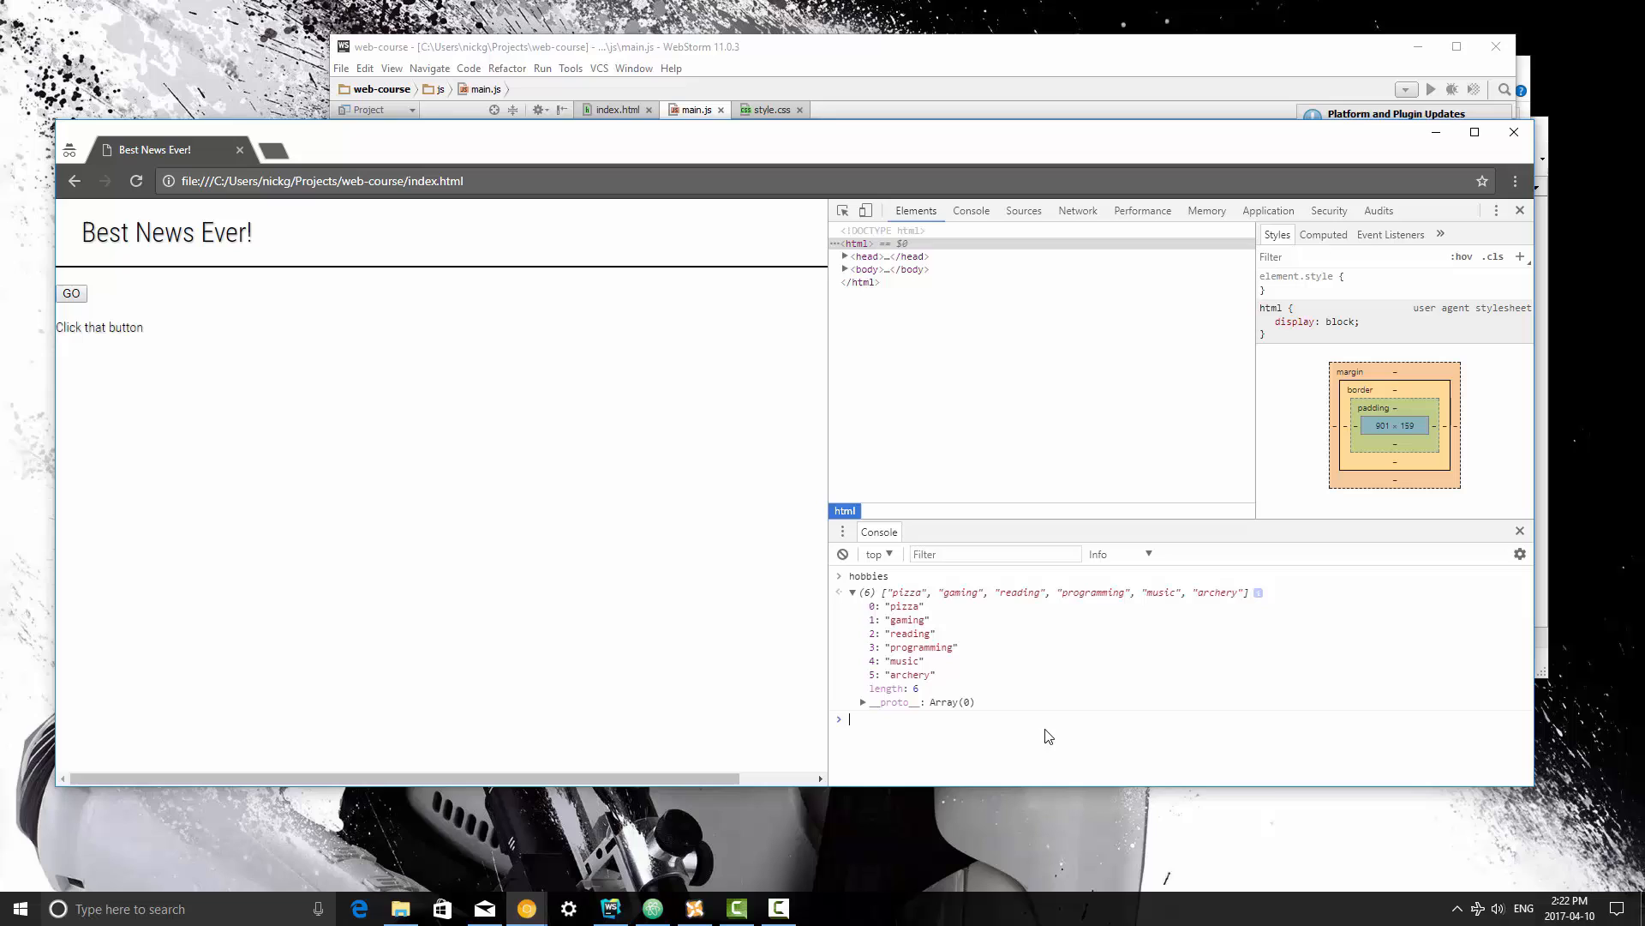
Evaluate hobbies, then hobbies[3] to get "programming" in the console
{"action": "type", "text": "hobies"}
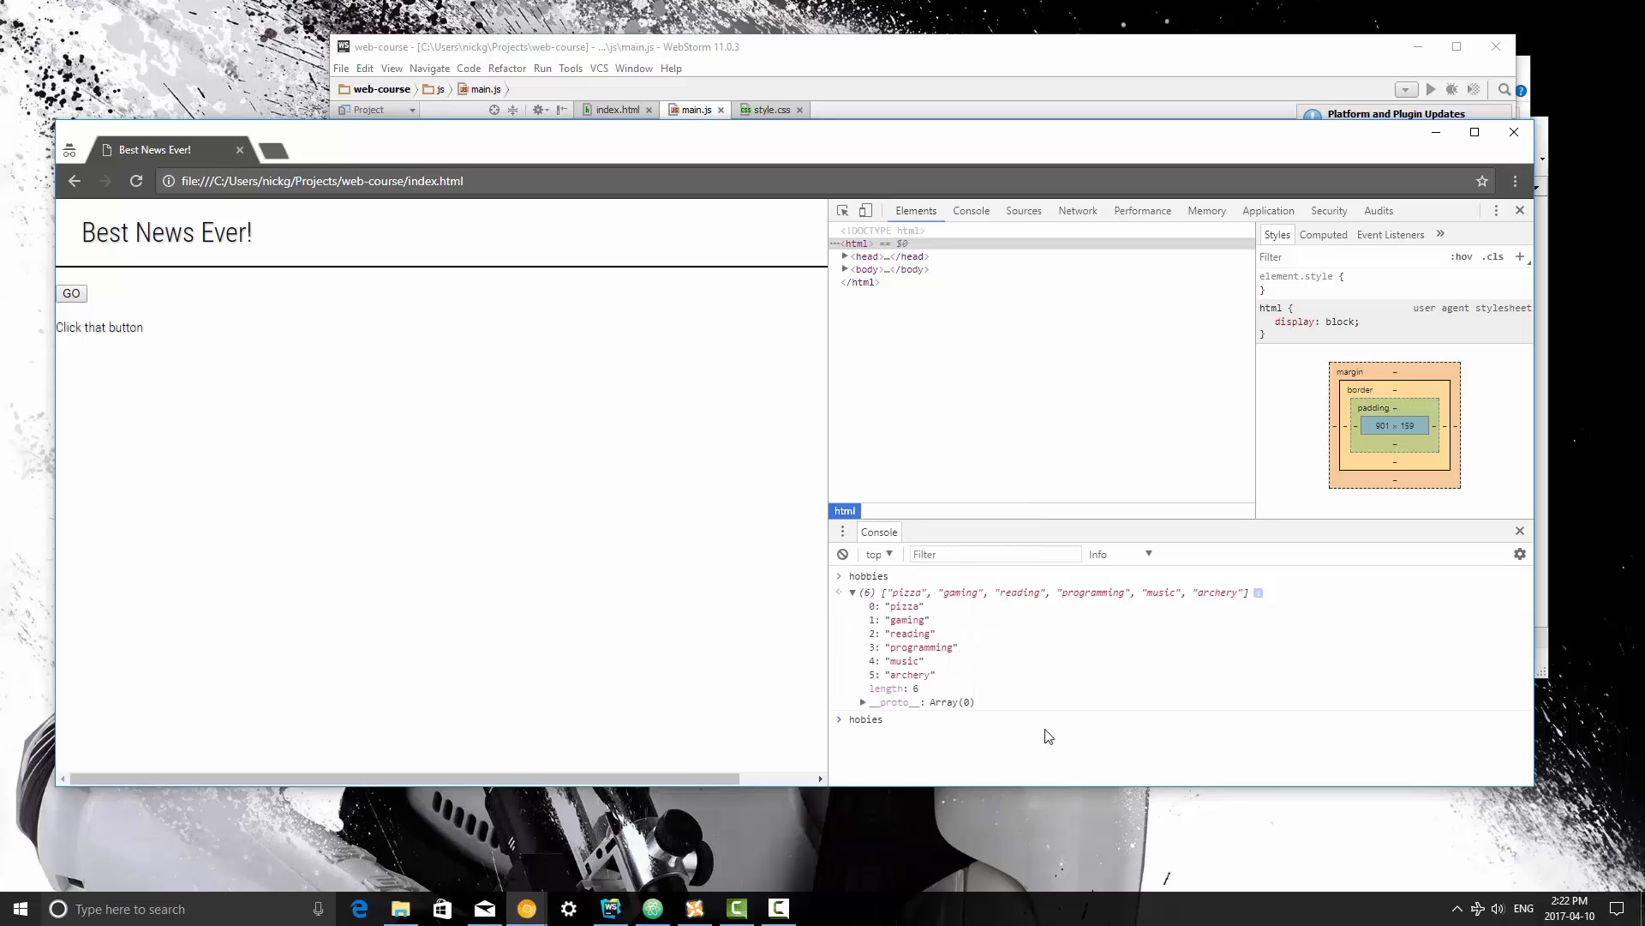
{"action": "type", "text": "hobbies"}
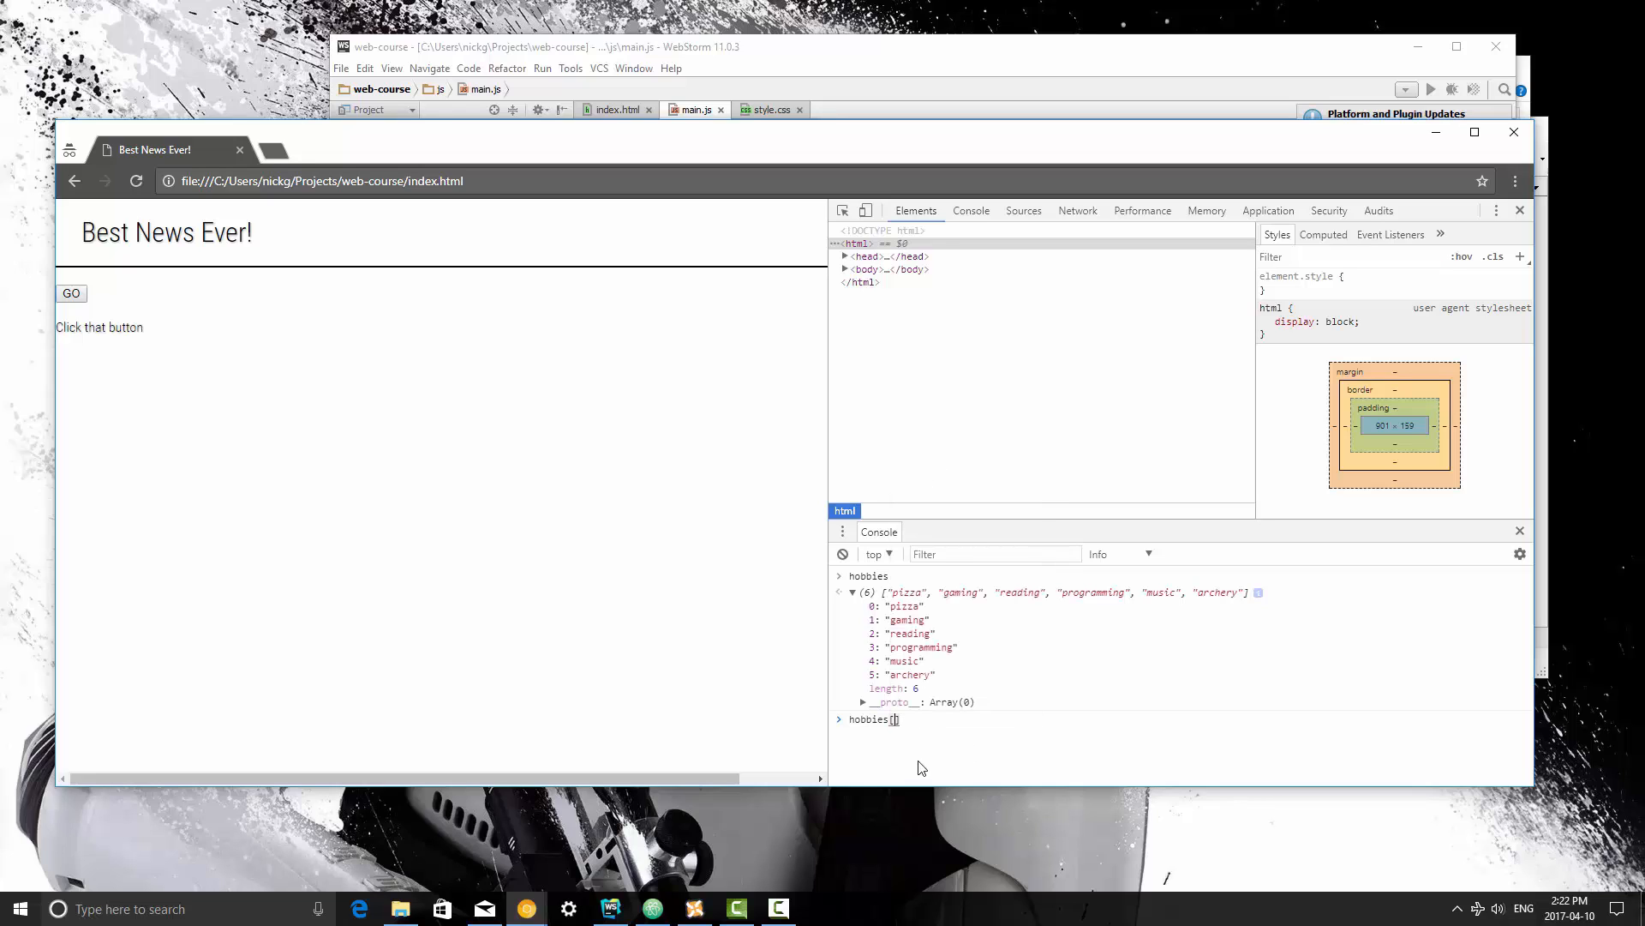
{"action": "mouse_move", "coordinate": [884, 671]}
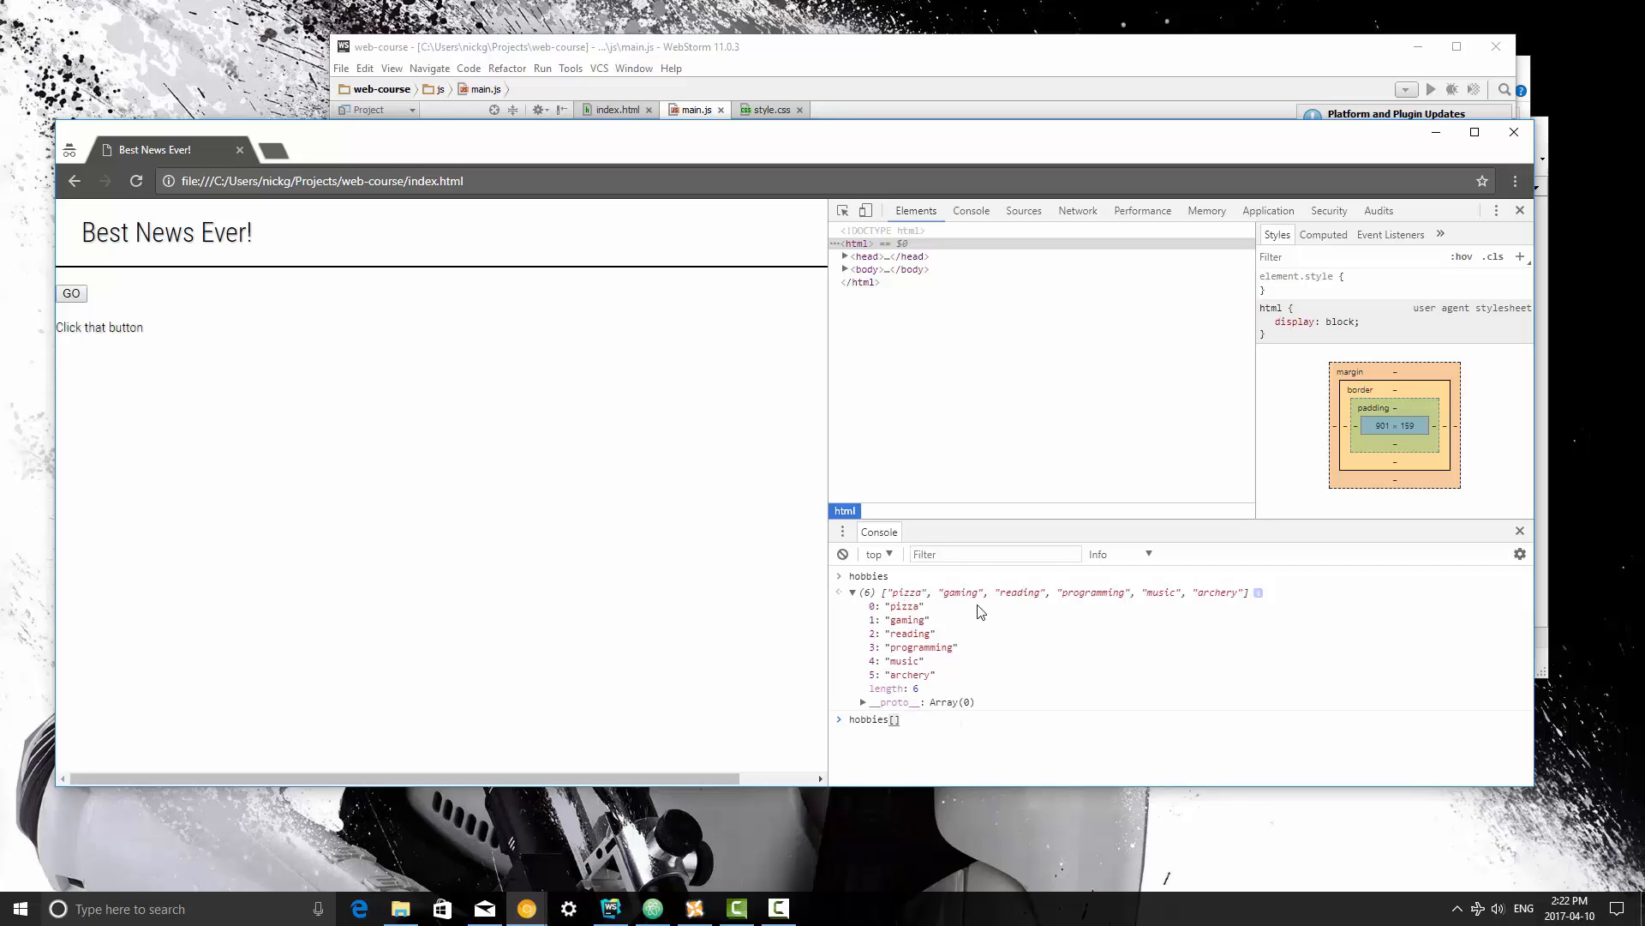
{"action": "mouse_move", "coordinate": [915, 607]}
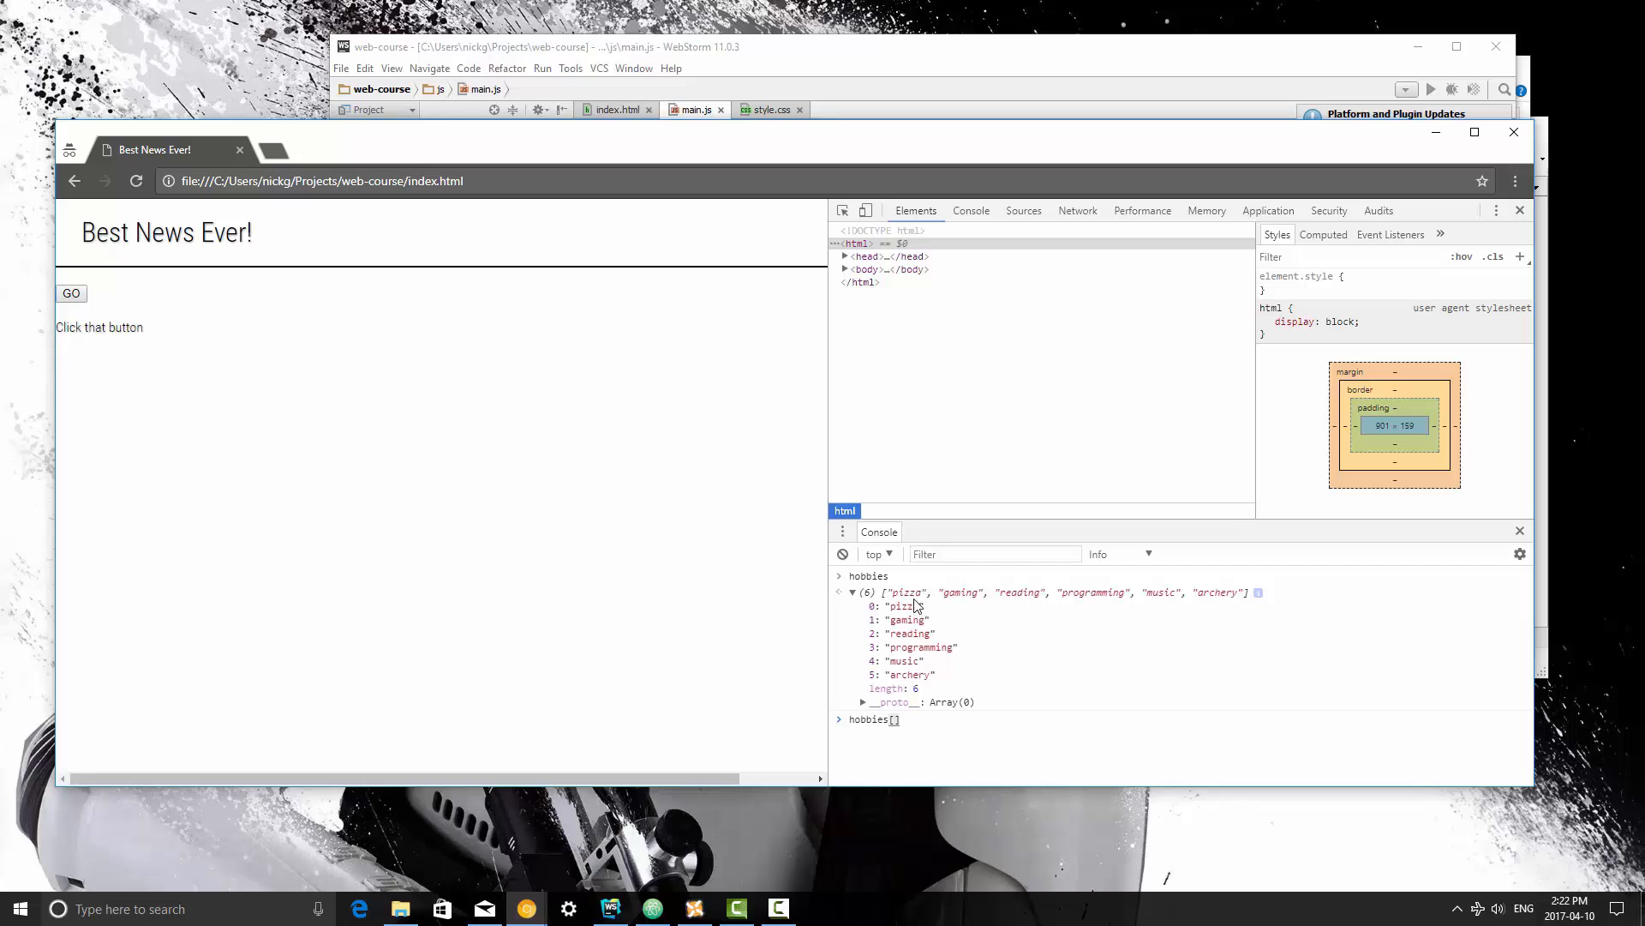
{"action": "mouse_move", "coordinate": [1078, 600]}
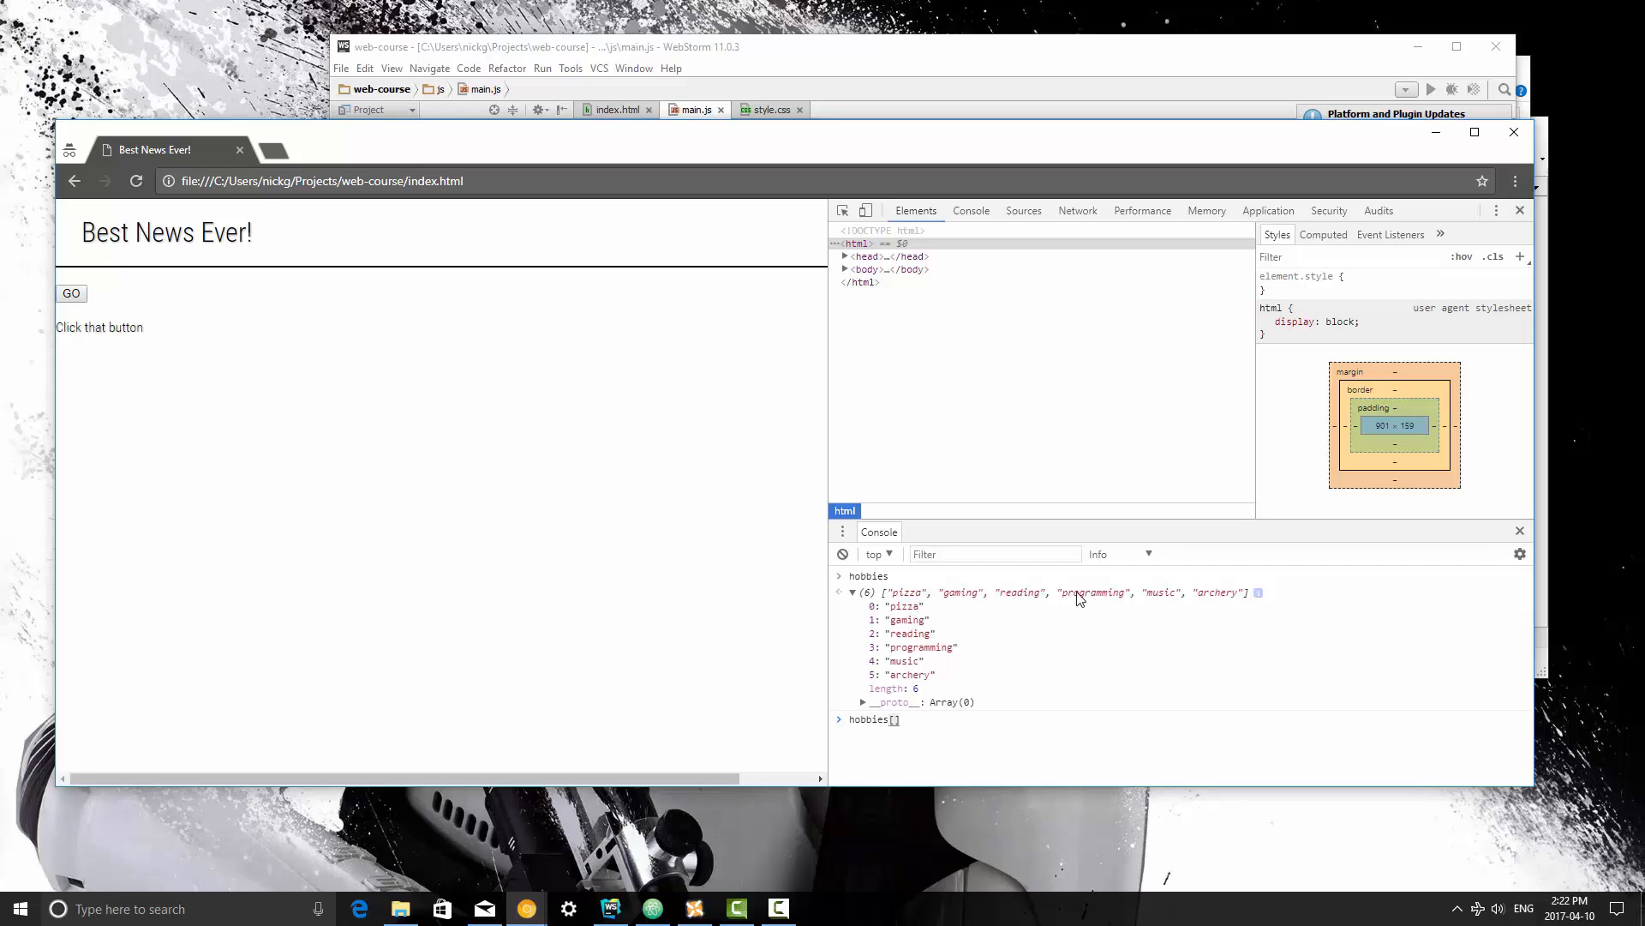
{"action": "mouse_move", "coordinate": [1116, 600]}
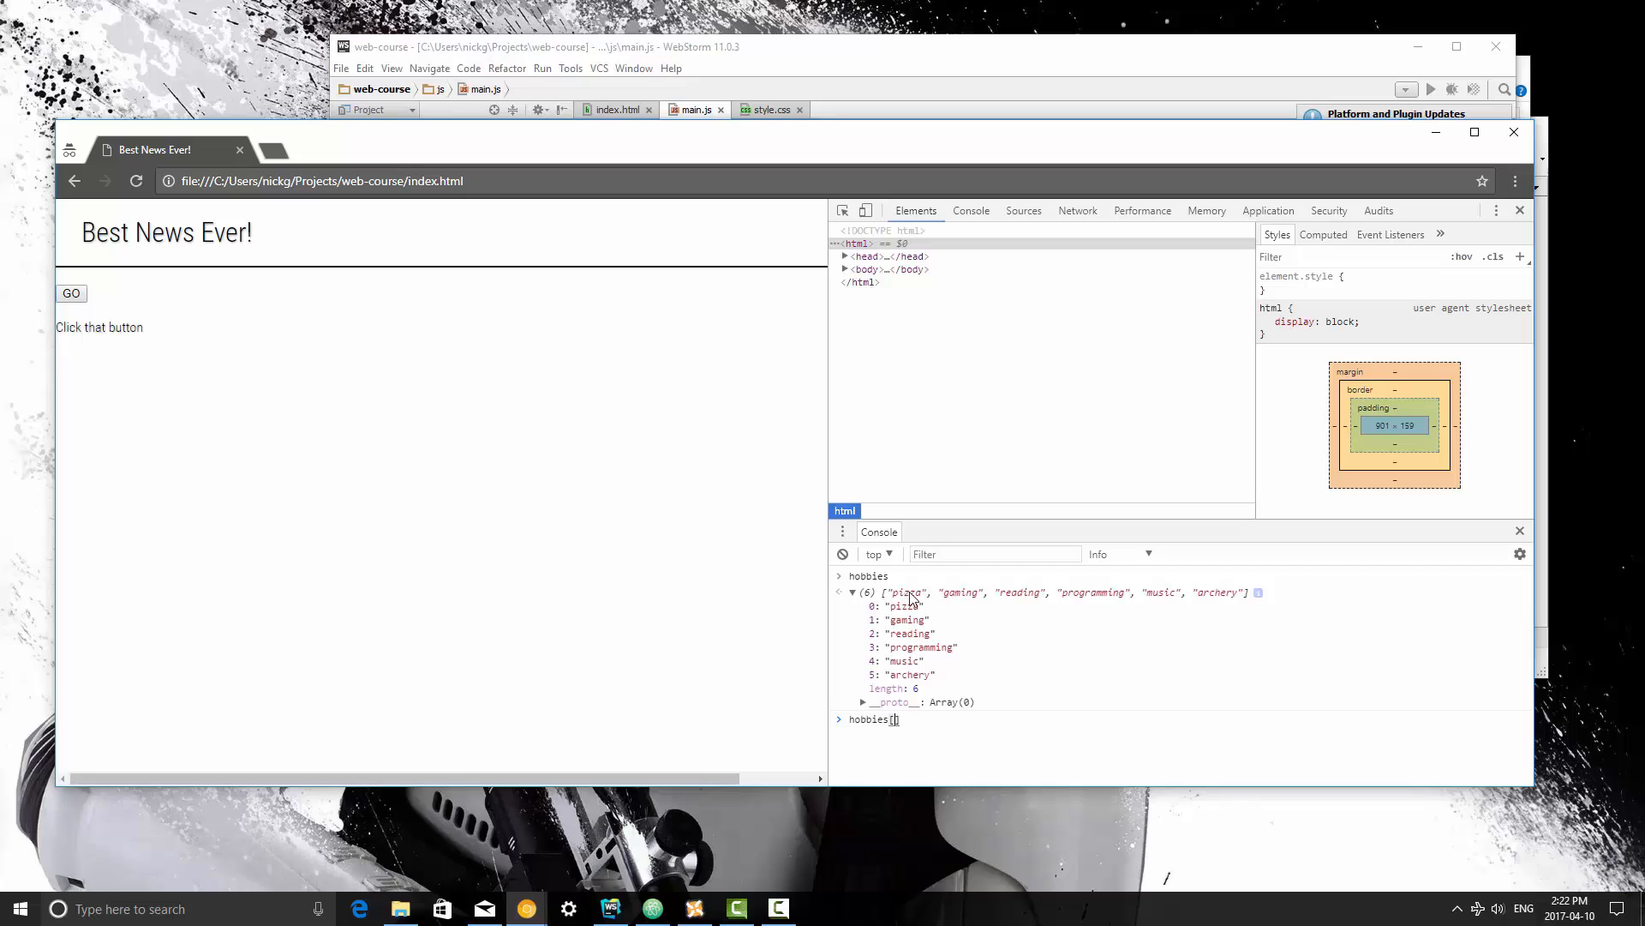
{"action": "mouse_move", "coordinate": [1076, 602]}
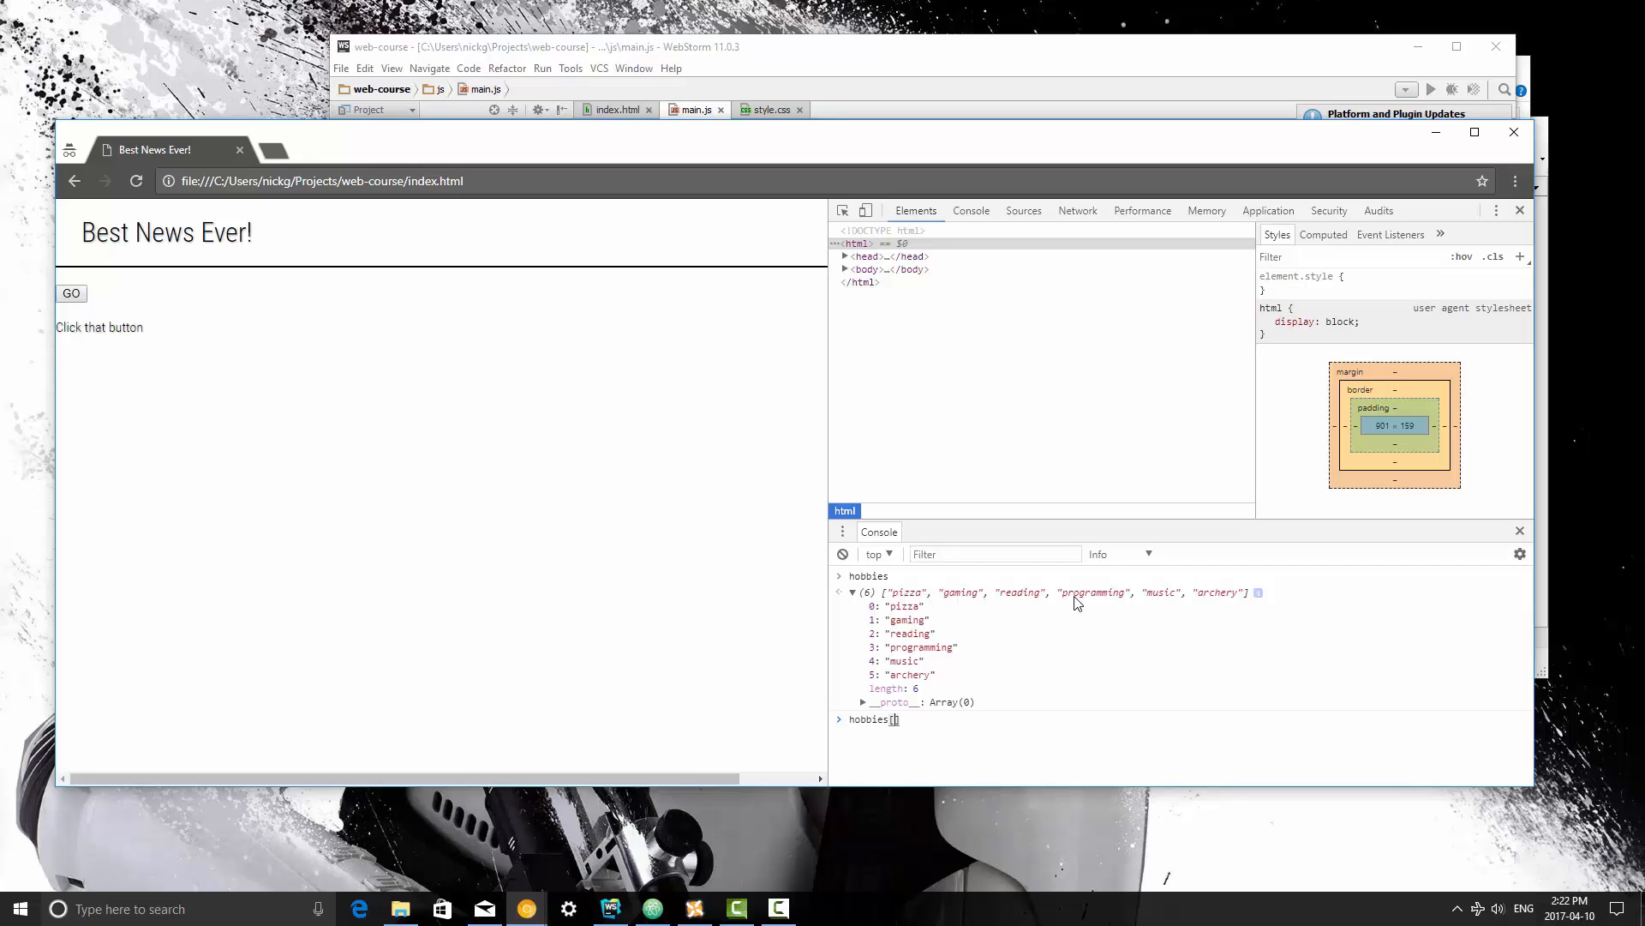
{"action": "type", "text": "[3"}
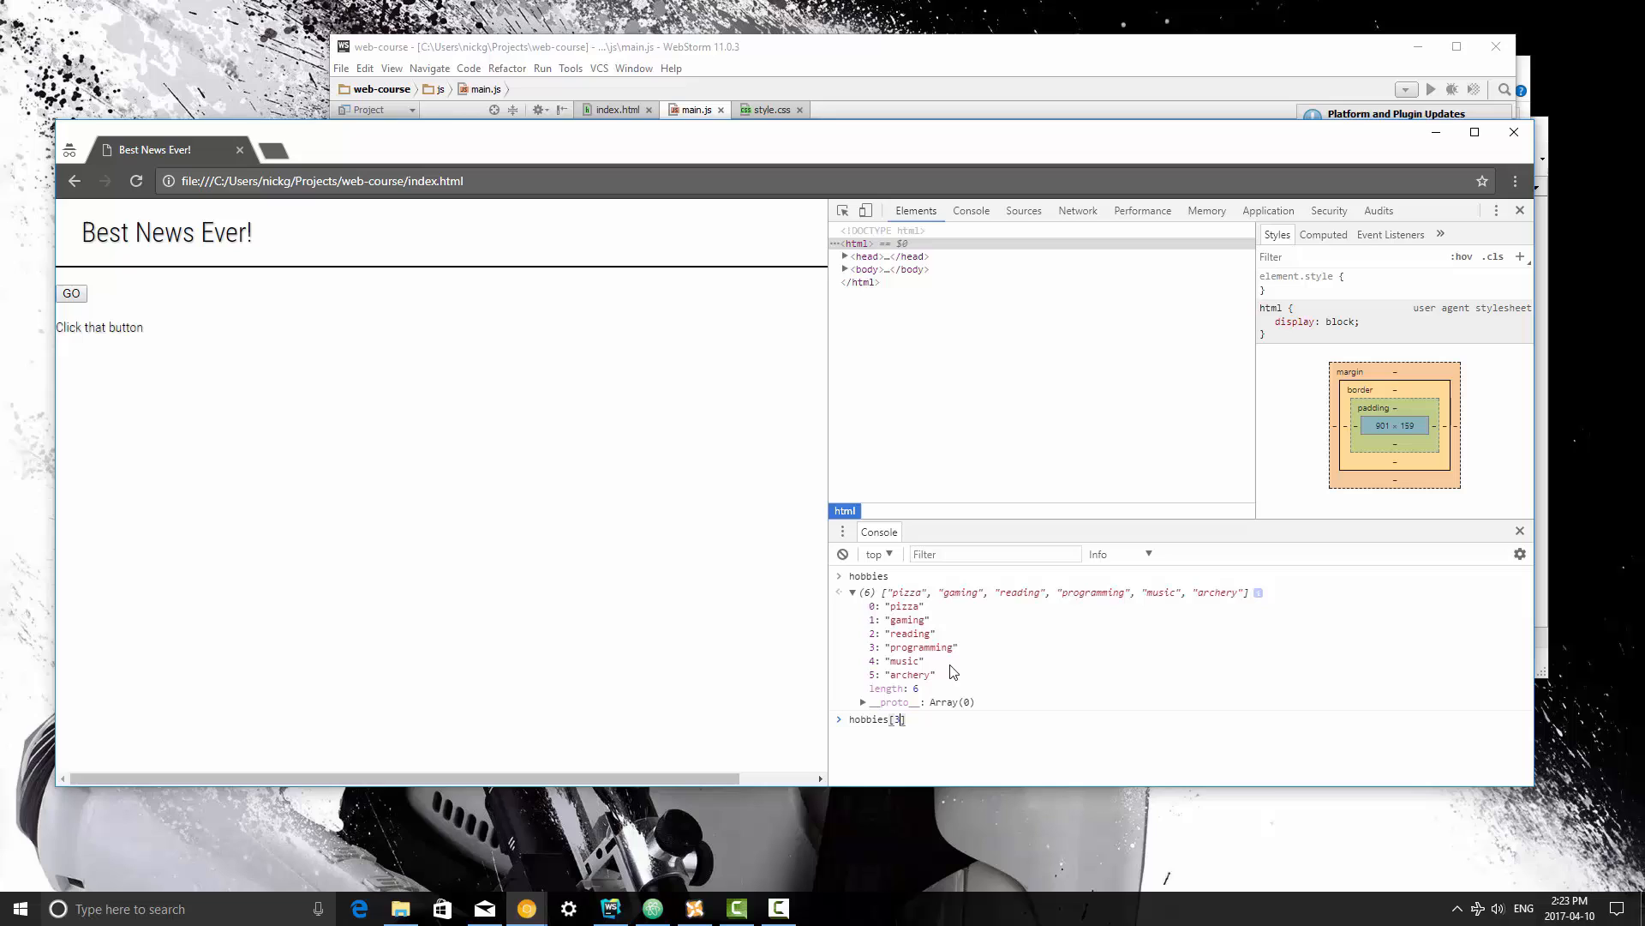
{"action": "key", "text": "Enter"}
{"action": "type", "text": "hobbies"}
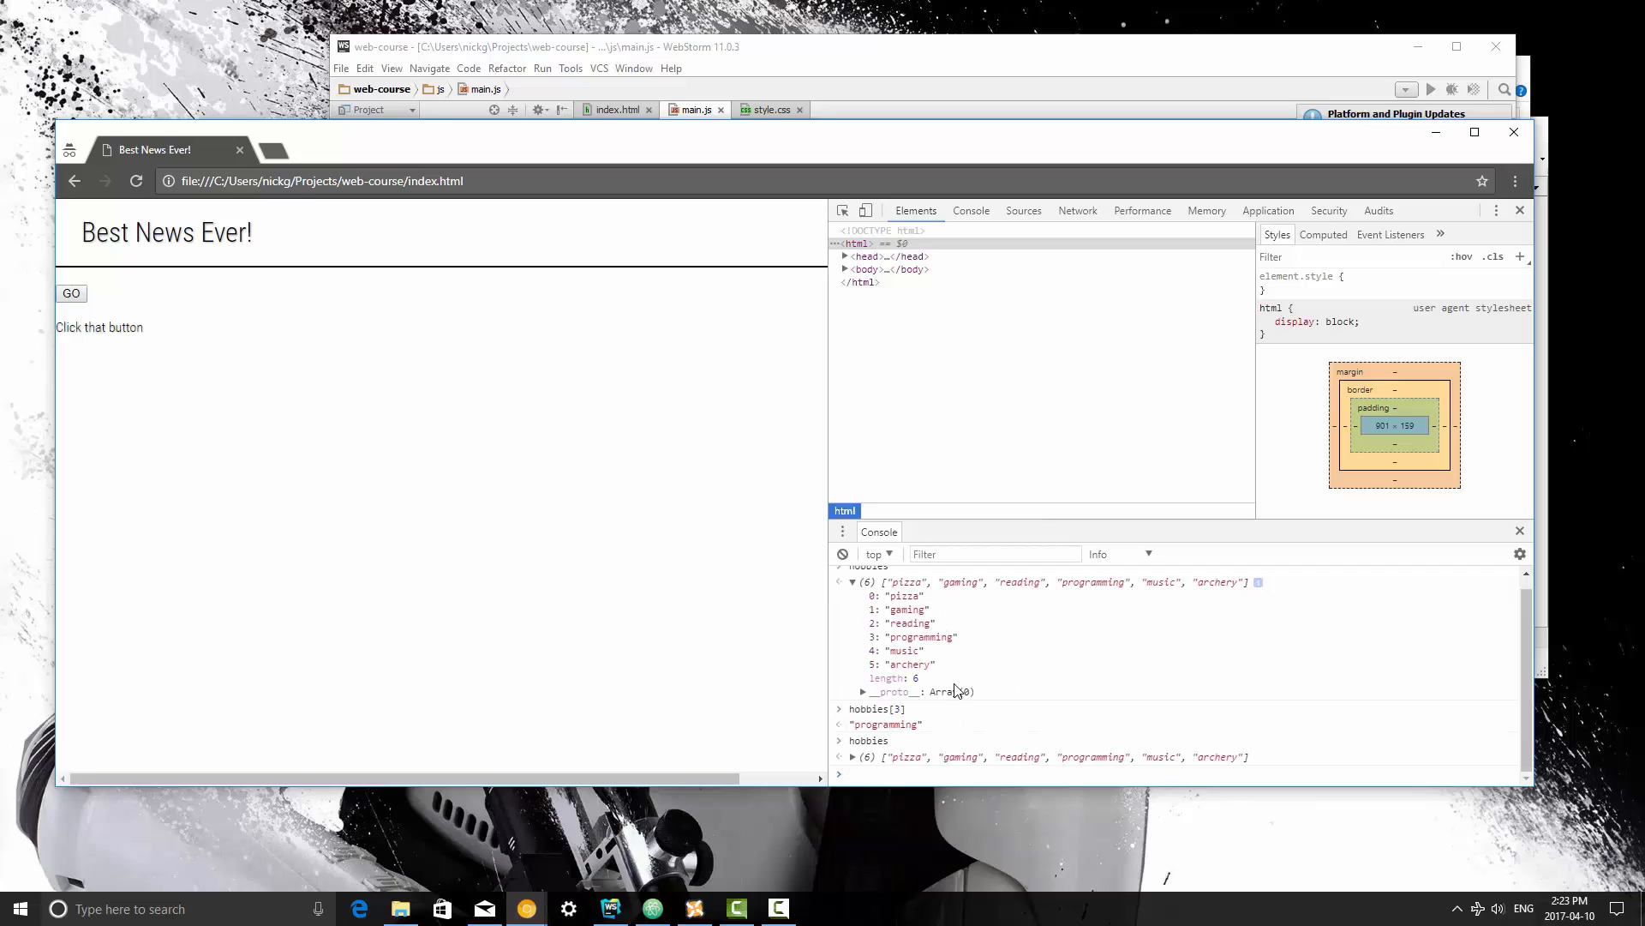
{"action": "mouse_move", "coordinate": [943, 730]}
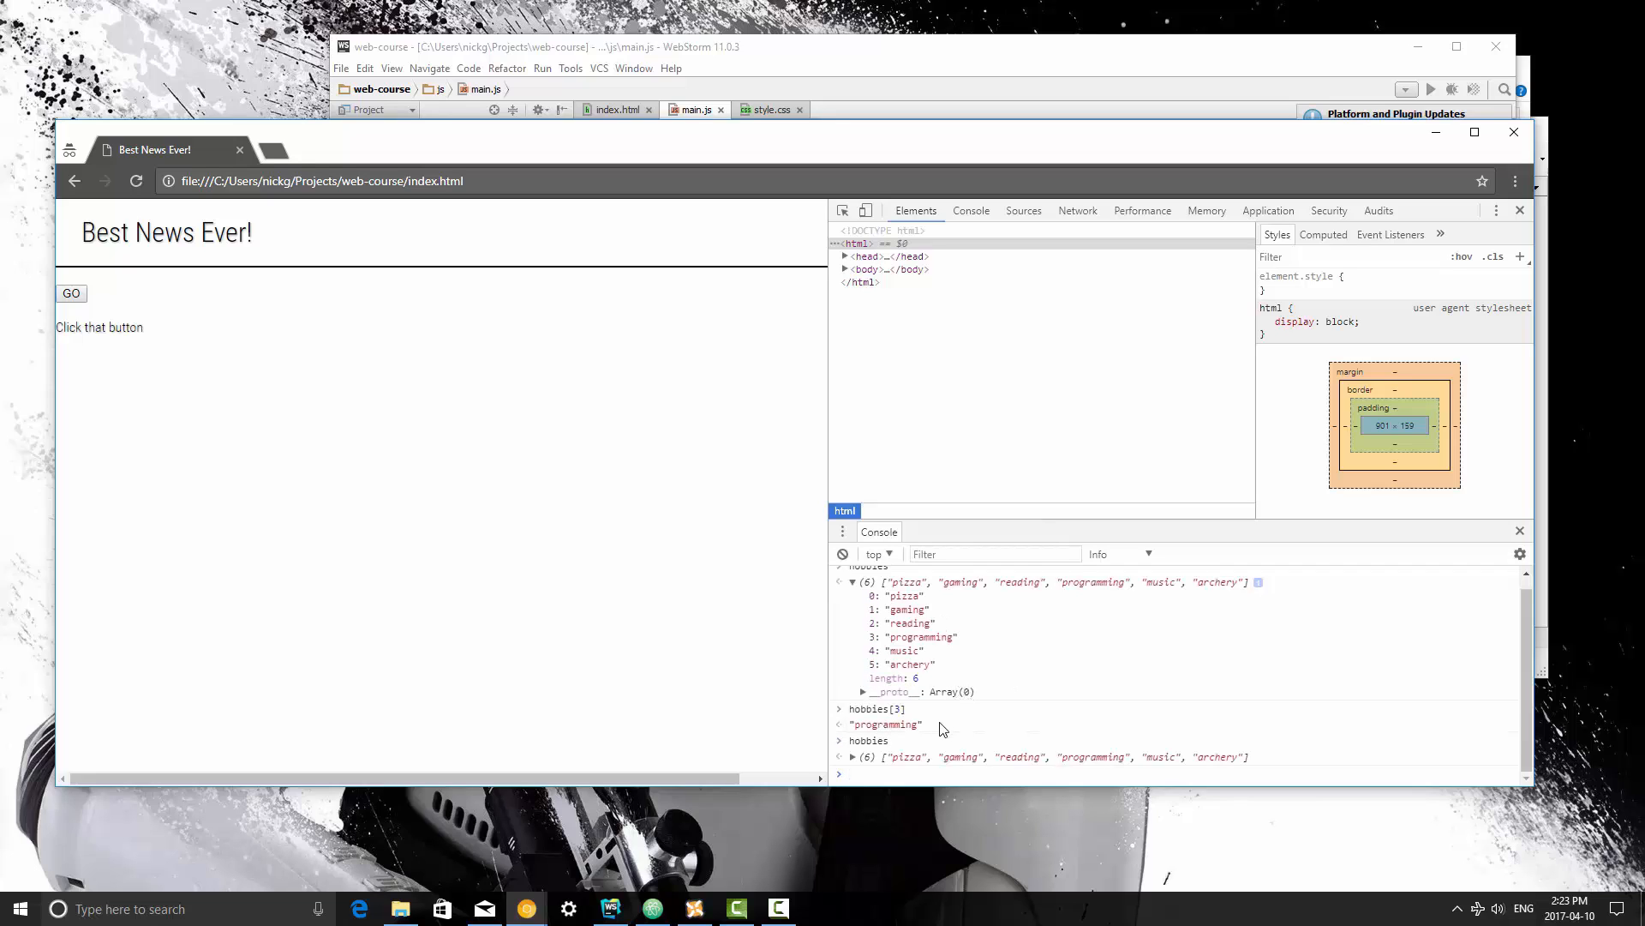
{"action": "mouse_move", "coordinate": [1080, 709]}
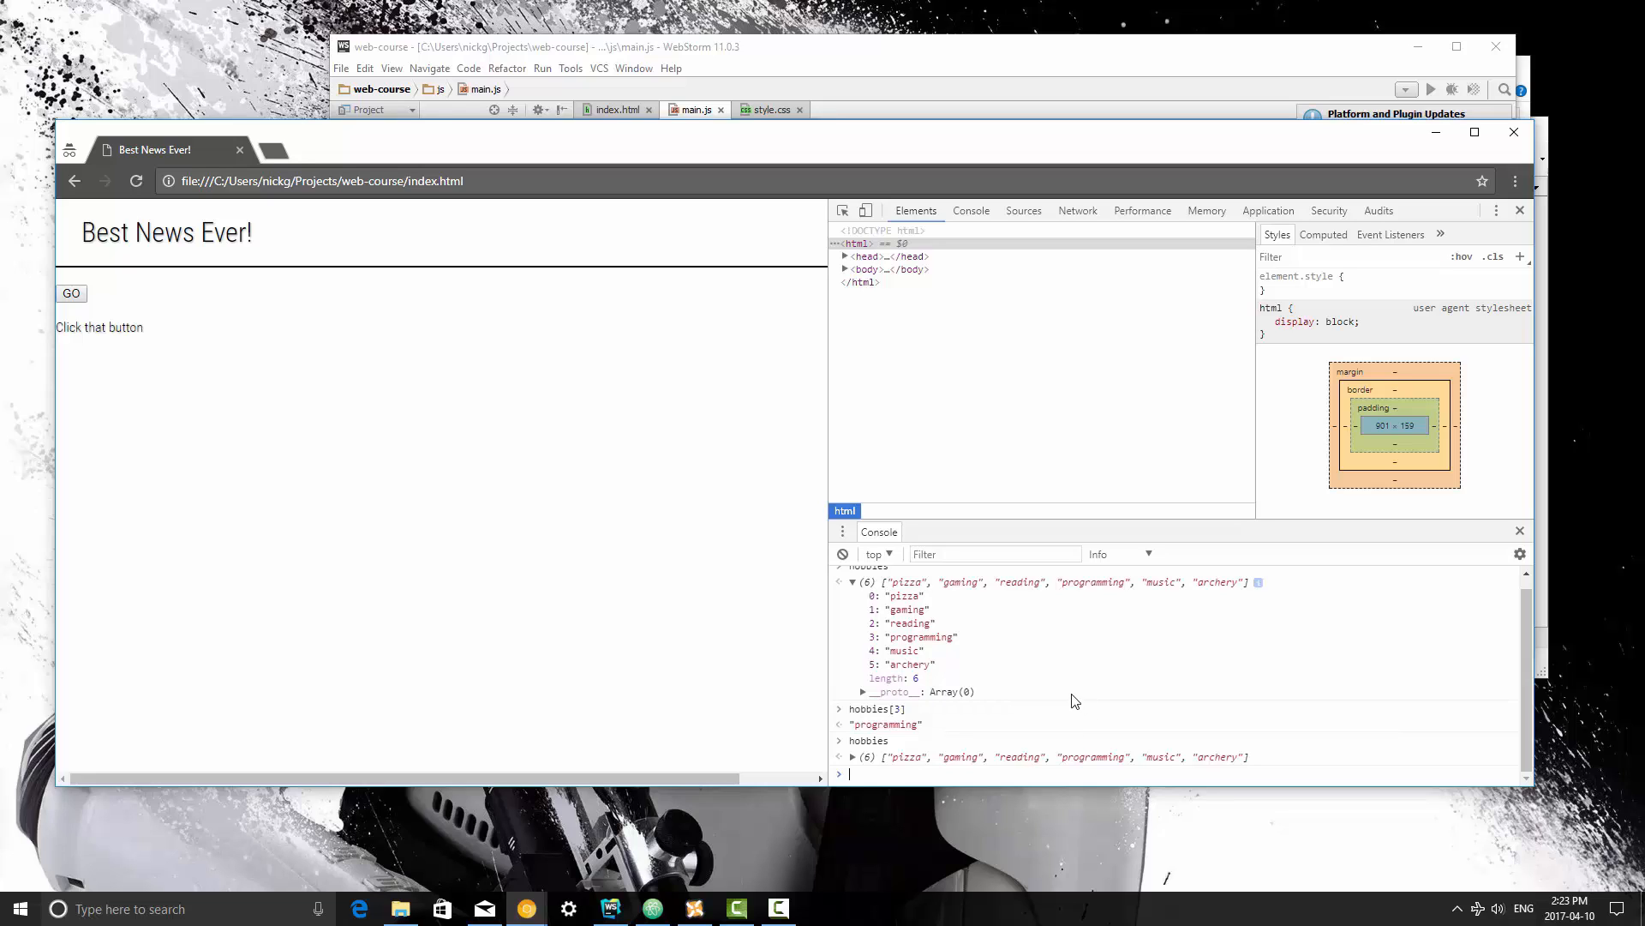
{"action": "mouse_move", "coordinate": [1005, 60]}
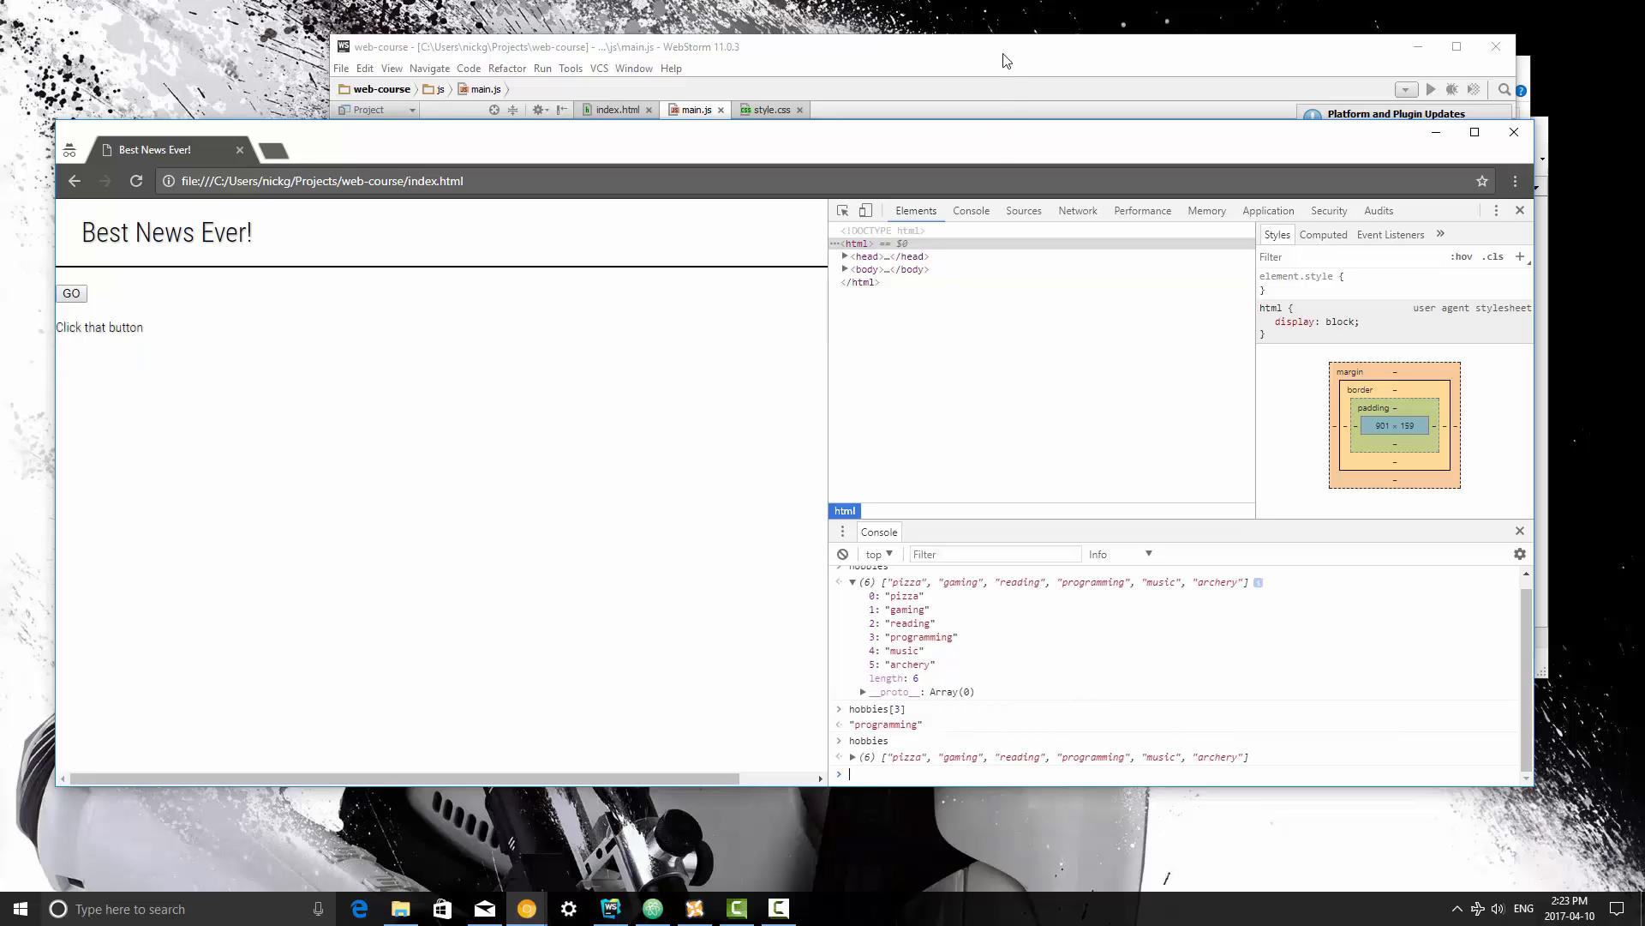